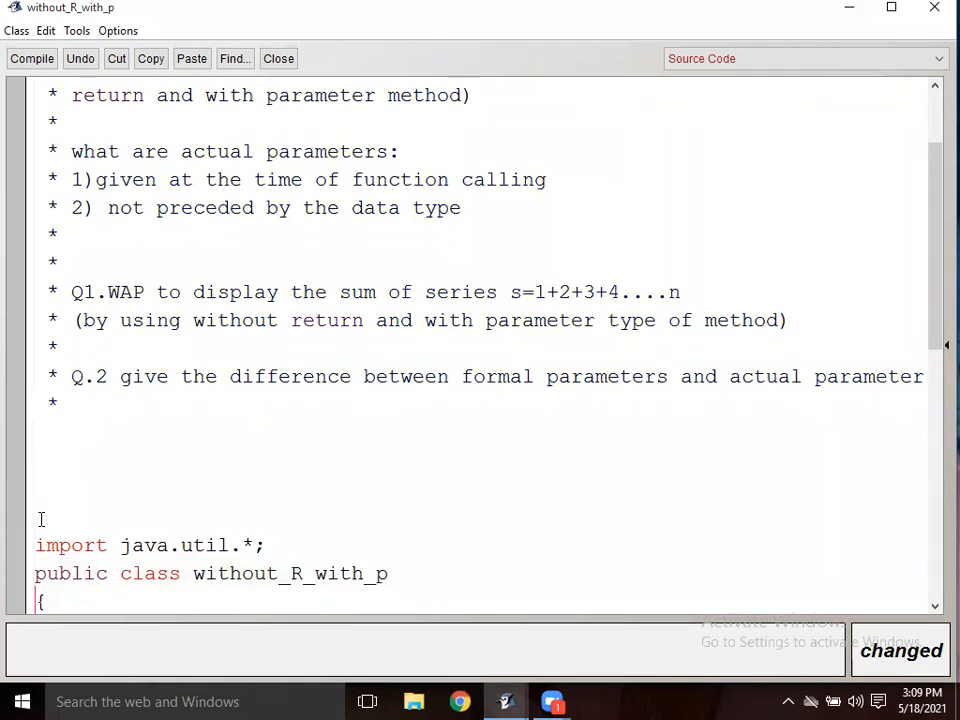
Step: End the old rectangle program with a closing */ marker, leaving blank lines below
{"action": "scroll", "scroll_direction": "down", "scroll_amount": 3}
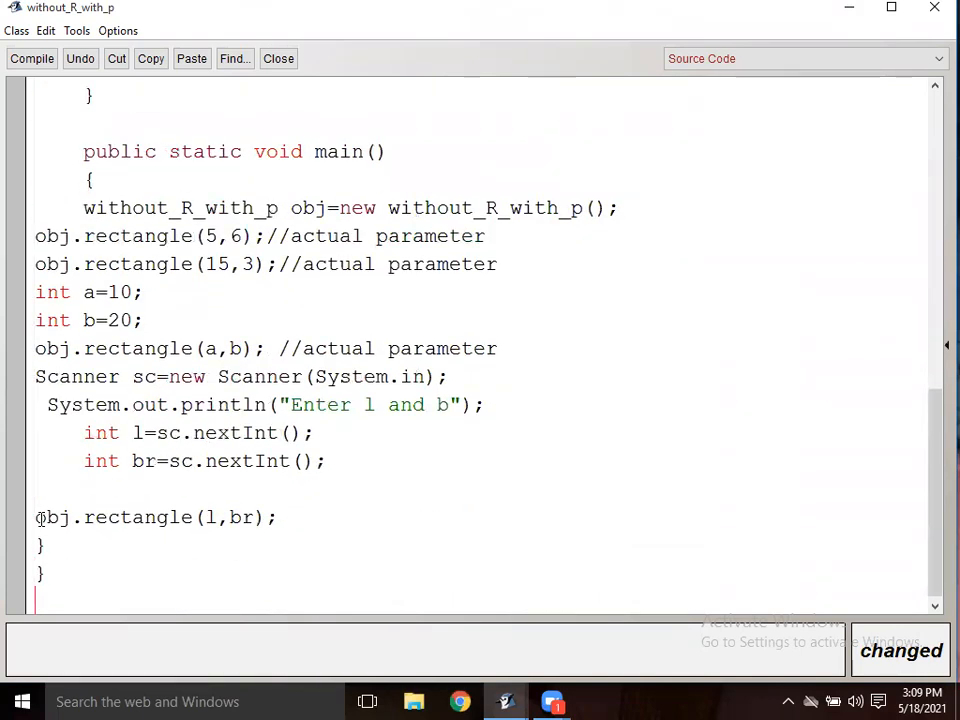
{"action": "type", "text": "*/"}
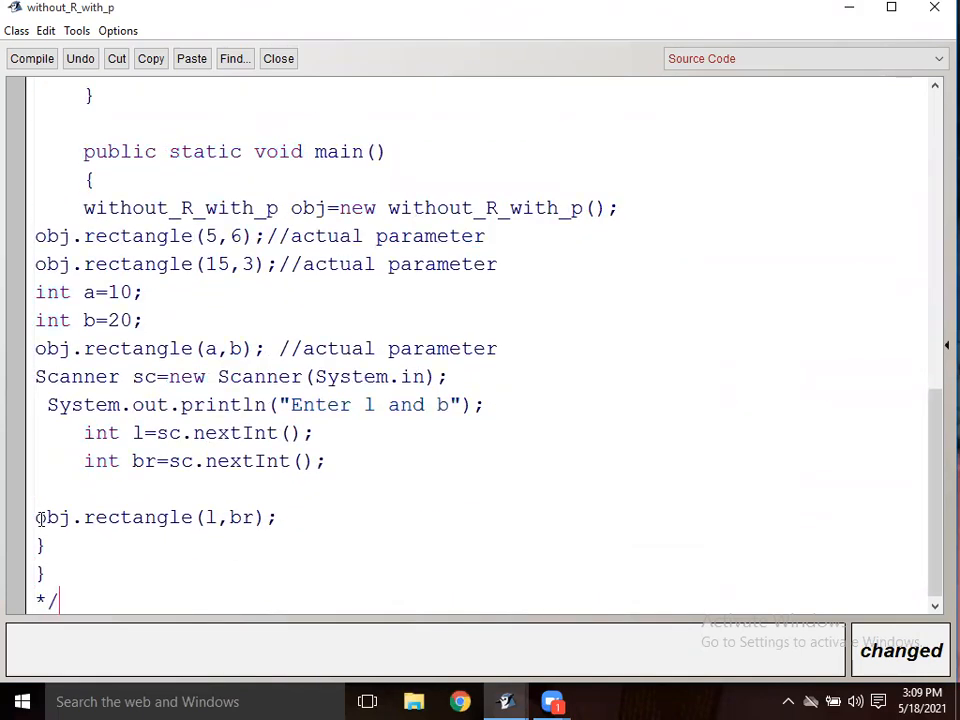
{"action": "scroll", "scroll_direction": "down", "scroll_amount": 3}
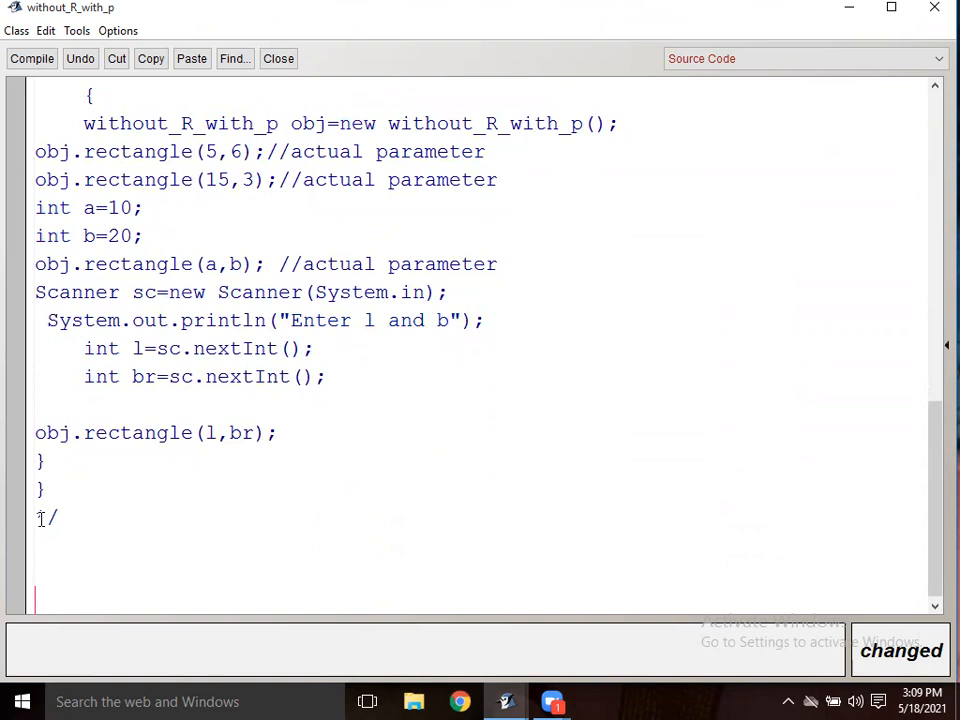
{"action": "scroll", "scroll_direction": "down", "scroll_amount": 3}
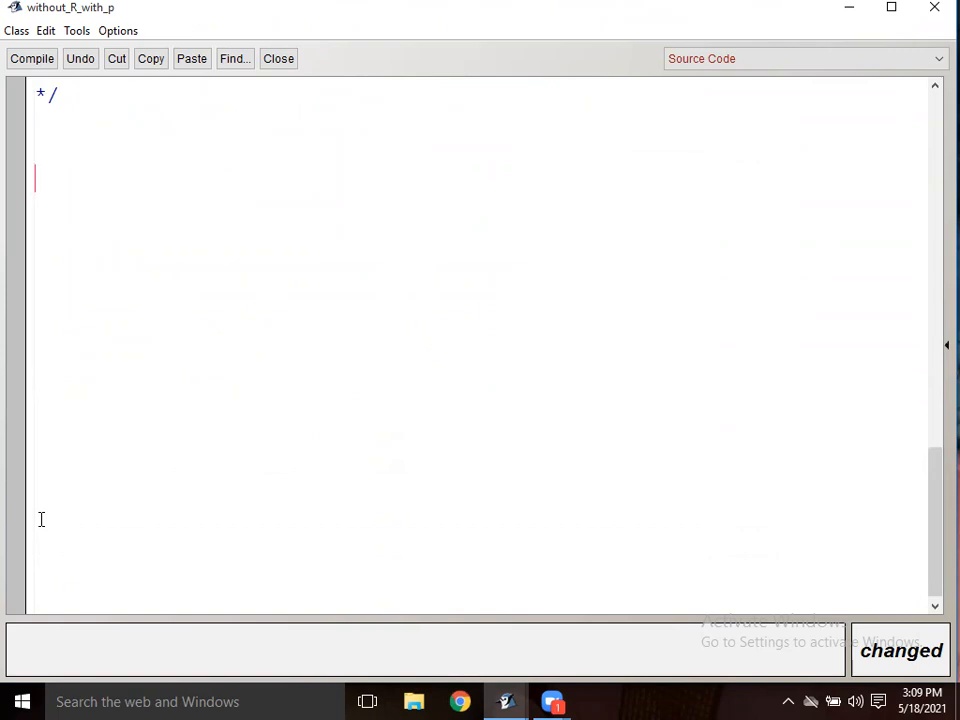
Step: Declare class fun_series with braces and a blank line inside its body
{"action": "type", "text": "class"}
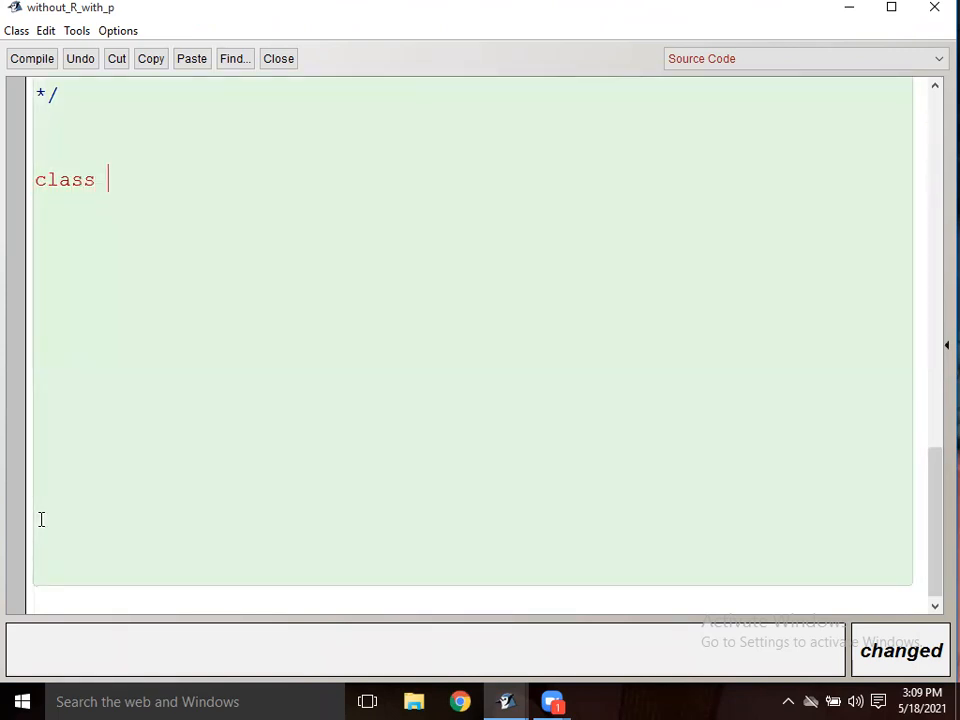
{"action": "type", "text": "series"}
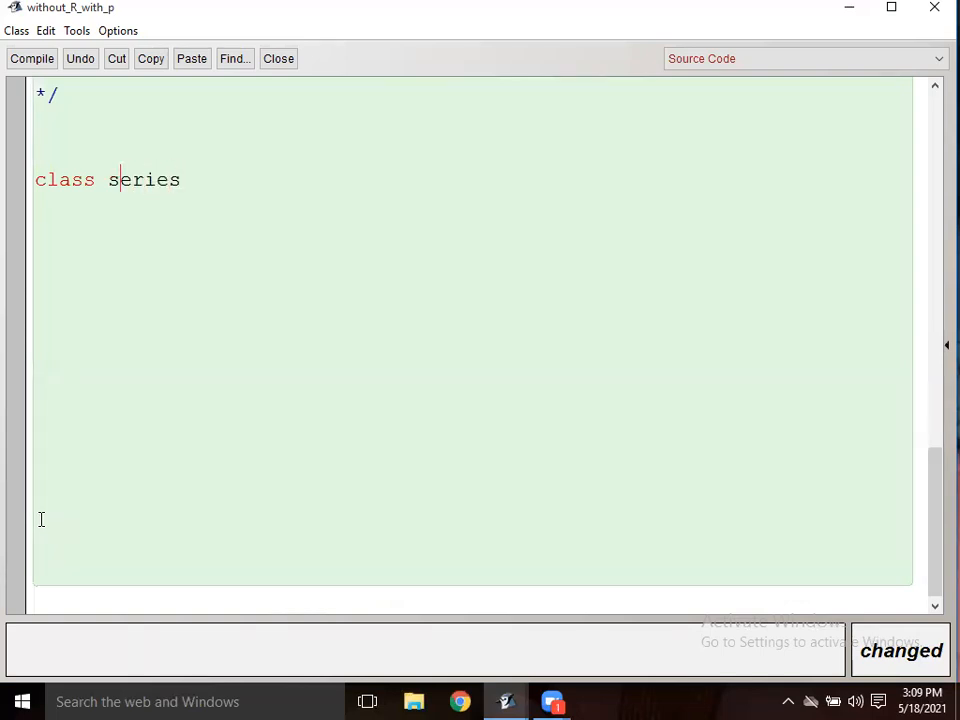
{"action": "type", "text": "fun"}
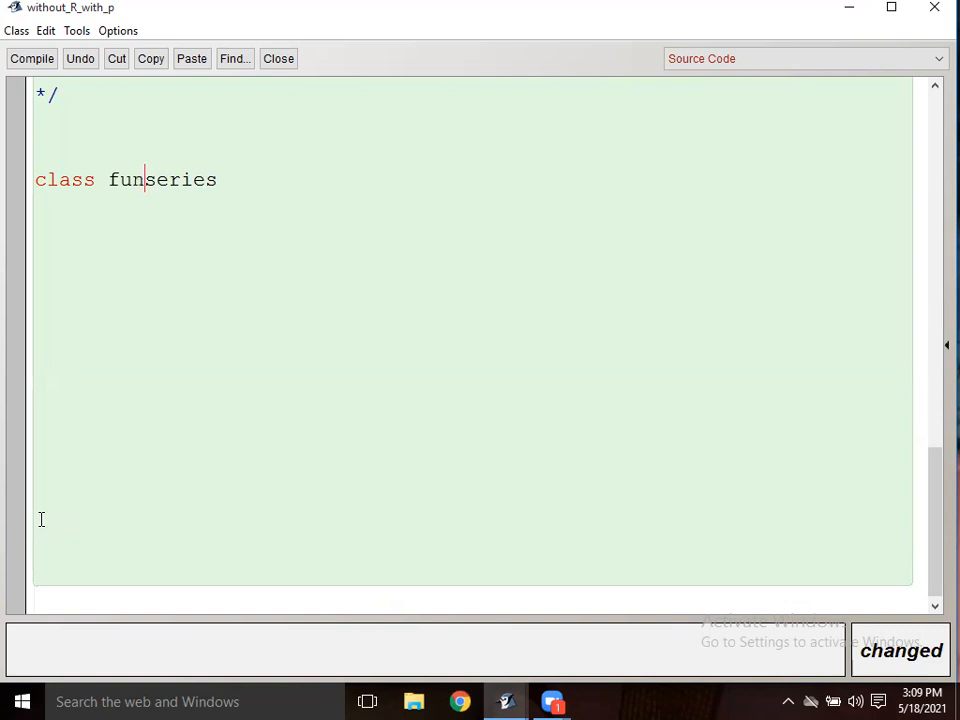
{"action": "type", "text": "_"}
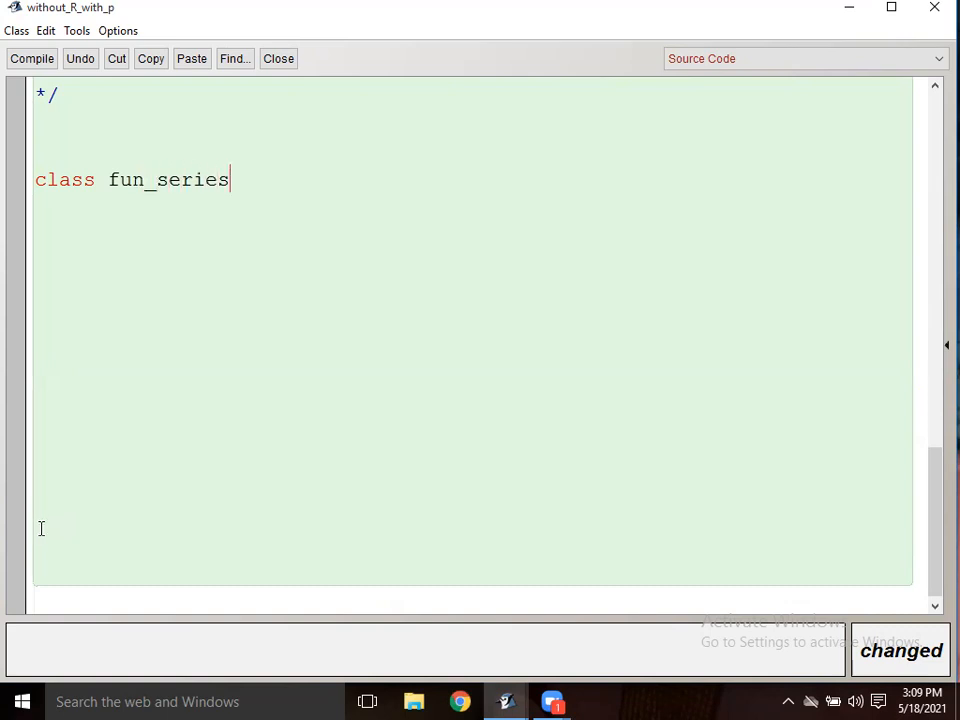
{"action": "type", "text": "{}"}
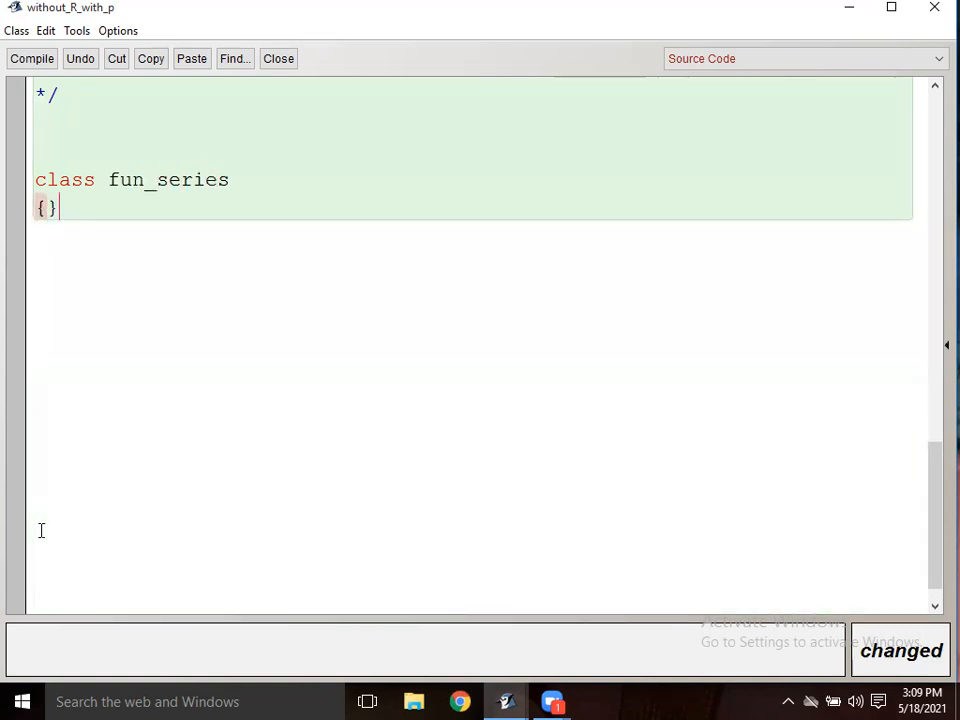
{"action": "key", "text": "enter"}
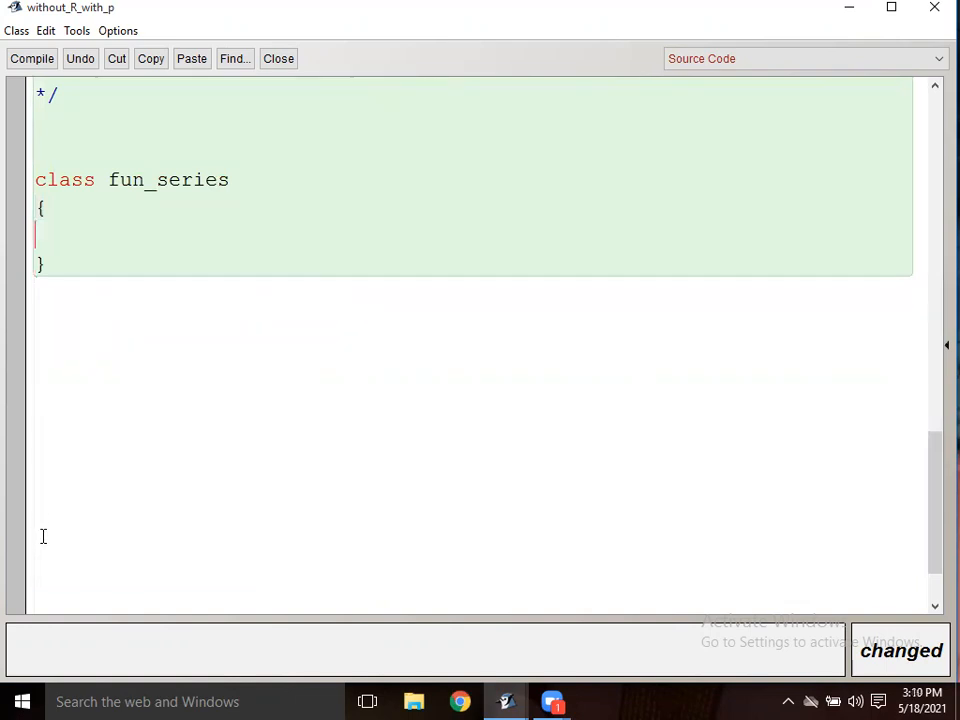
Step: Write the method header public void series(int n) inside fun_series
{"action": "type", "text": "pubolic"}
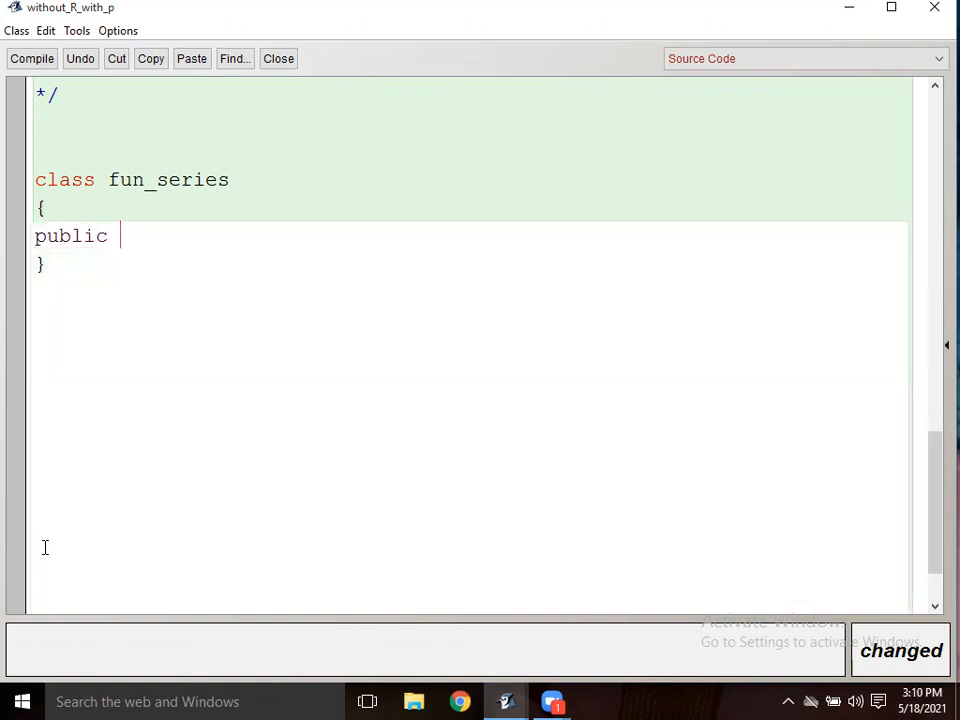
{"action": "type", "text": "void s"}
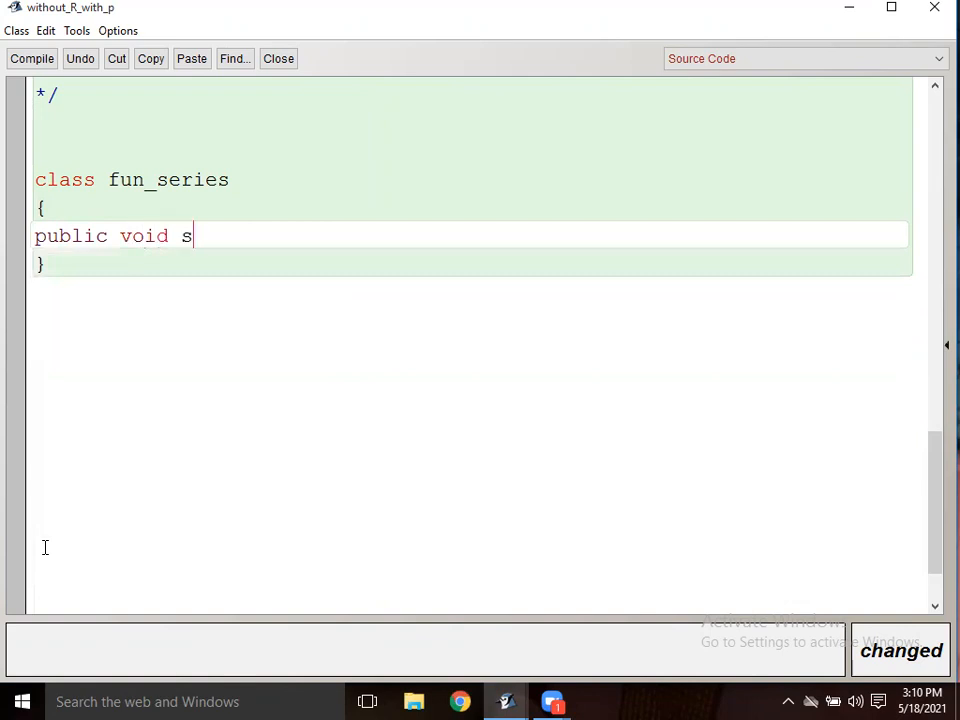
{"action": "type", "text": "eries"}
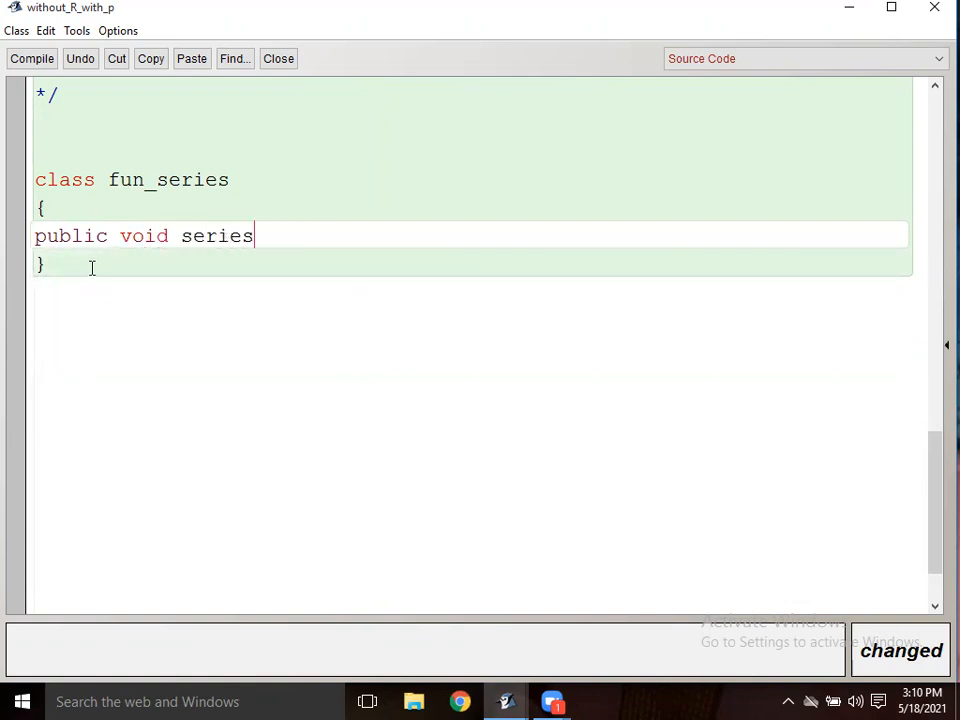
{"action": "type", "text": "("}
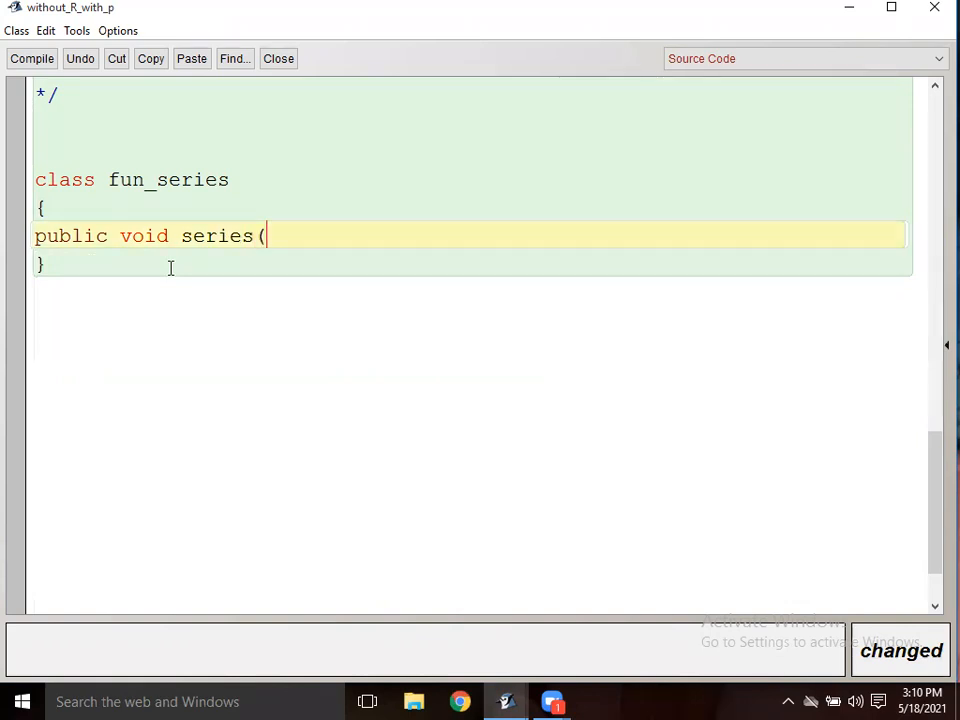
{"action": "type", "text": "int n"}
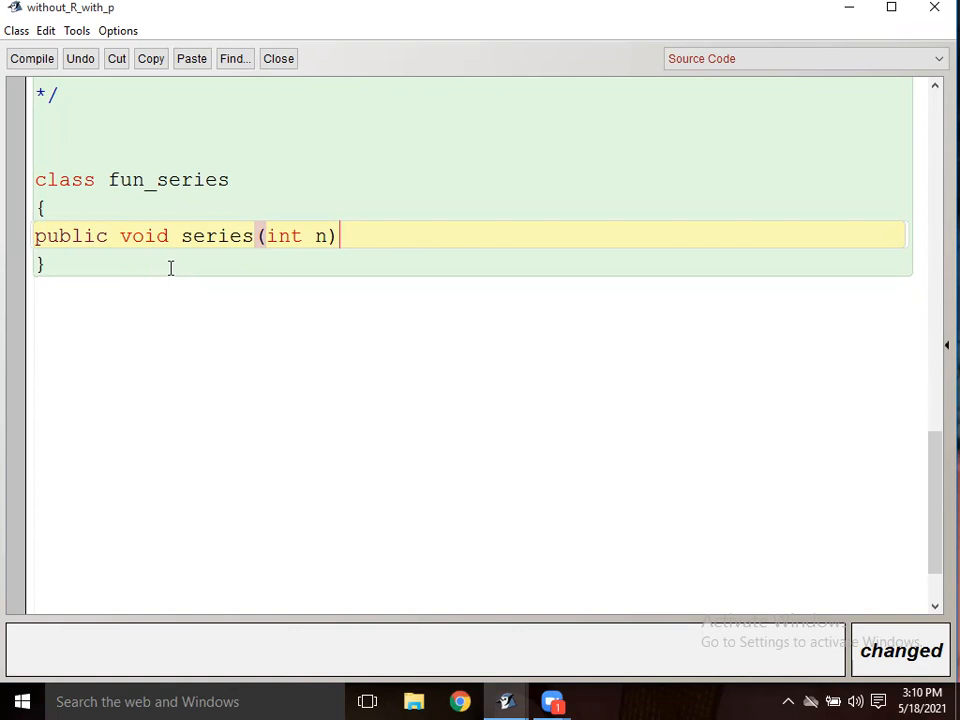
{"action": "double_click", "coordinate": [144, 236]}
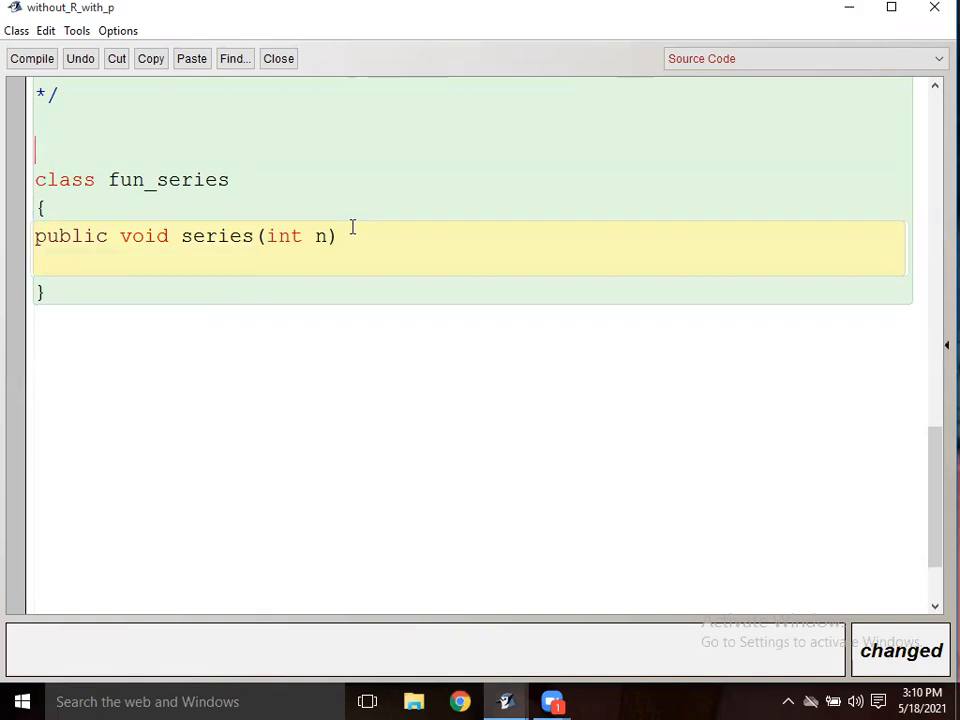
Step: Note the series s=1+2+3+4...n after the comment end and begin the series method's brace
{"action": "type", "text": "s=1"}
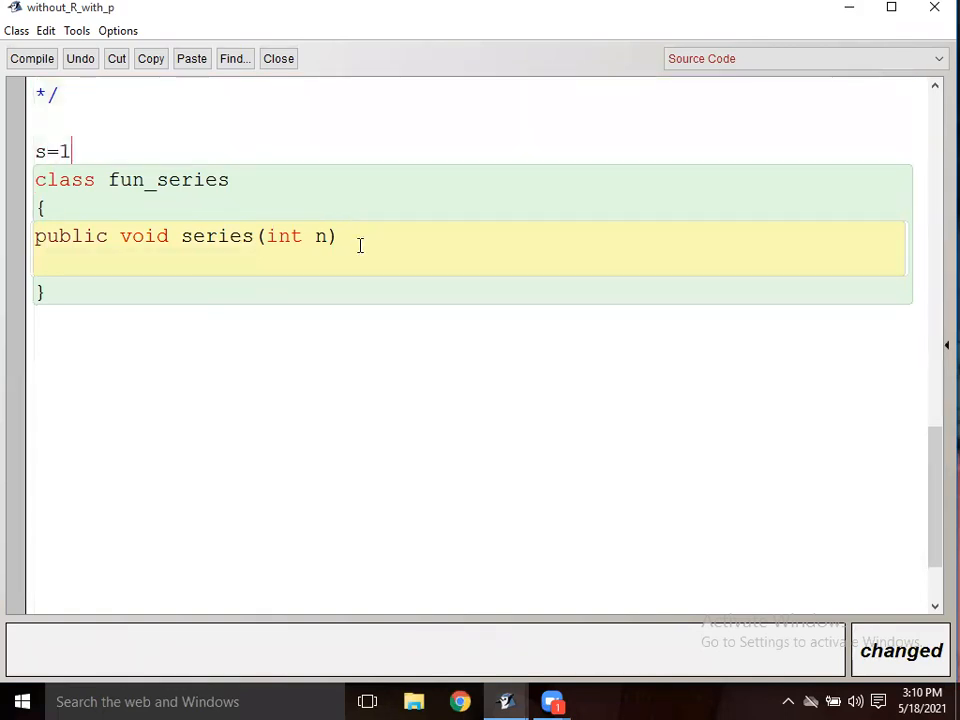
{"action": "type", "text": "++3"}
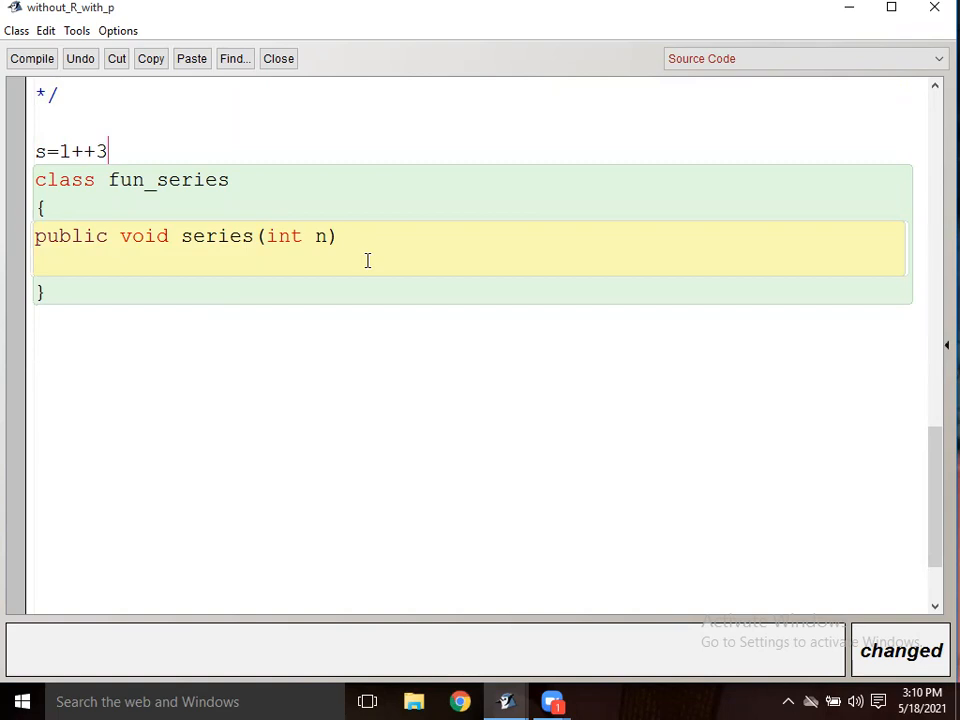
{"action": "type", "text": "+4"}
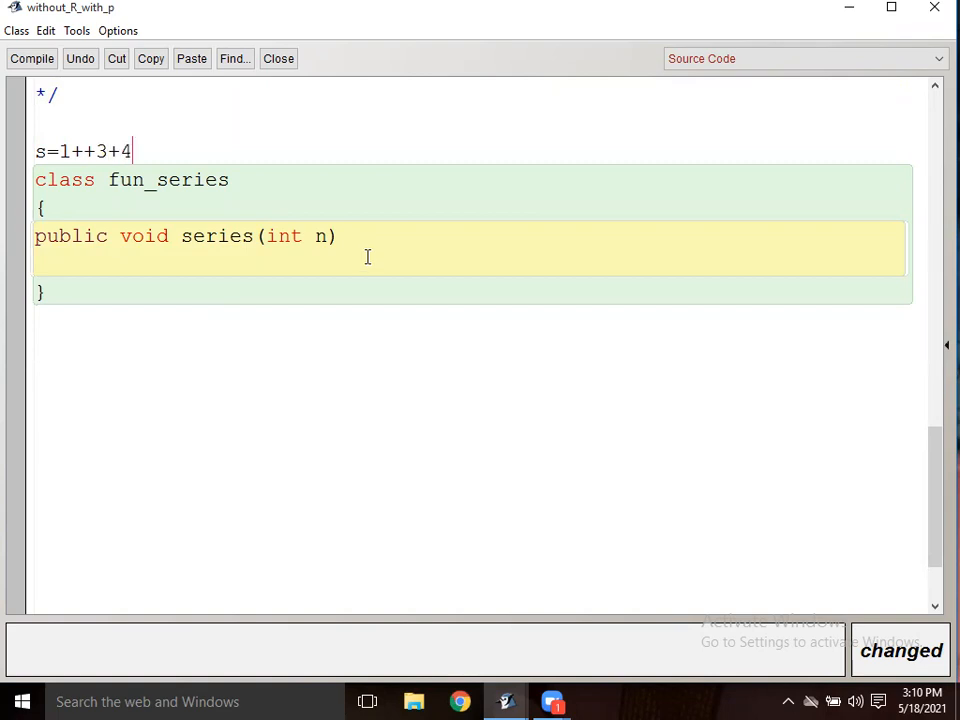
{"action": "type", "text": "...n"}
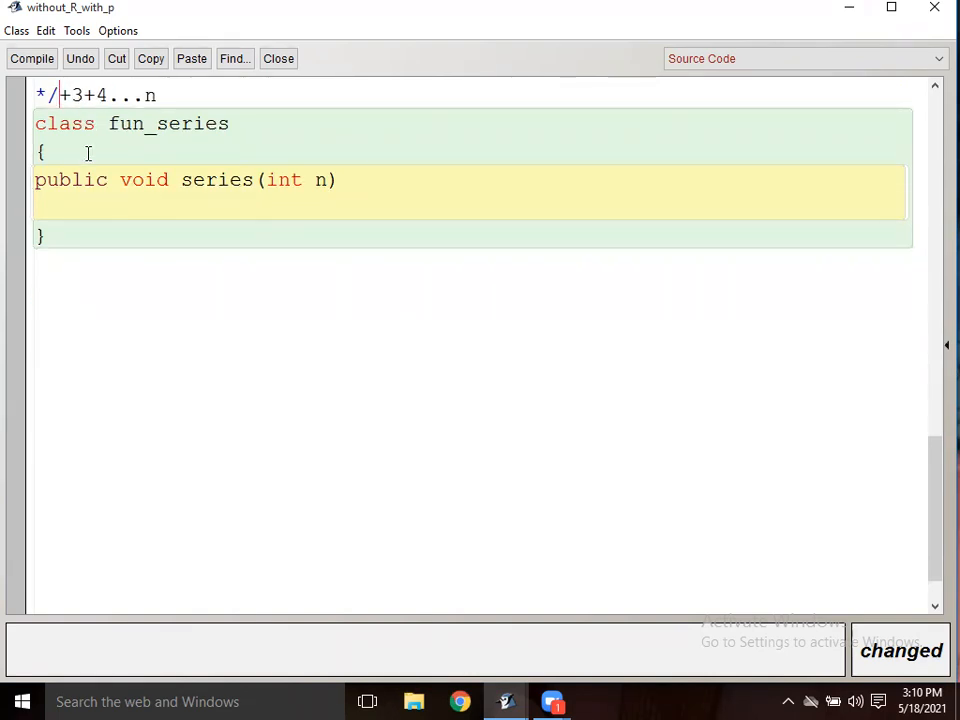
{"action": "type", "text": "1"}
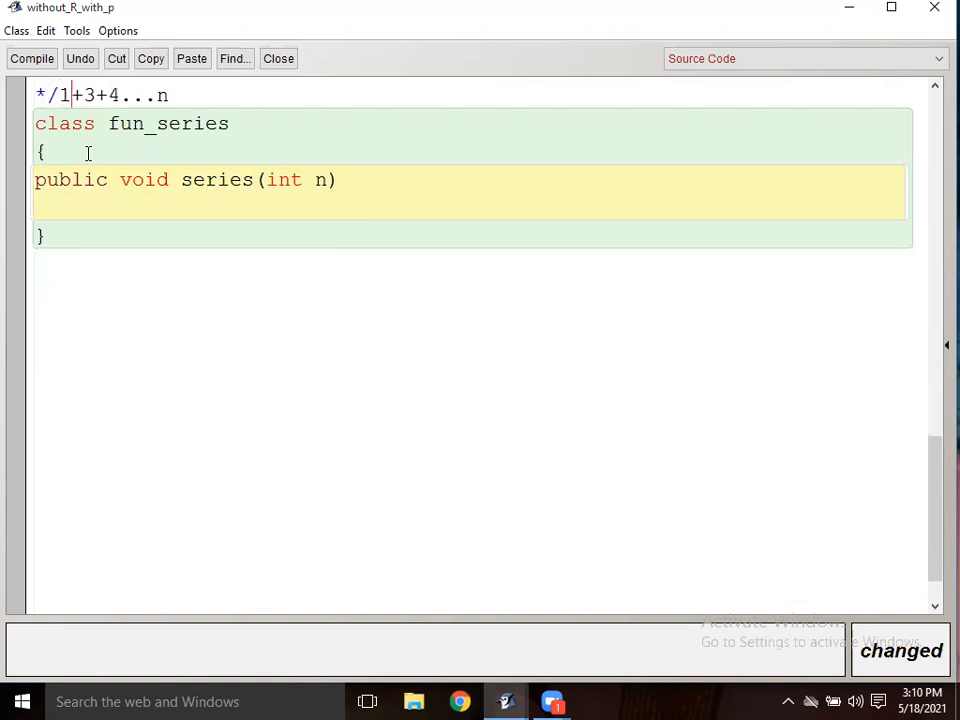
{"action": "type", "text": "2+"}
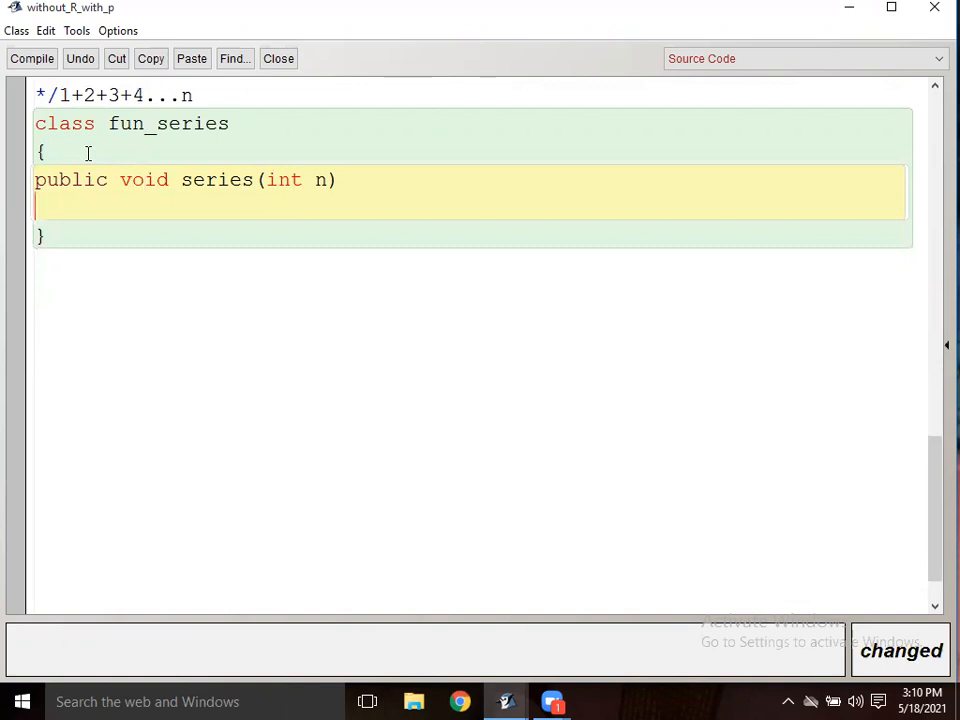
{"action": "type", "text": "{"}
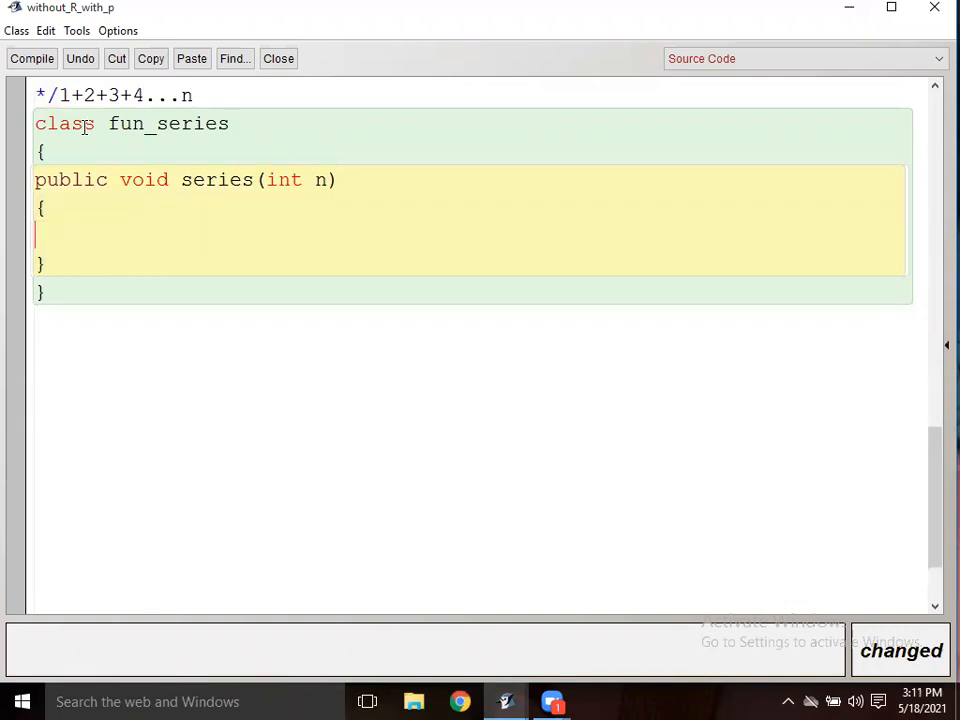
Step: Write the loop header for(int i=1;i<=n;i++) in the series method
{"action": "type", "text": "for"}
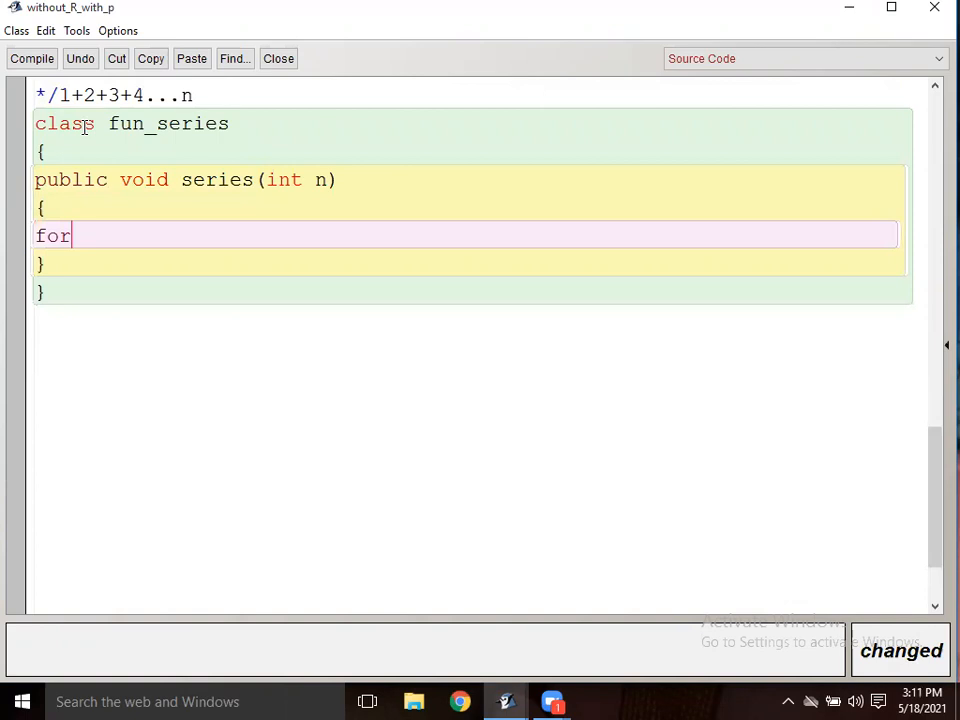
{"action": "type", "text": "(int i"}
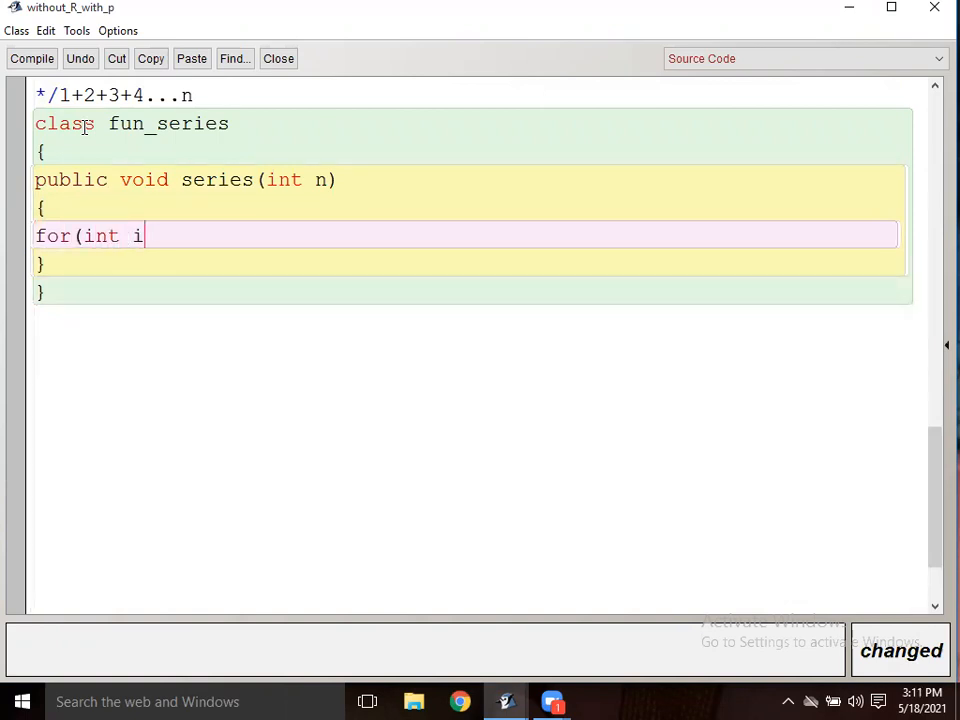
{"action": "type", "text": "=1;i"}
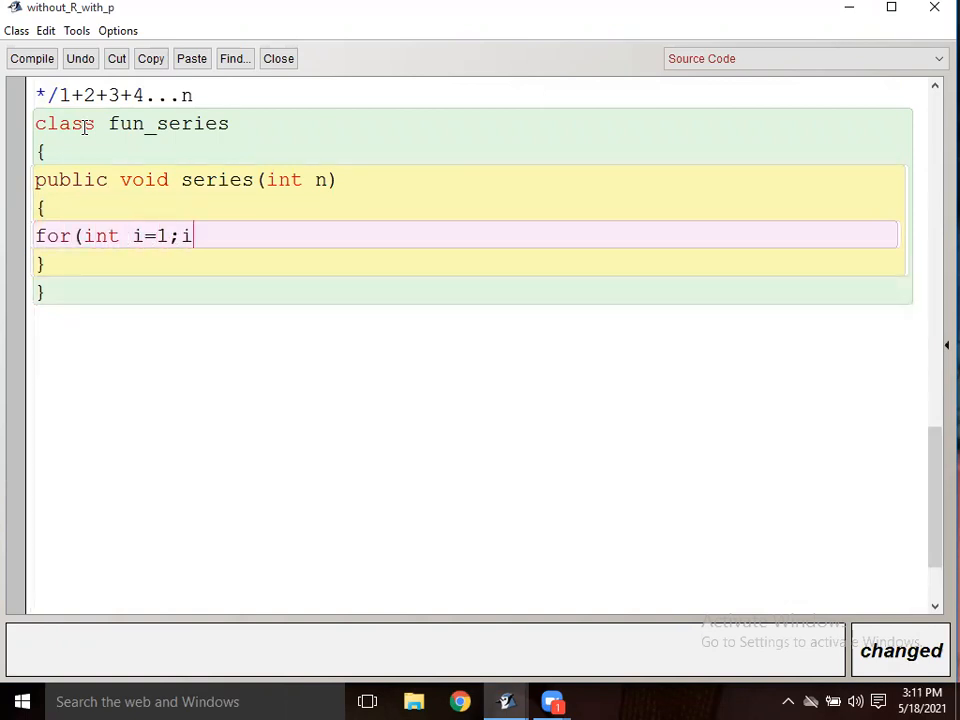
{"action": "type", "text": "<="}
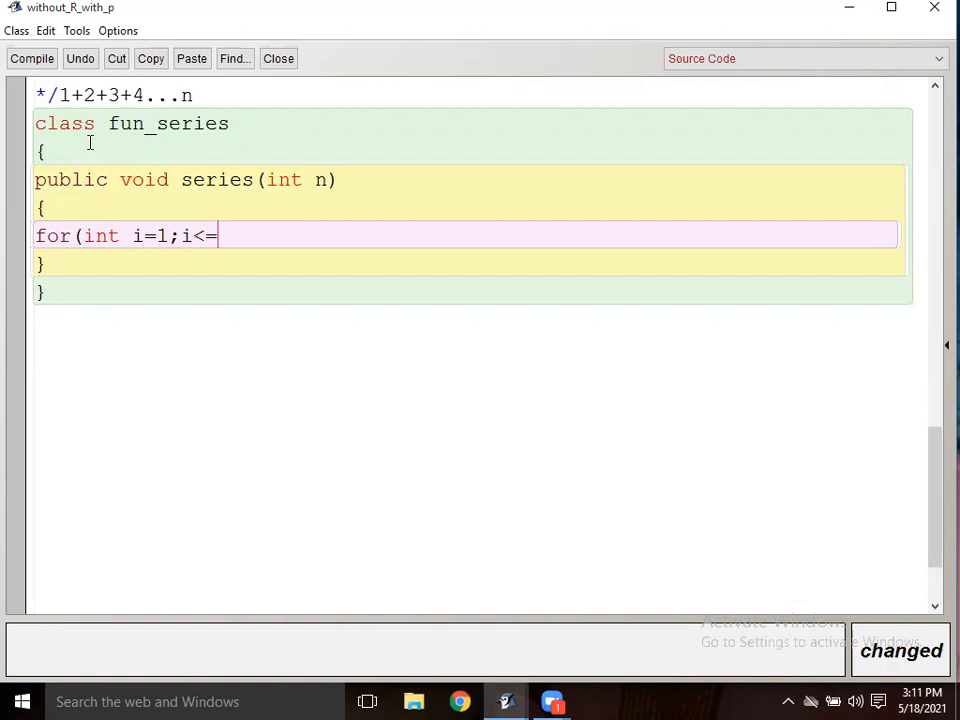
{"action": "type", "text": "n;i"}
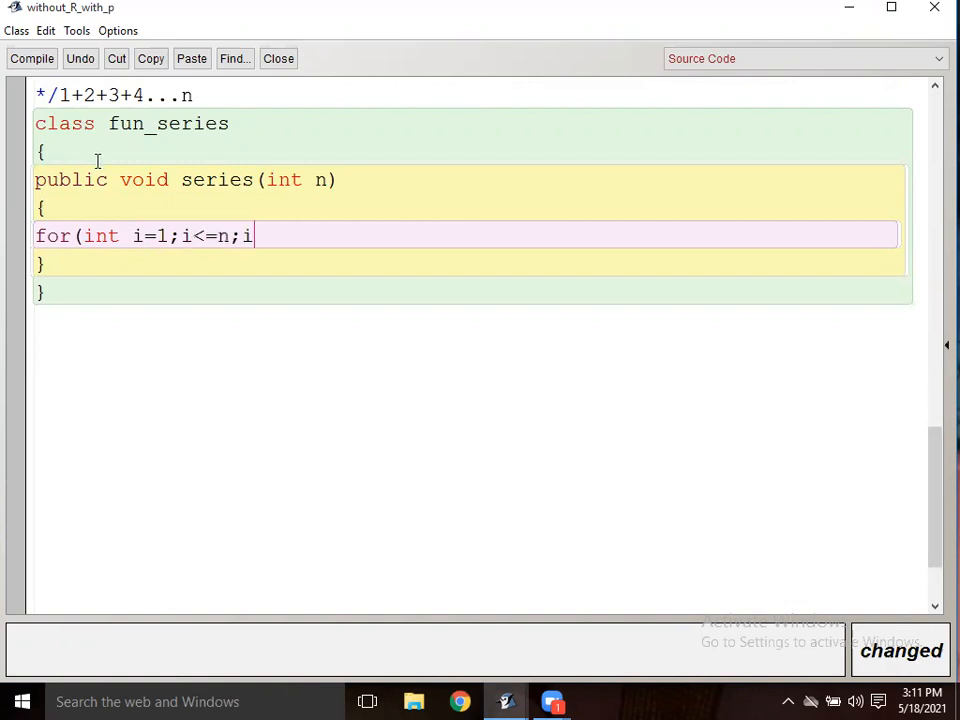
{"action": "type", "text": "++)"}
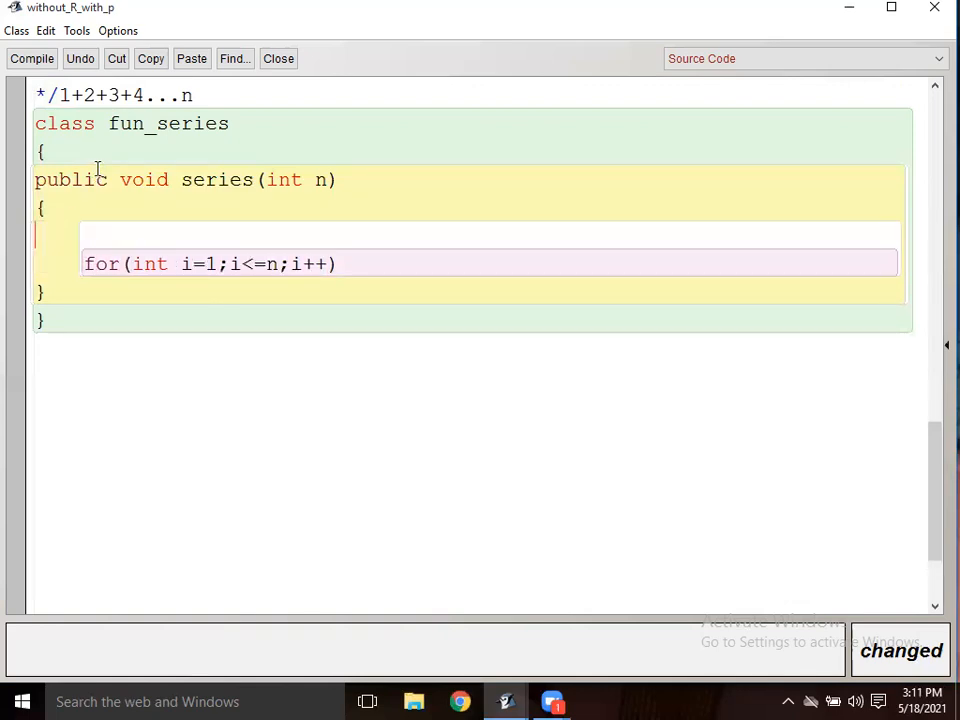
Step: Declare int sum=0; before the loop and give the loop an empty brace pair
{"action": "type", "text": "int sum"}
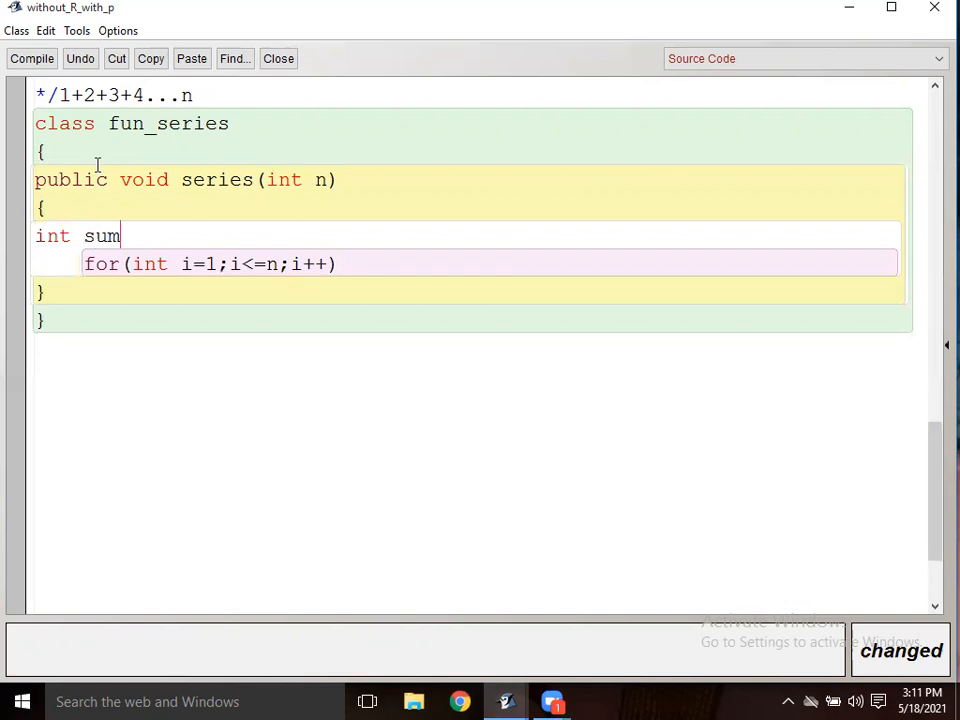
{"action": "type", "text": "=0;"}
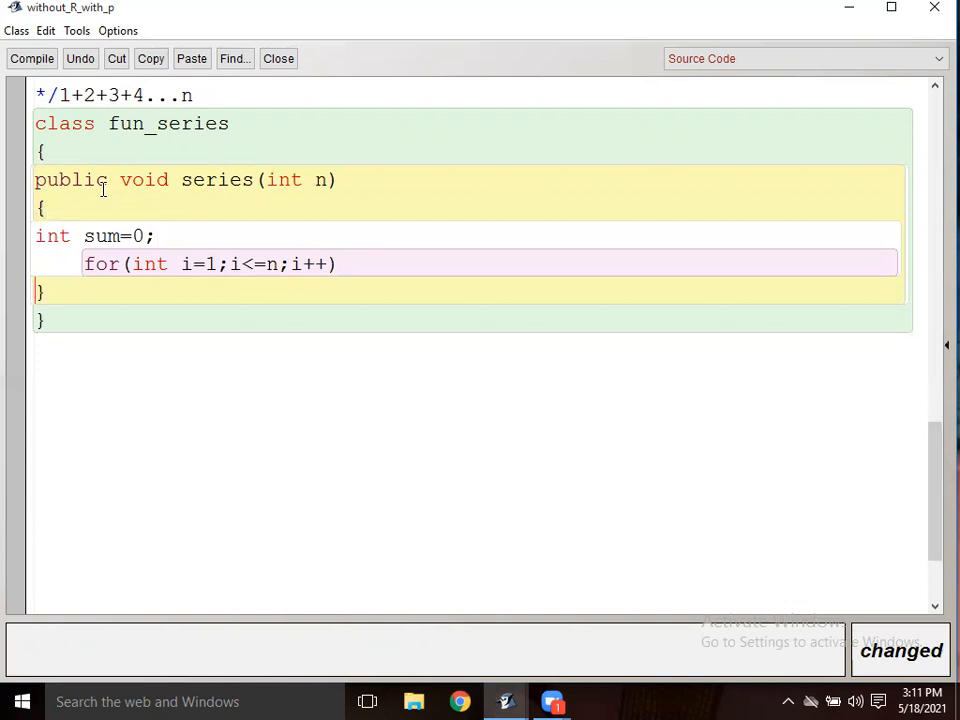
{"action": "type", "text": "{}"}
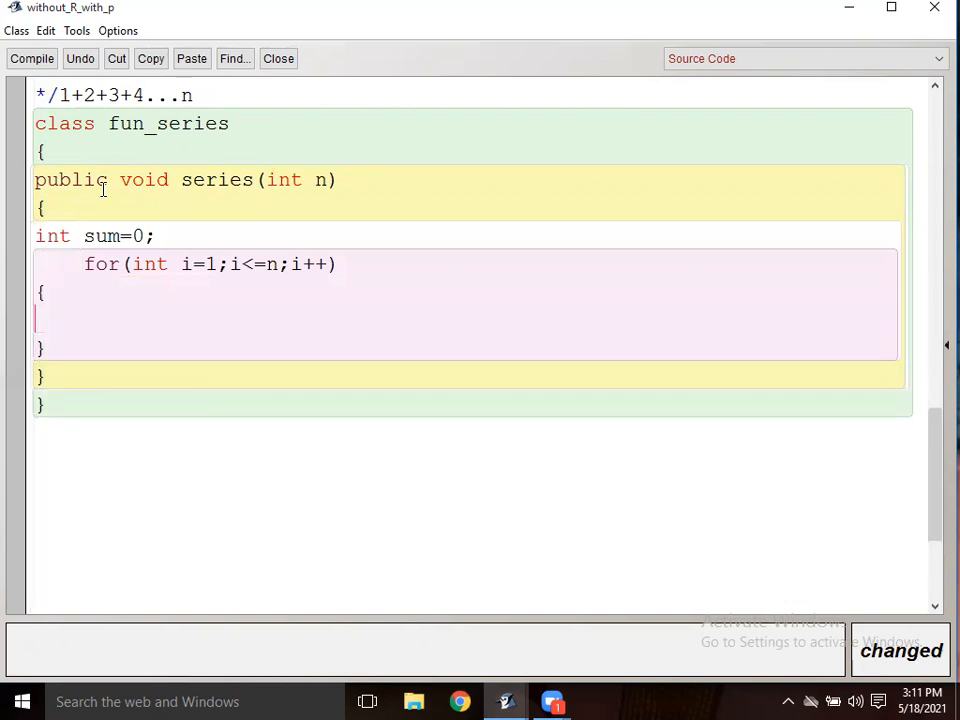
Step: Make the loop body accumulate sum=sum+i;
{"action": "type", "text": "sum="}
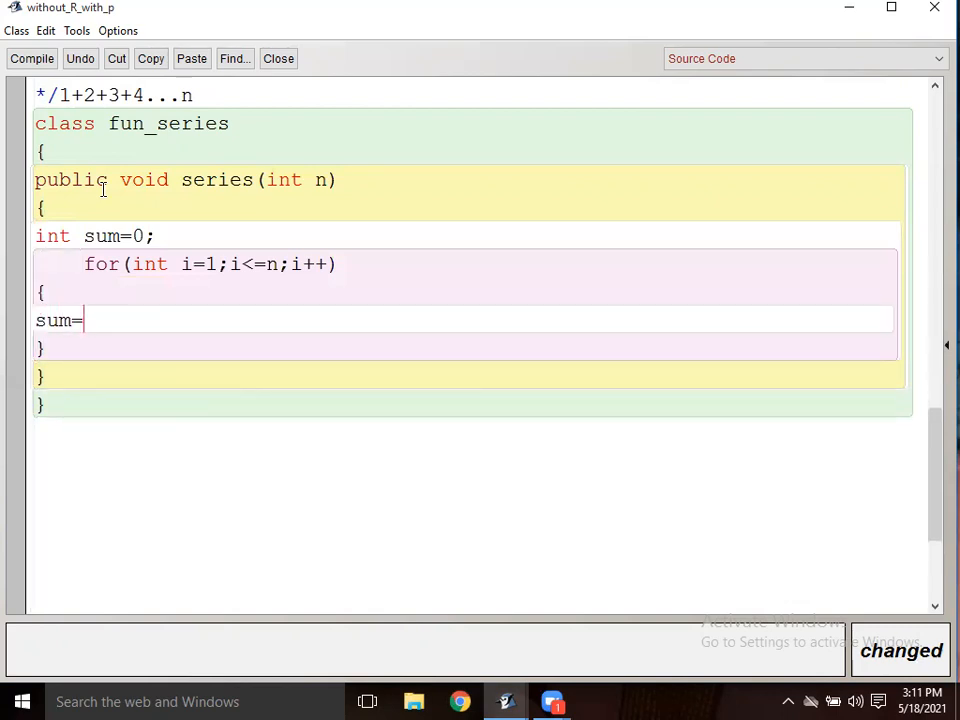
{"action": "type", "text": "sum"}
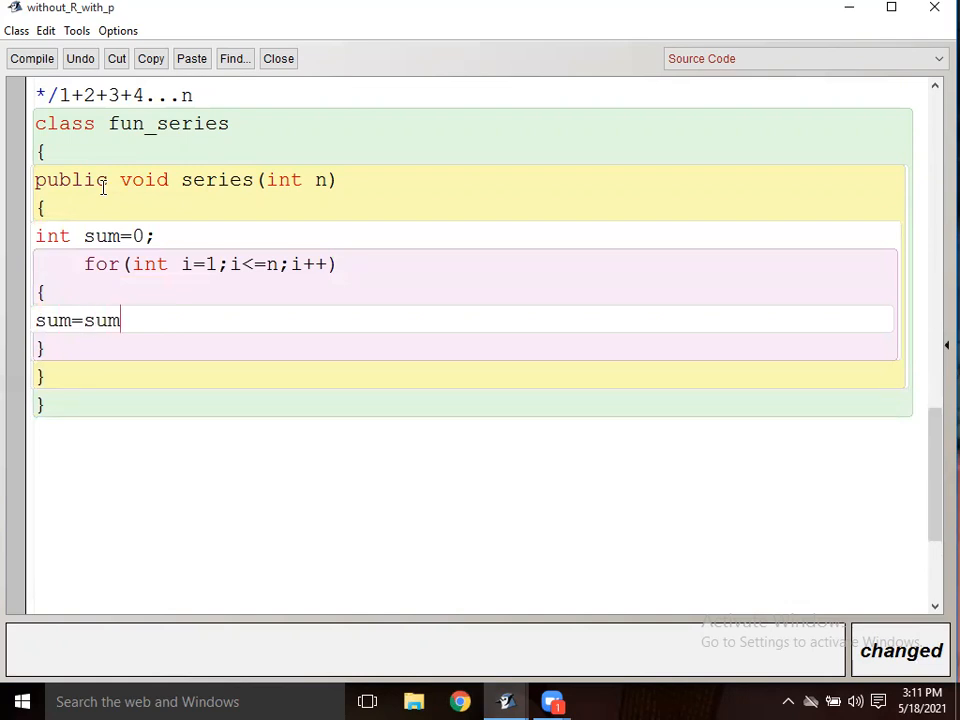
{"action": "type", "text": "+i;"}
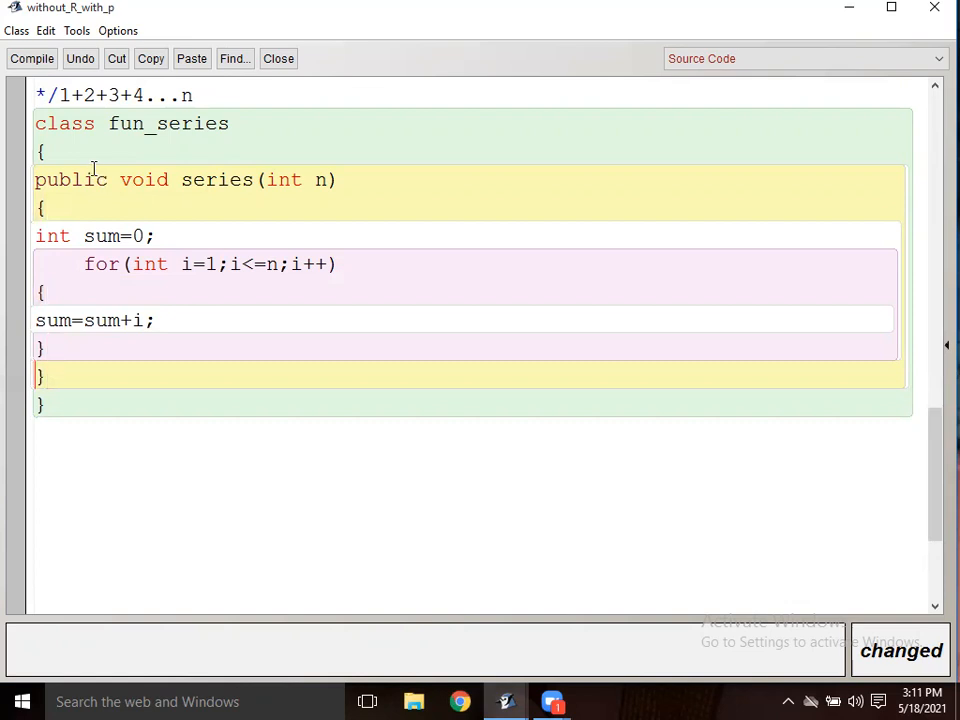
Step: Print "Sum of 1+2+3....n = "+sum with System.out.println after the loop
{"action": "type", "text": "Syst"}
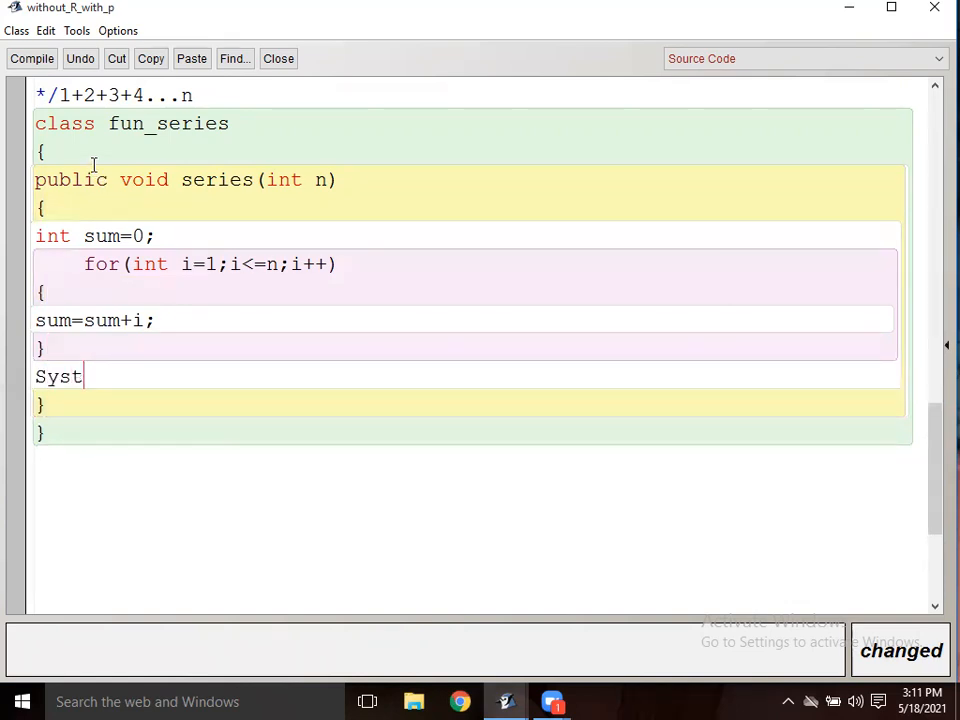
{"action": "type", "text": "em.out"}
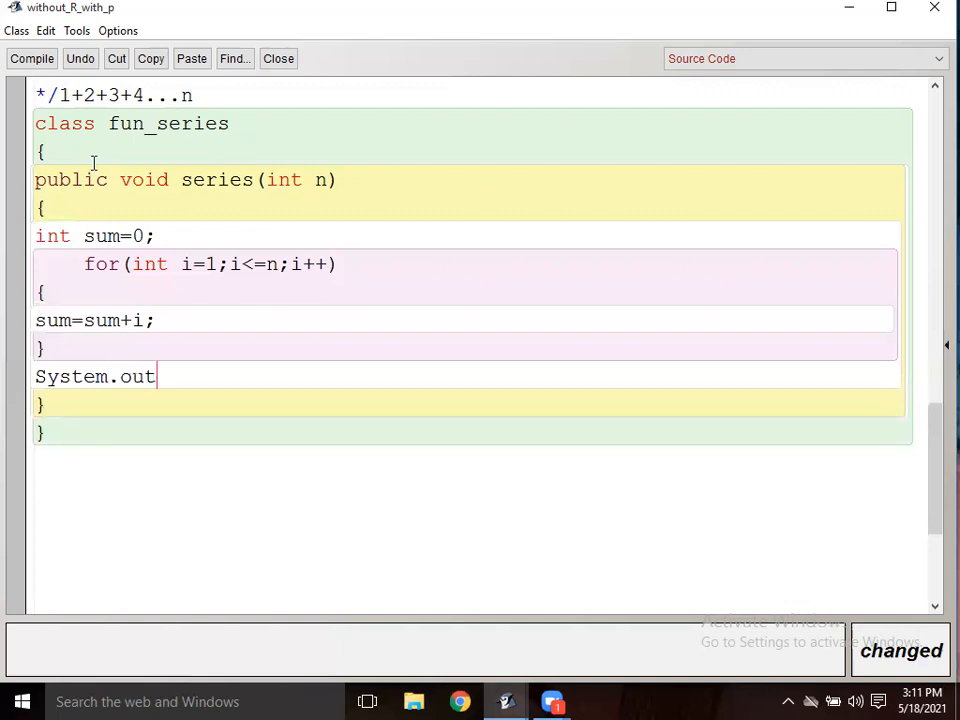
{"action": "type", "text": ".pr"}
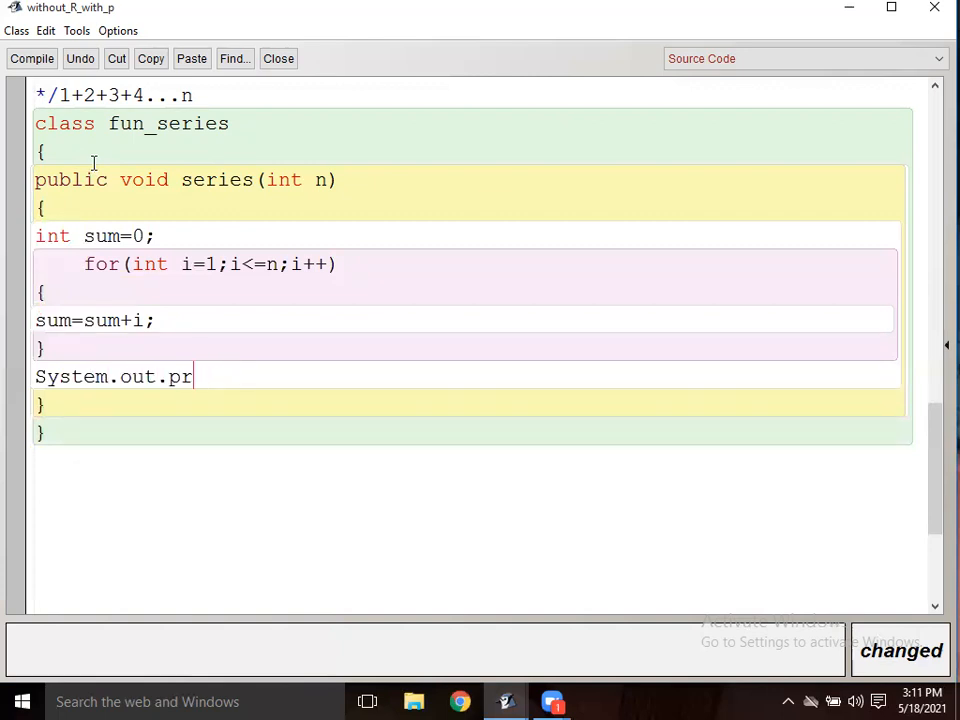
{"action": "type", "text": "intl"}
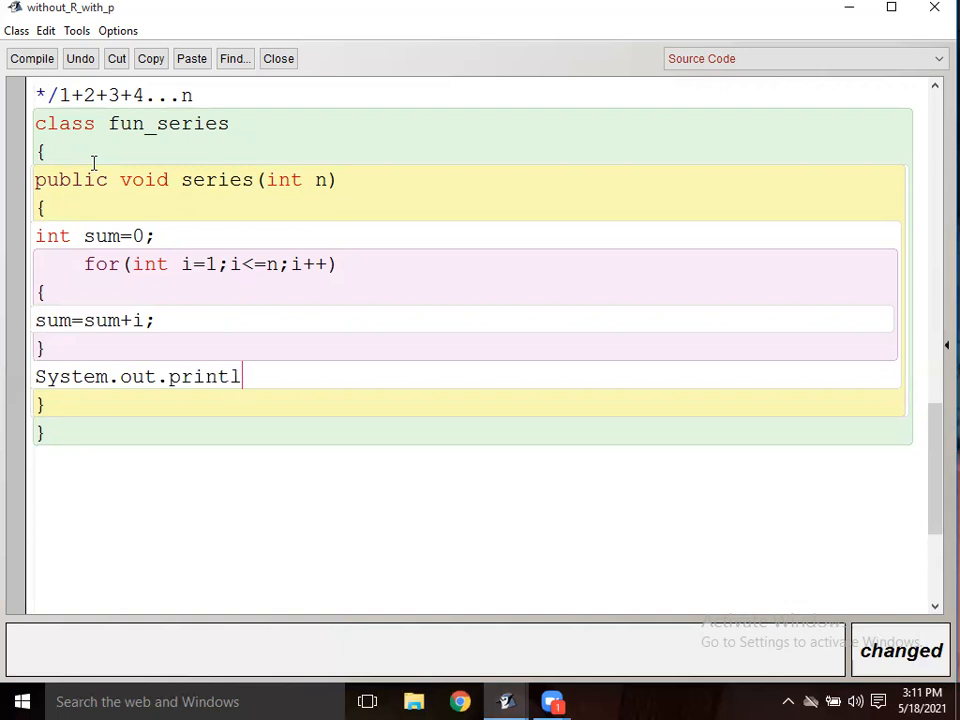
{"action": "type", "text": "n()"}
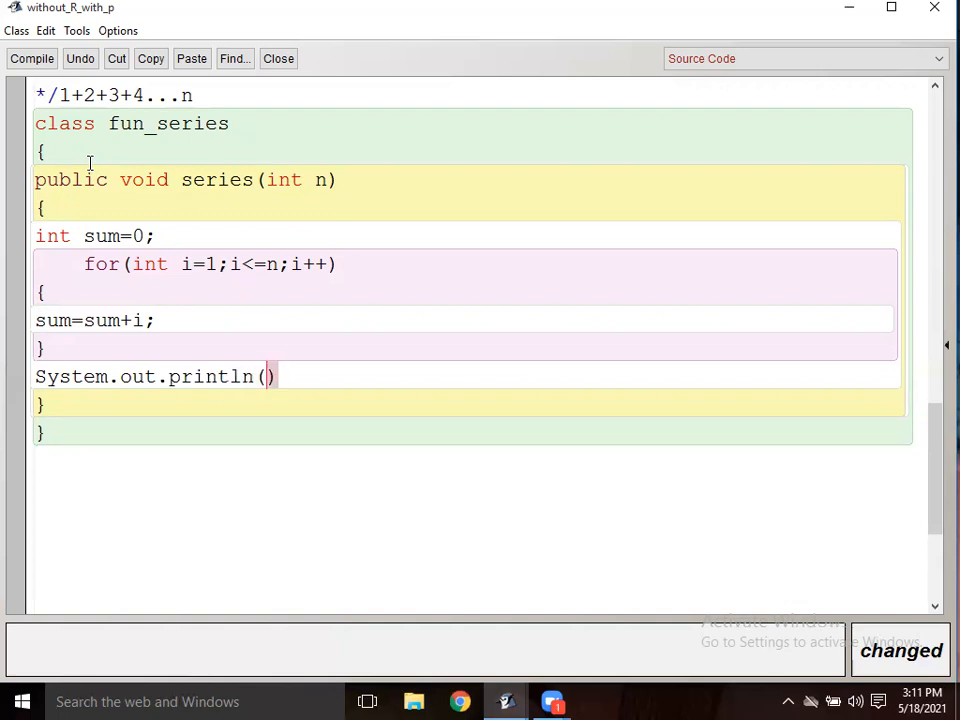
{"action": "type", "text": "\"\""}
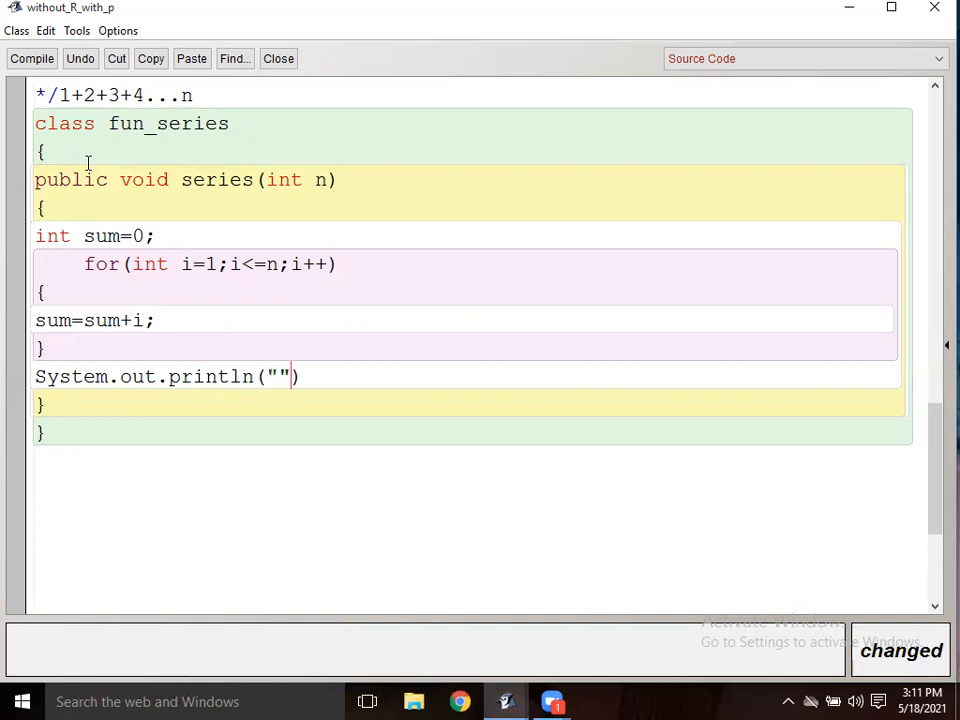
{"action": "type", "text": "Sum of 1+2"}
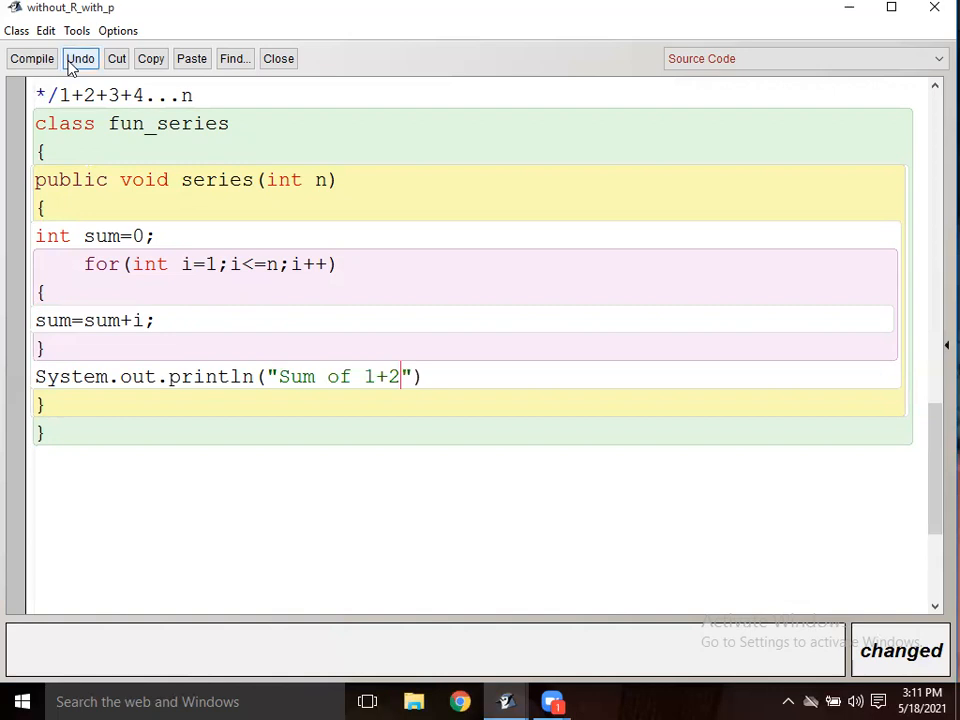
{"action": "type", "text": "+3....n"}
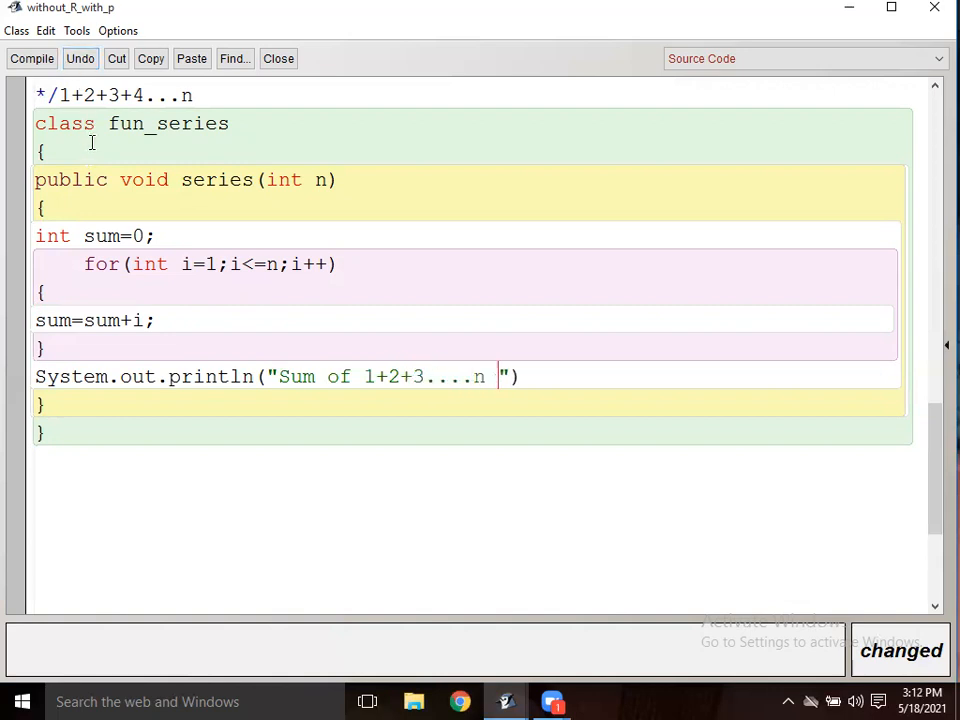
{"action": "type", "text": "="}
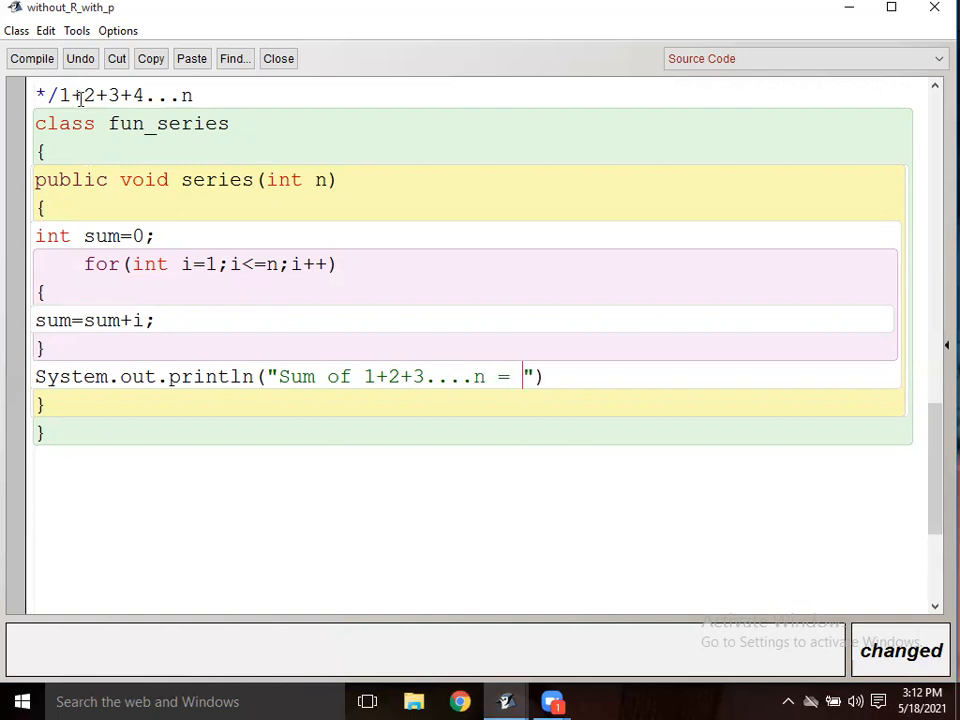
{"action": "type", "text": "+"}
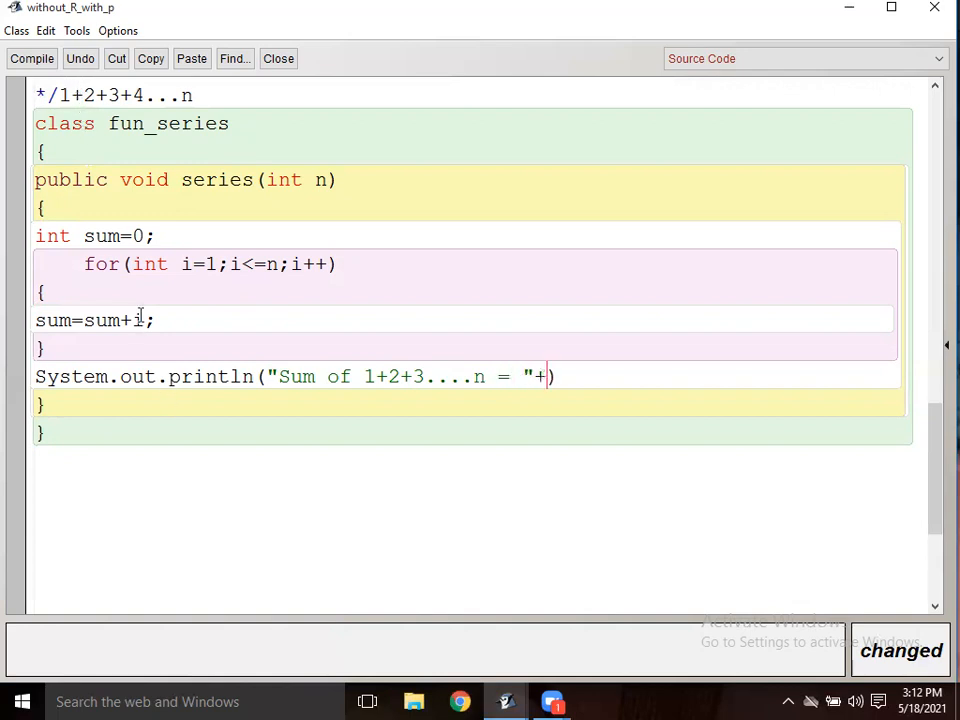
{"action": "type", "text": "sum);"}
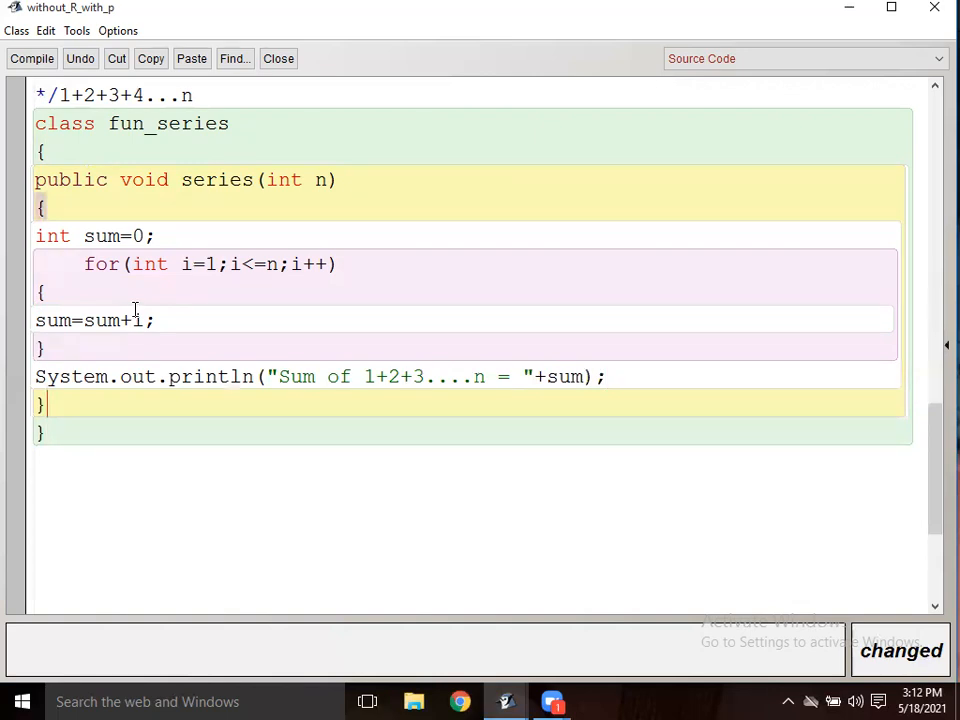
Step: Comment the method's closing brace as //method close
{"action": "type", "text": "//method clos"}
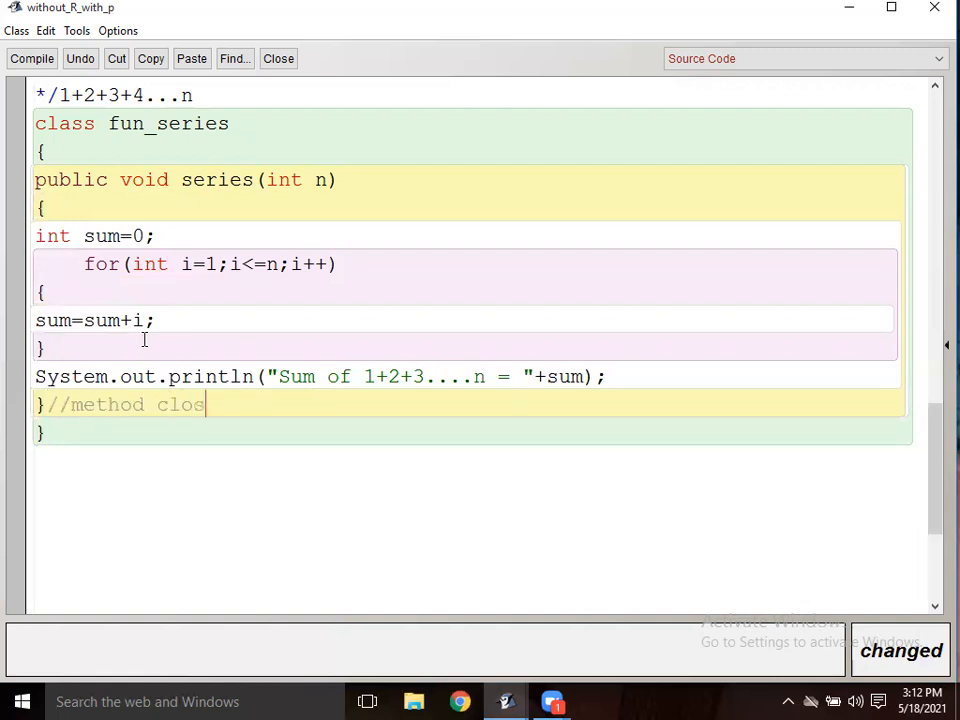
{"action": "type", "text": "e"}
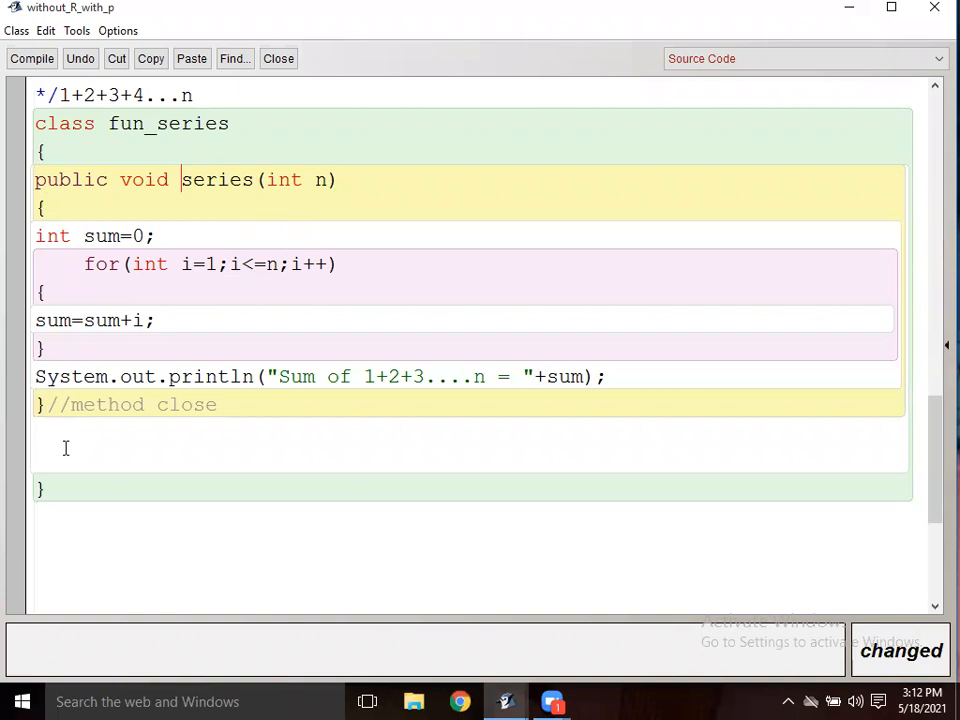
Step: Write public static void main(){} after series, correcting the misspelled static
{"action": "type", "text": "pu"}
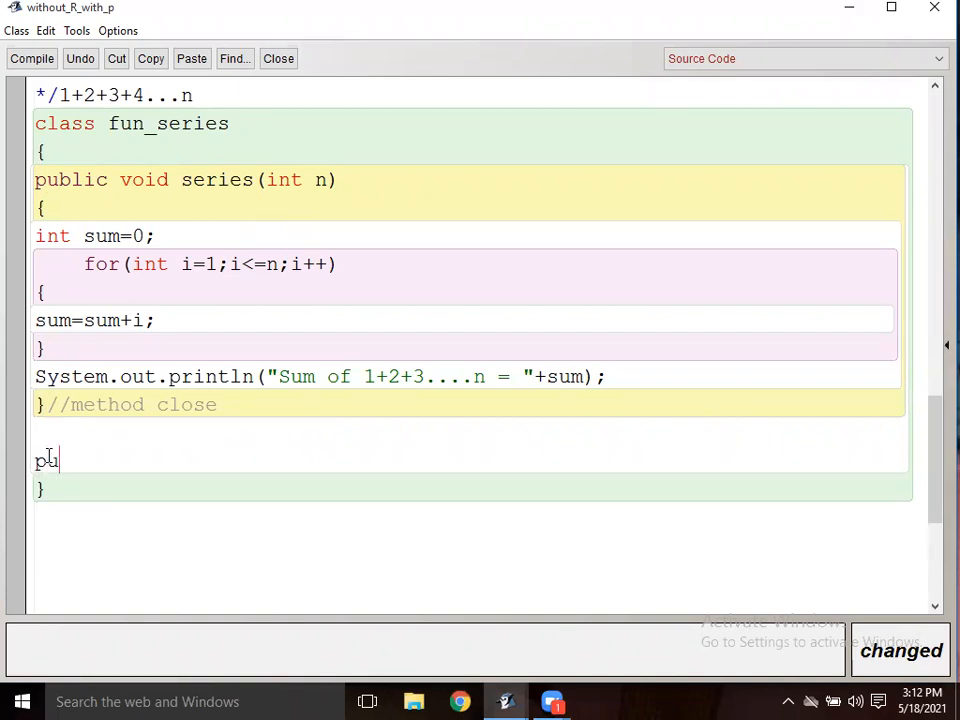
{"action": "type", "text": "blic s"}
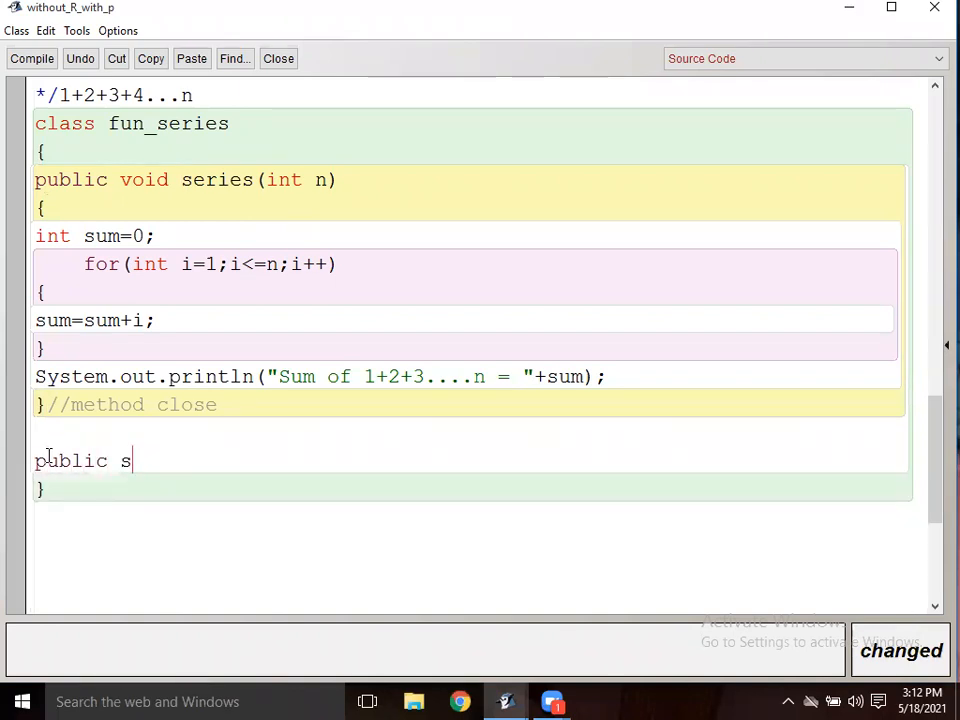
{"action": "type", "text": "taitc"}
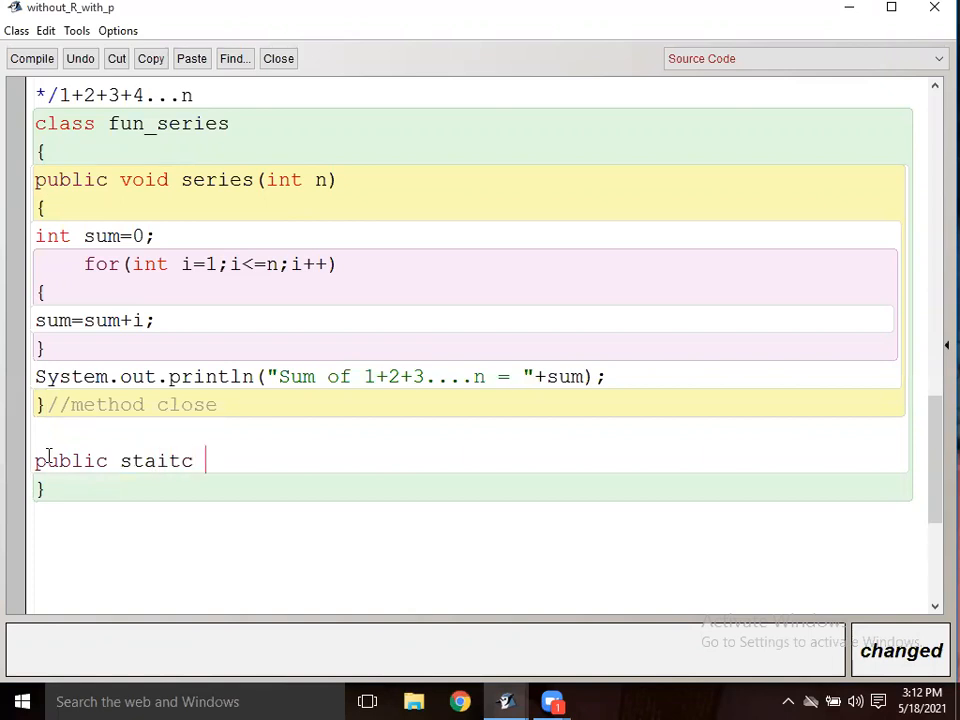
{"action": "type", "text": "void"}
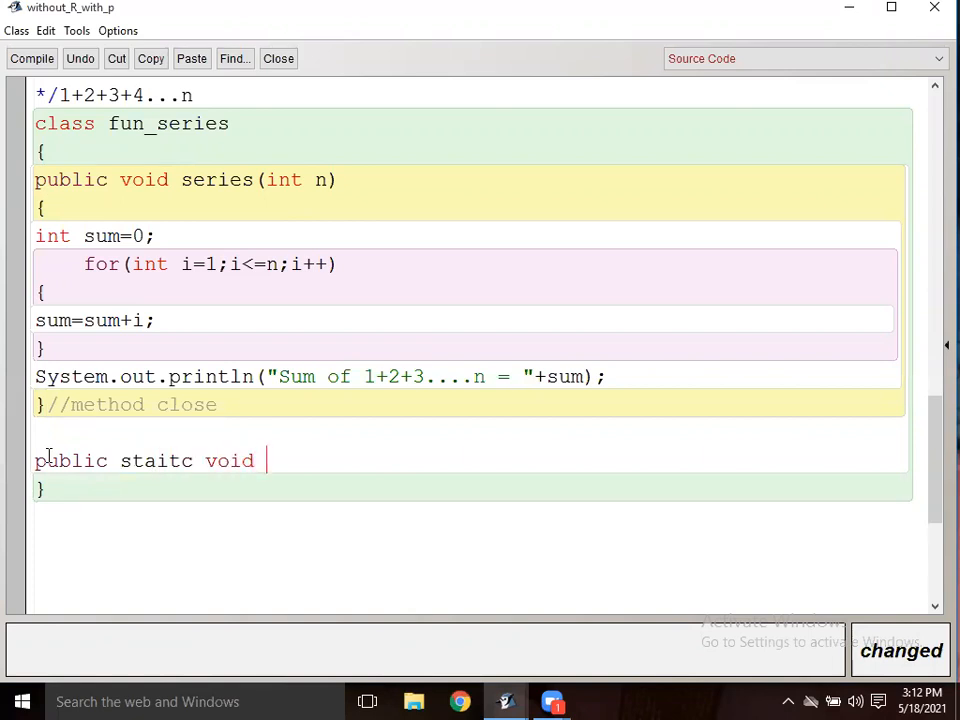
{"action": "key", "text": "BackSpace"}
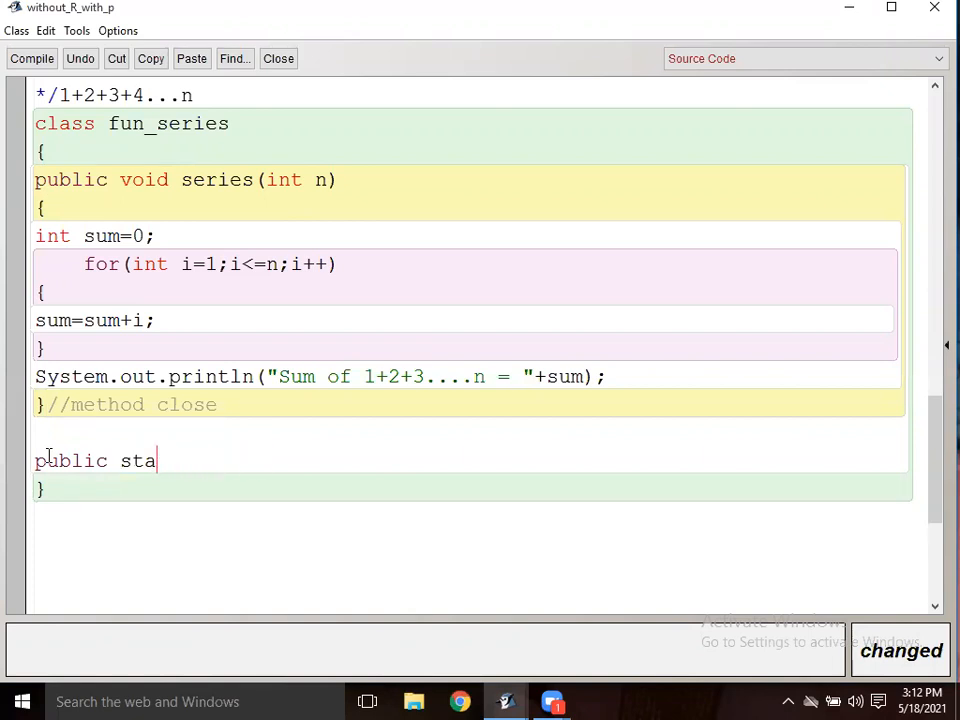
{"action": "type", "text": "tic vo"}
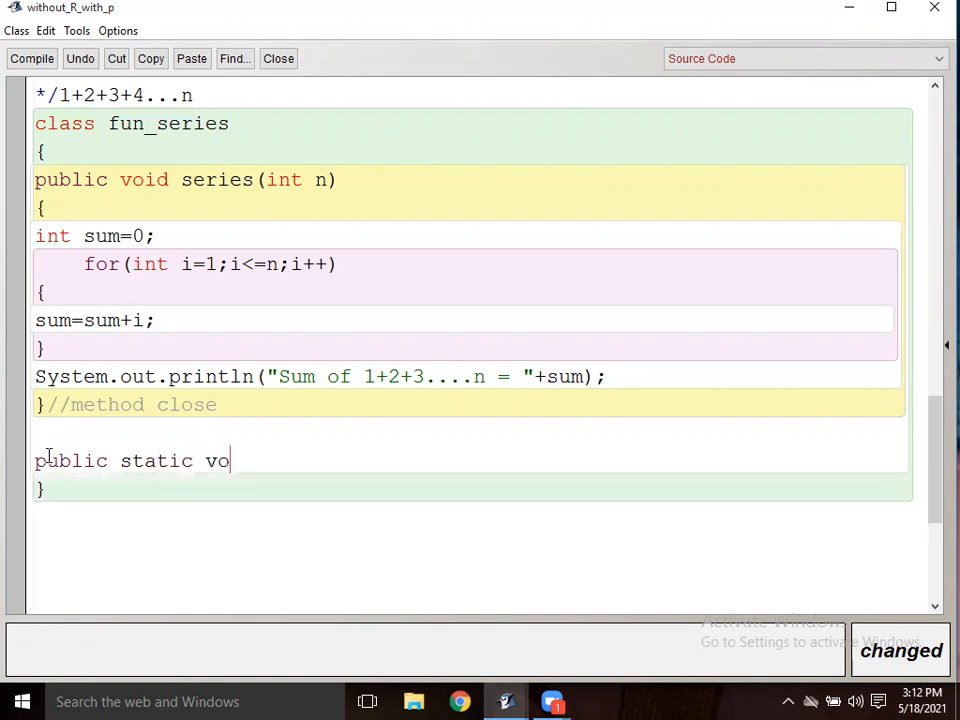
{"action": "type", "text": "id main"}
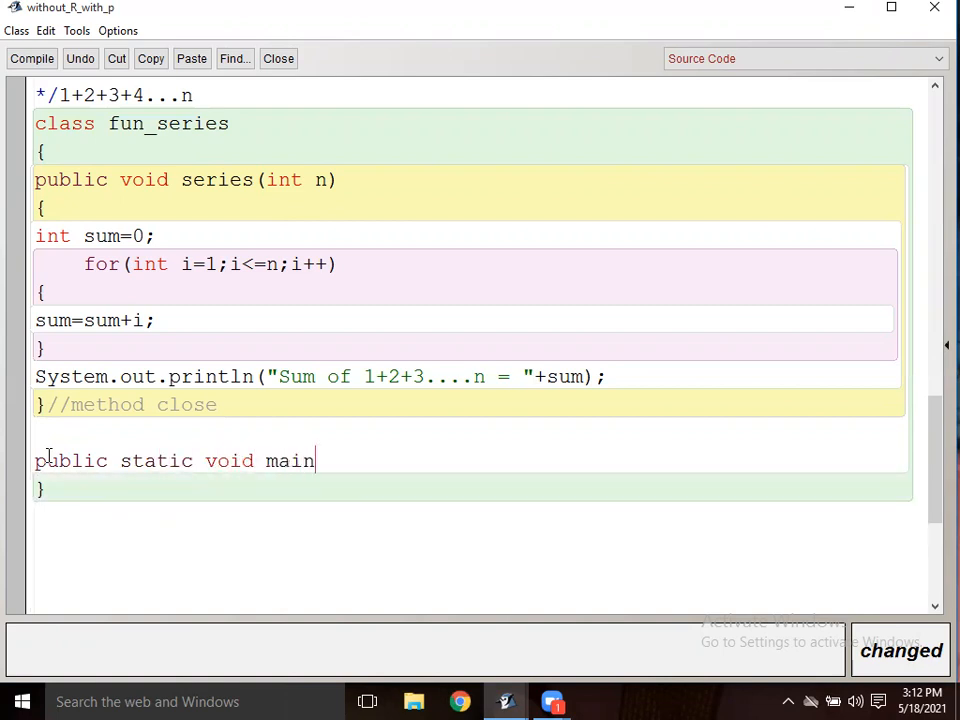
{"action": "type", "text": "(){}"}
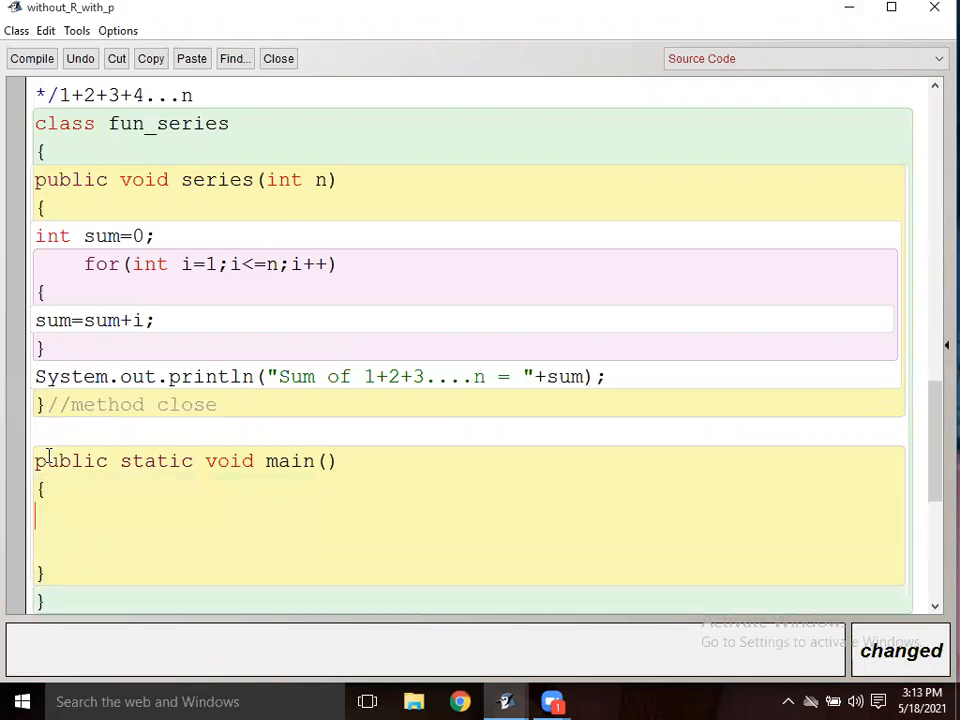
{"action": "mouse_move", "coordinate": [72, 520]}
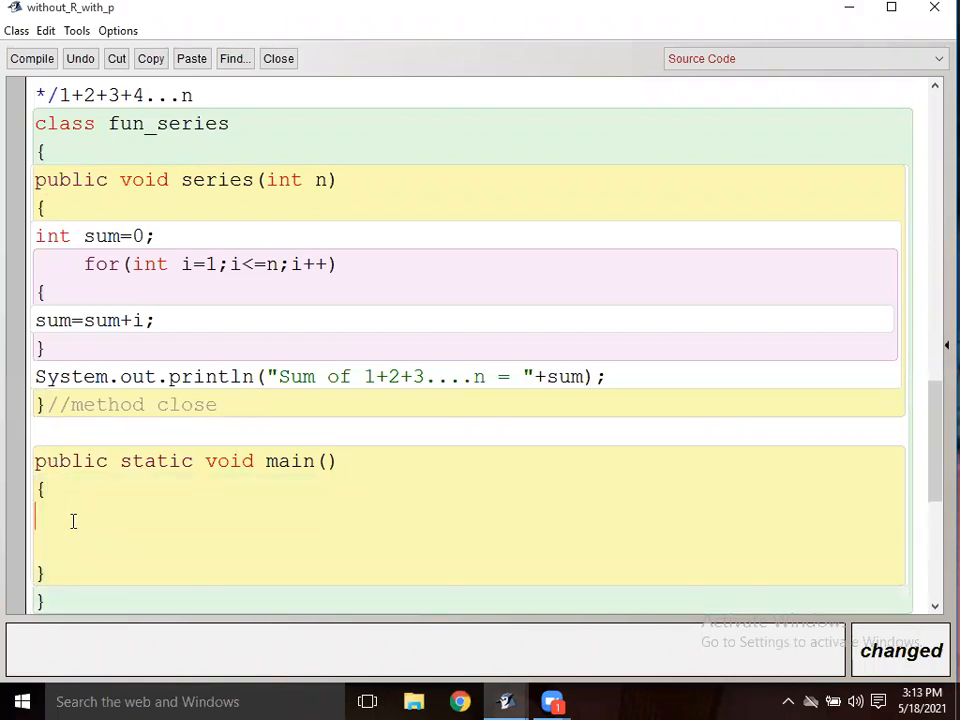
Step: In main, create the object fun_series obj=new fun_series();
{"action": "type", "text": "fun_s"}
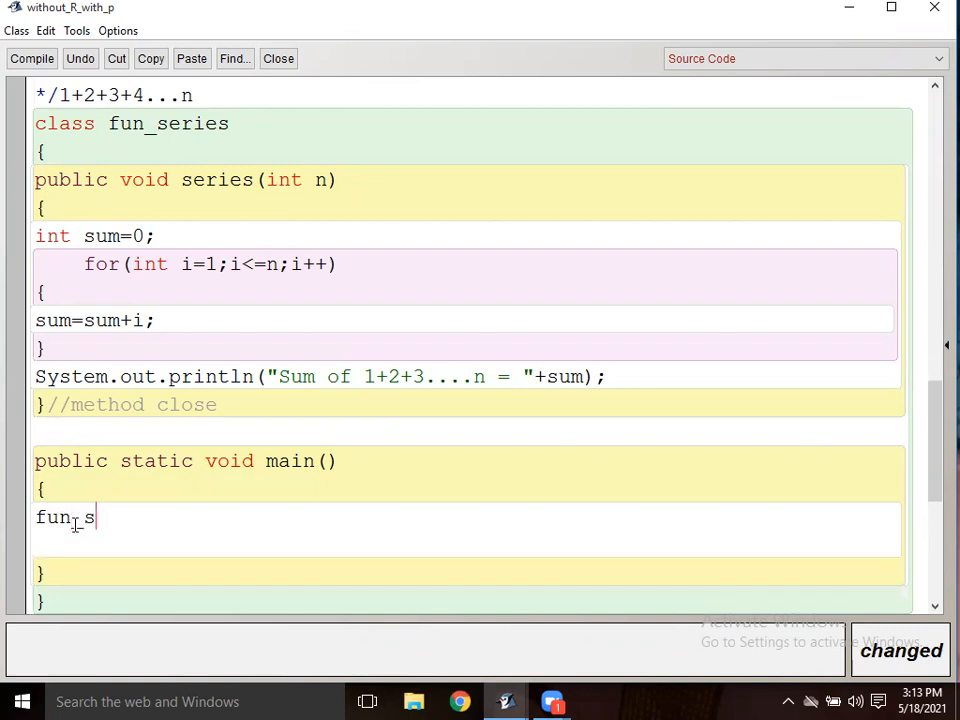
{"action": "type", "text": "eries"}
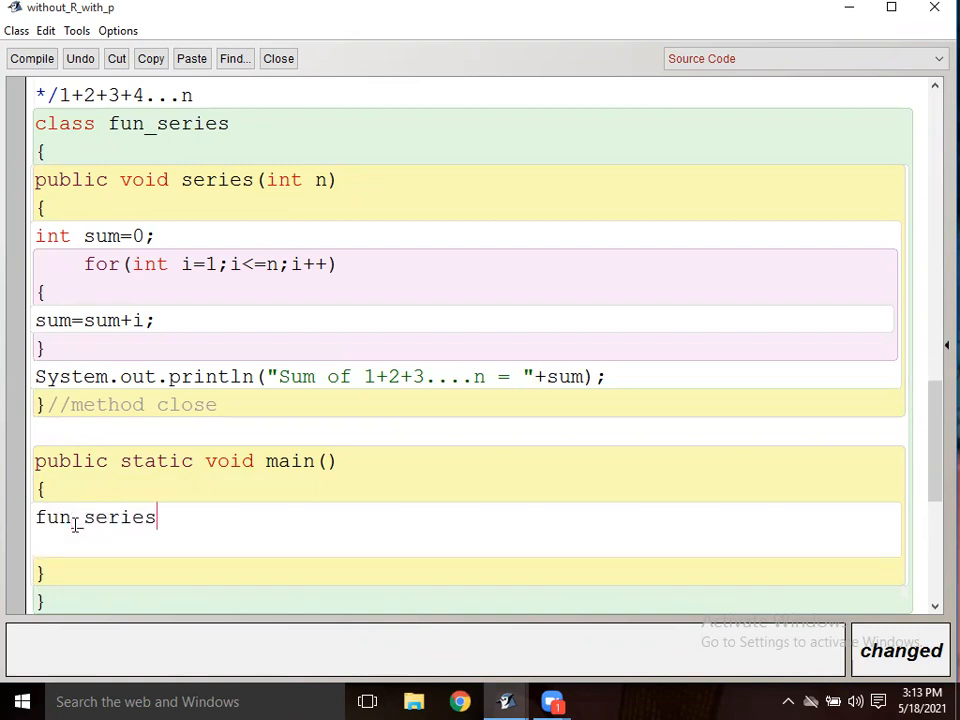
{"action": "type", "text": "o"}
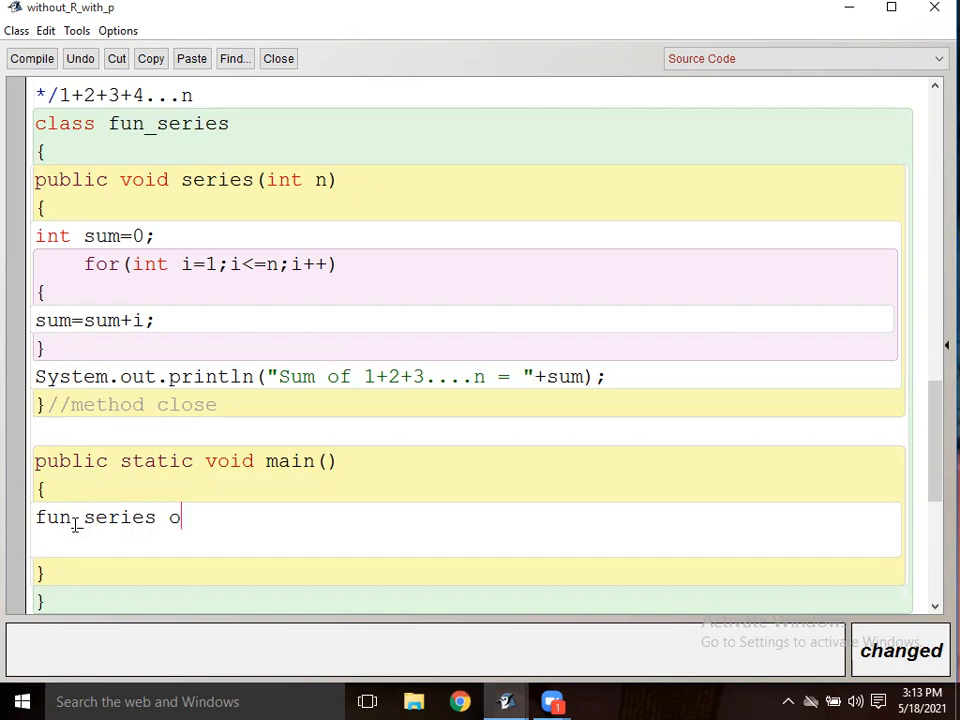
{"action": "type", "text": "bj=new"}
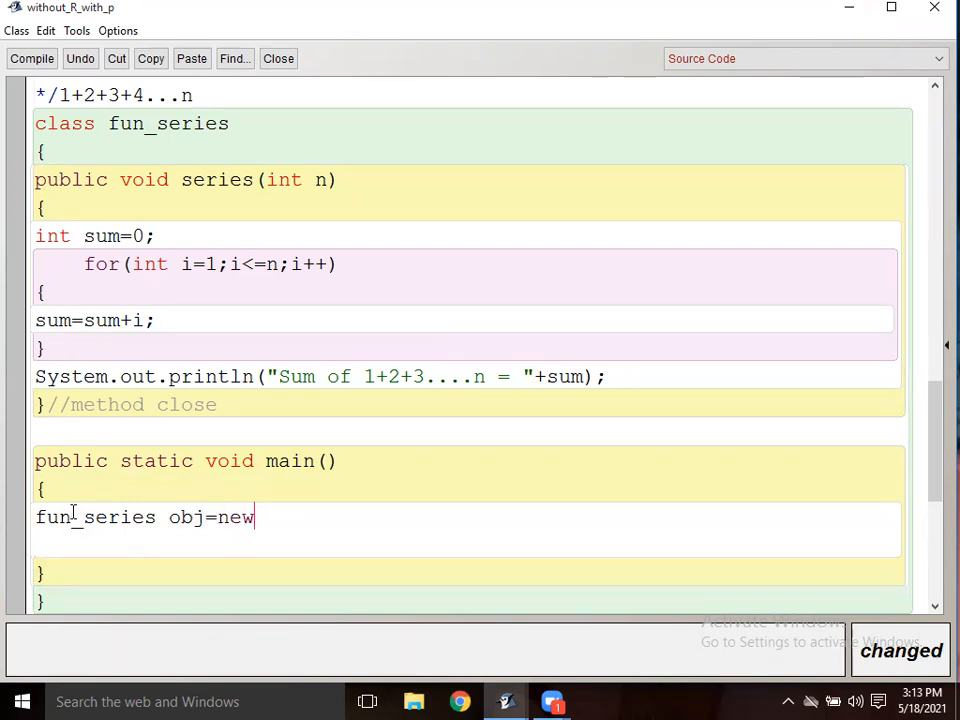
{"action": "type", "text": "f"}
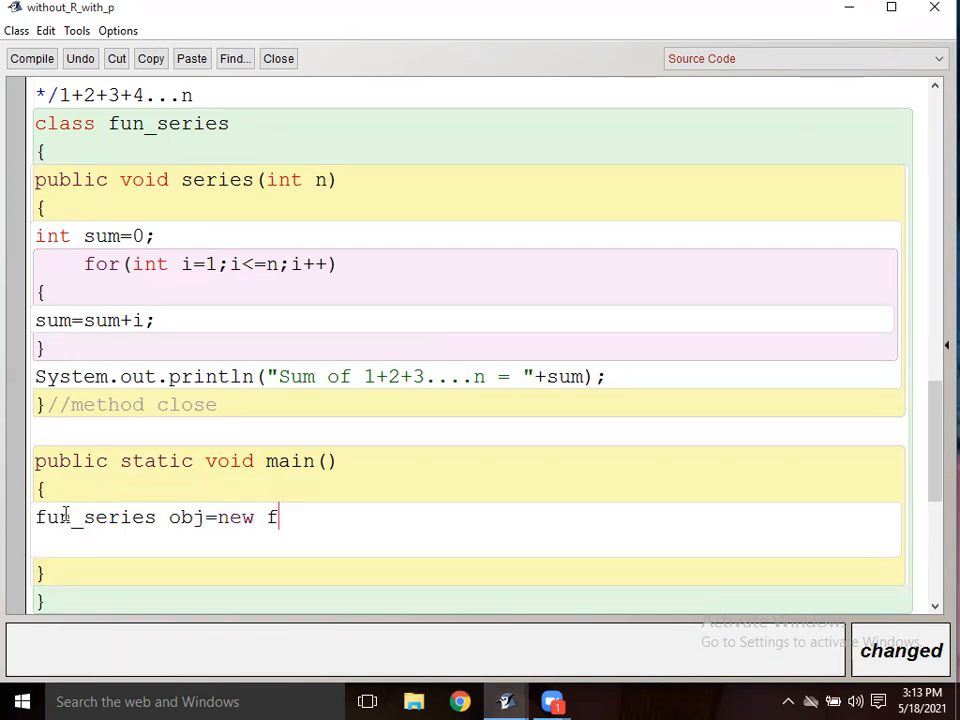
{"action": "type", "text": "un"}
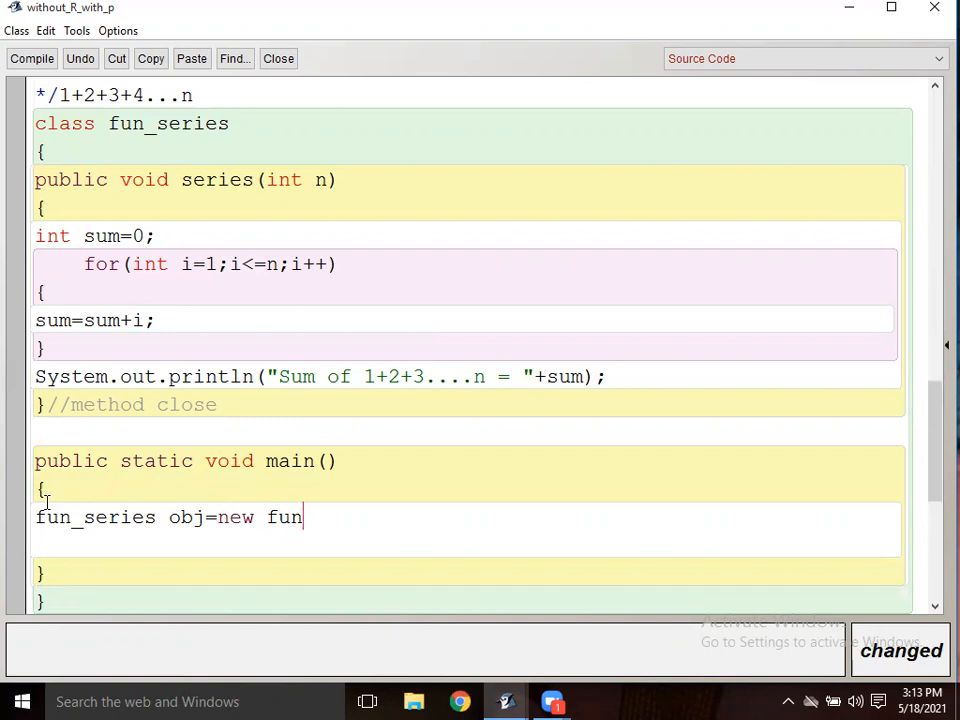
{"action": "type", "text": "_se"}
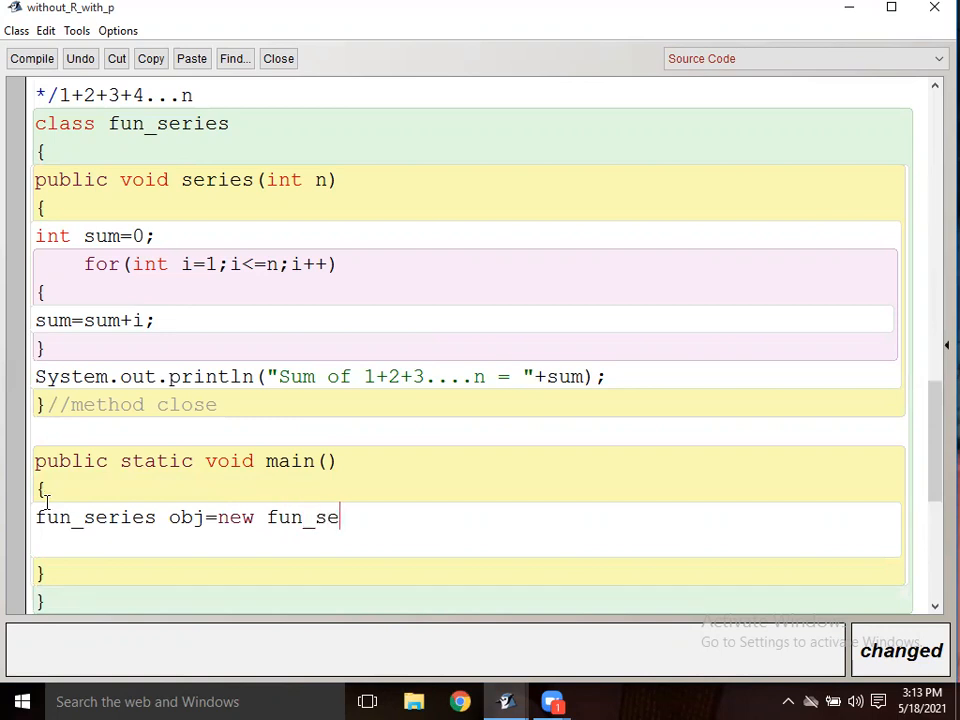
{"action": "type", "text": "ries"}
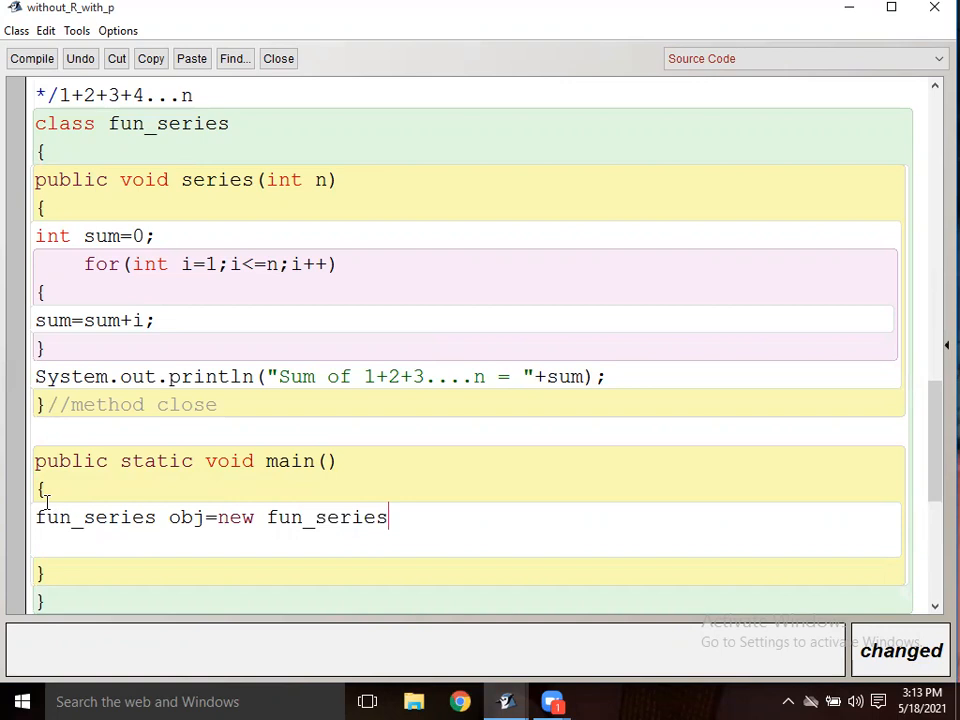
{"action": "type", "text": "();"}
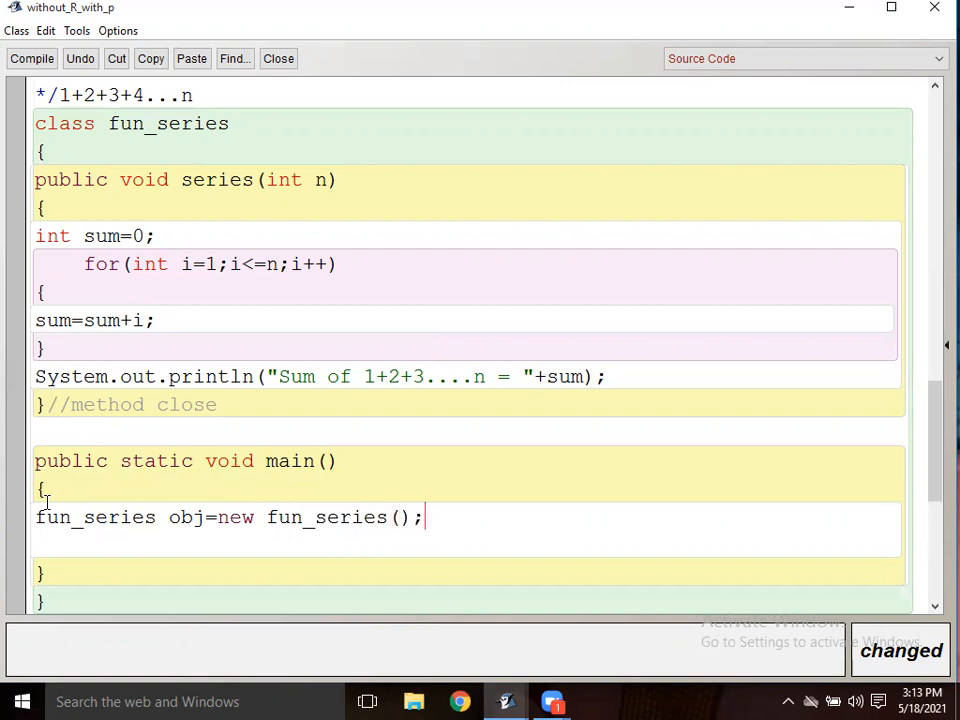
Step: Call obj.series(); with no argument
{"action": "type", "text": "obj"}
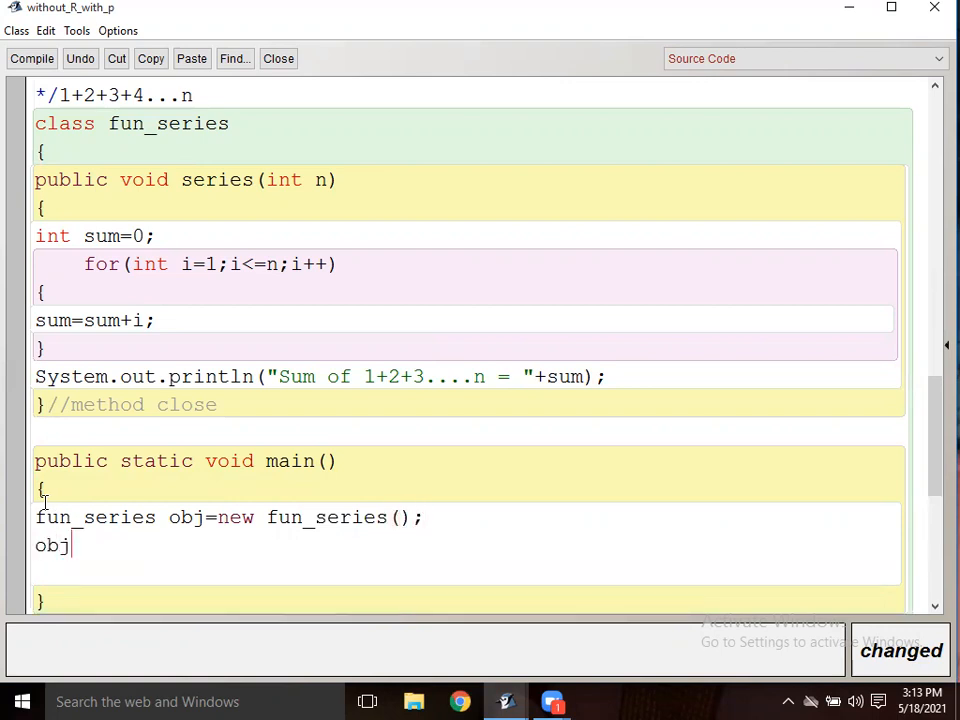
{"action": "type", "text": "."}
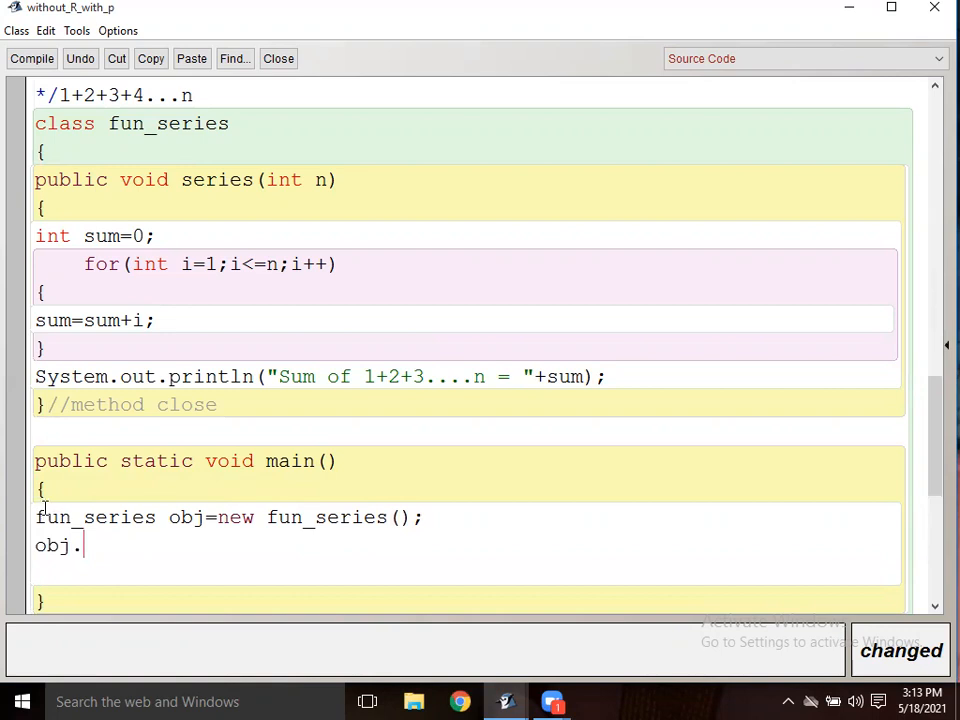
{"action": "type", "text": "s"}
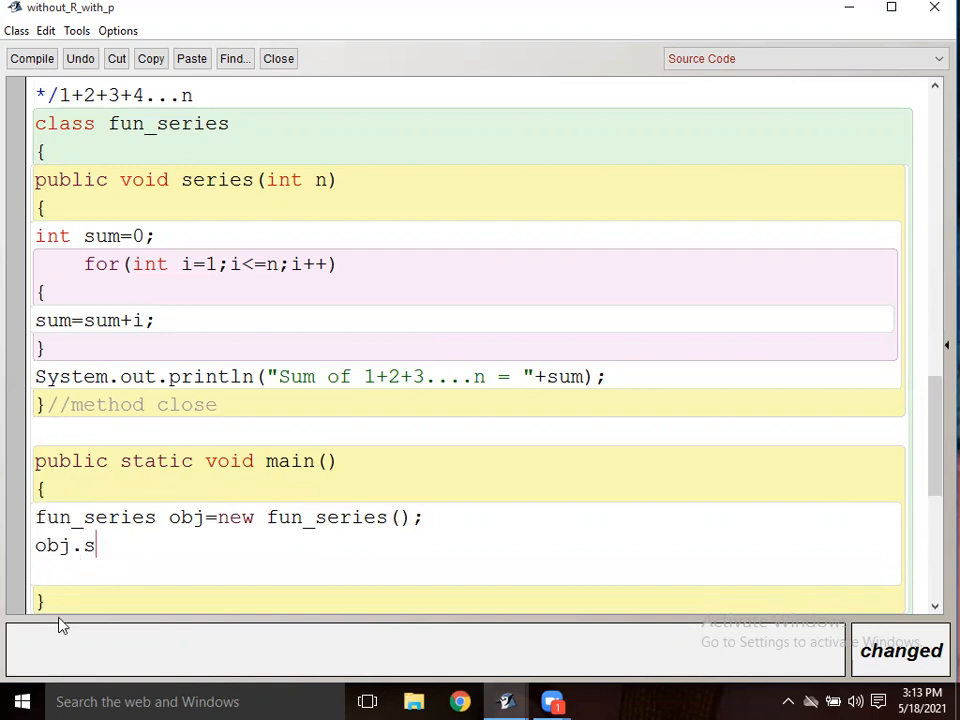
{"action": "type", "text": "eries"}
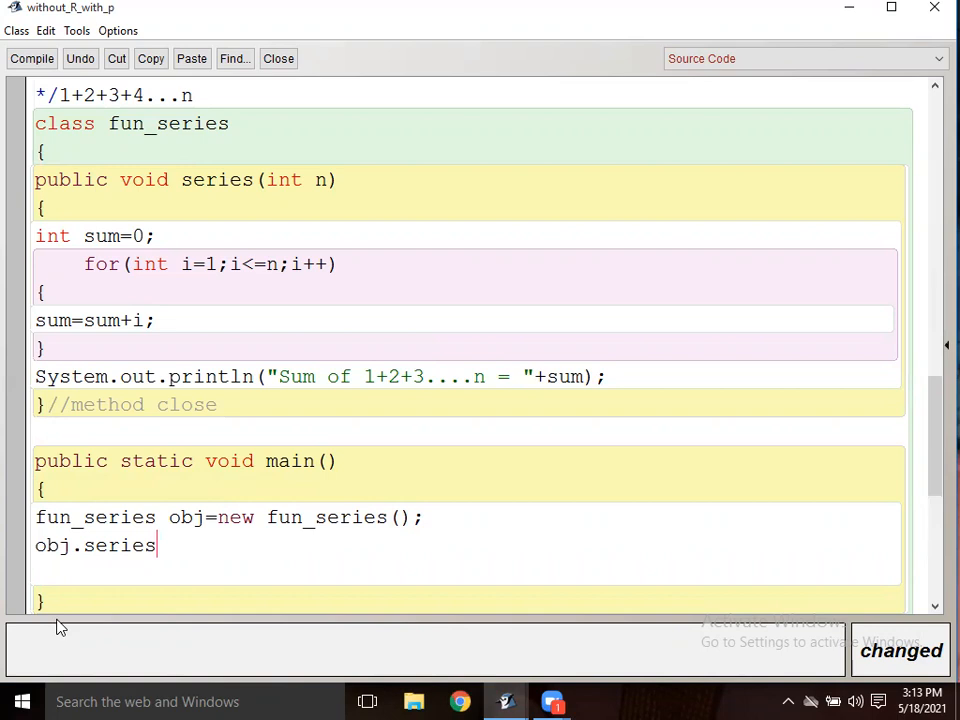
{"action": "type", "text": "();"}
{"action": "left_click", "coordinate": [466, 574]}
{"action": "type", "text": "}"}
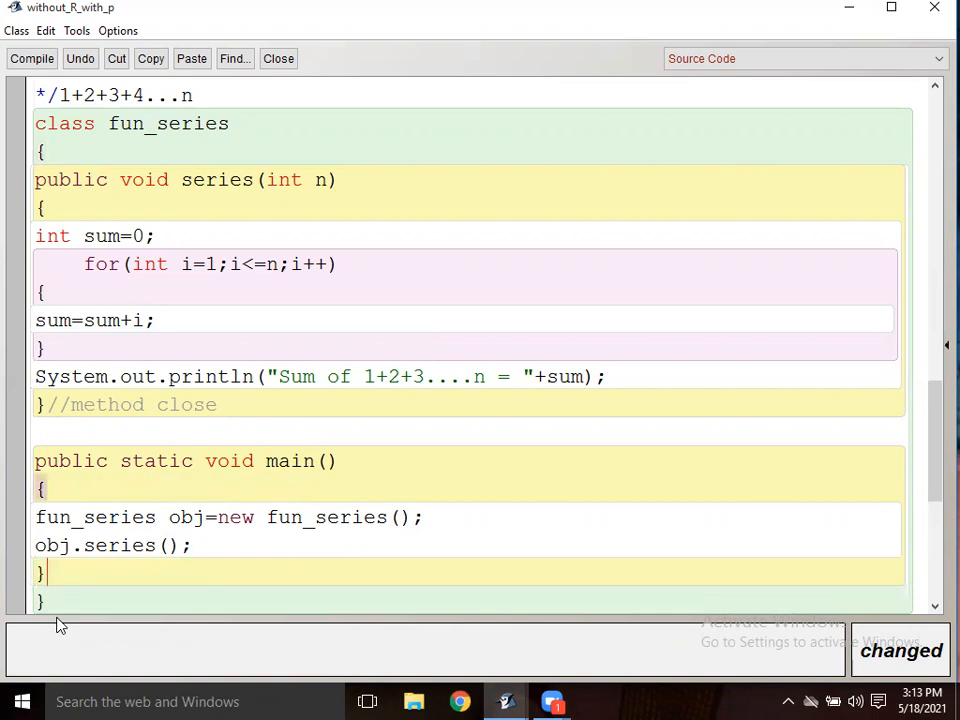
Step: Label the closing braces //main method close and //class close
{"action": "type", "text": "m"}
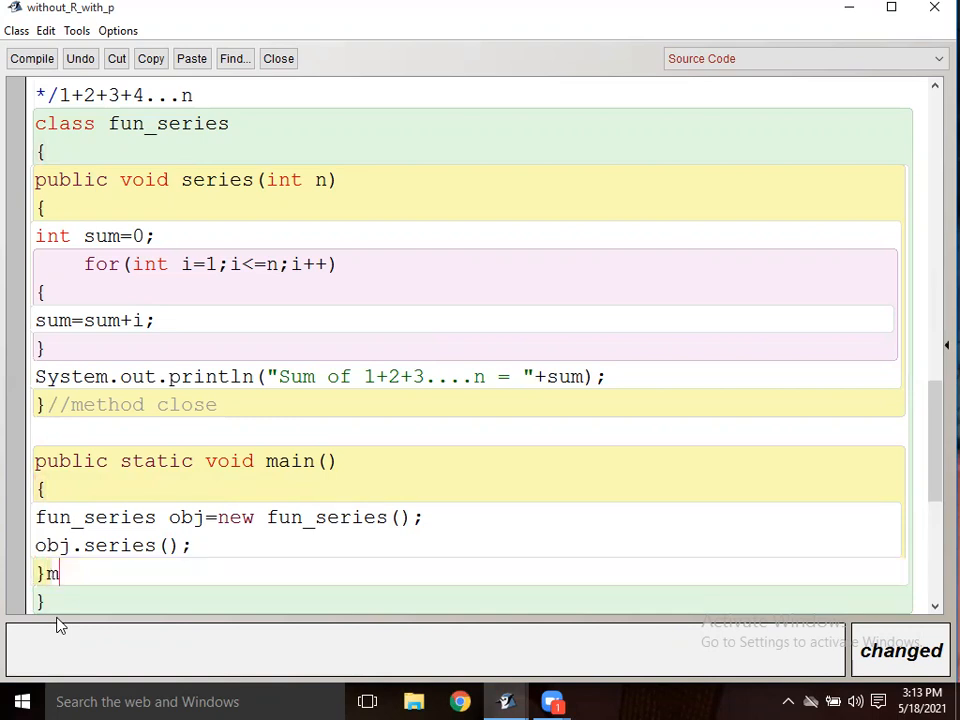
{"action": "type", "text": "ain me"}
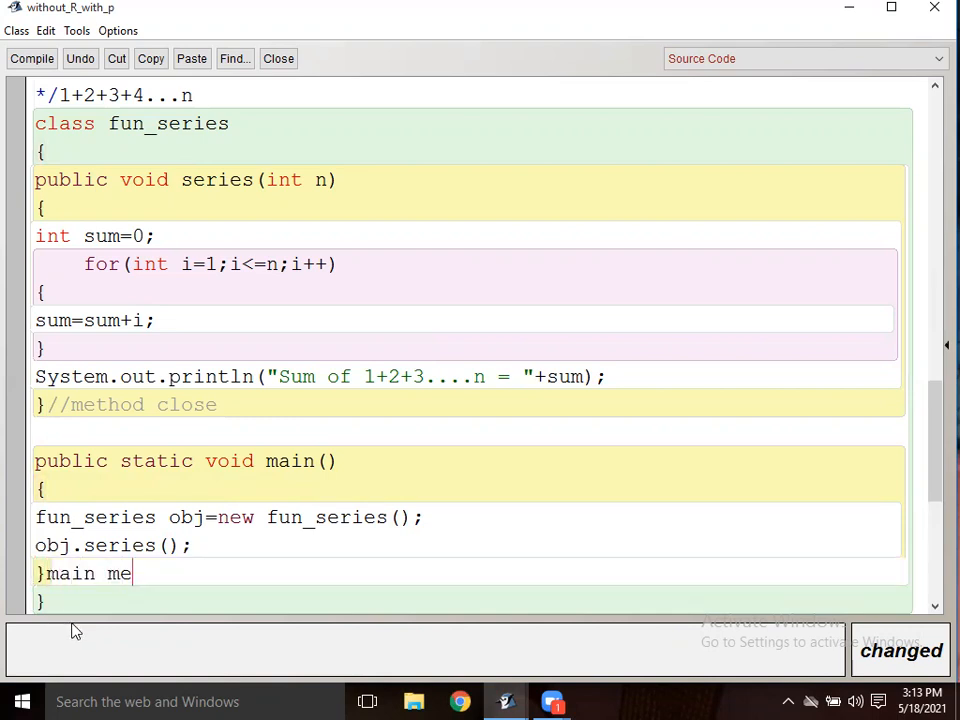
{"action": "type", "text": "thod clos"}
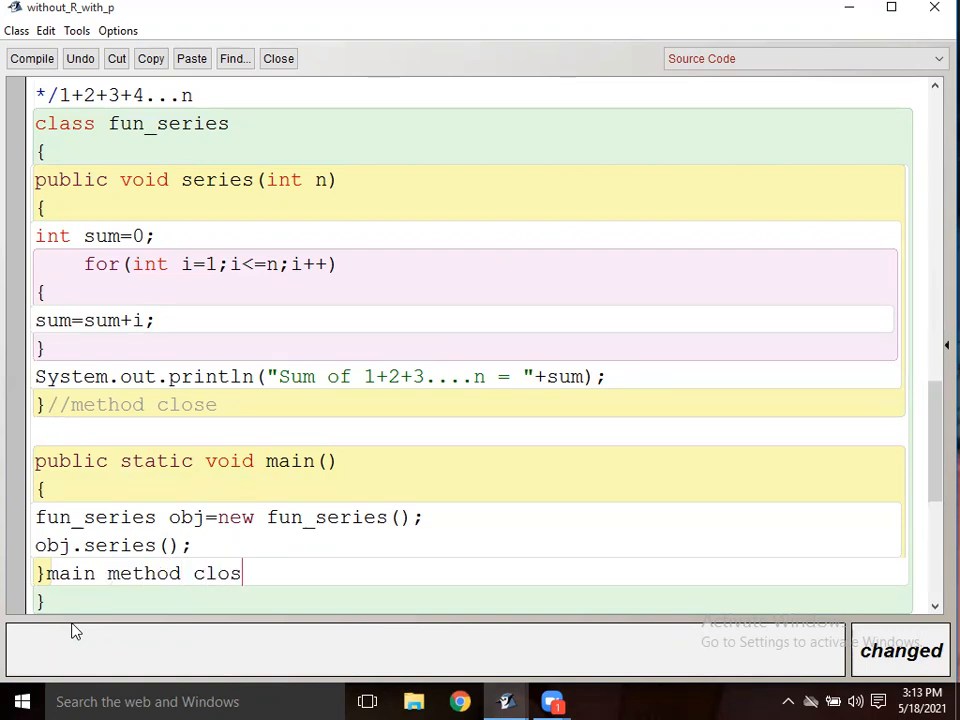
{"action": "type", "text": "e"}
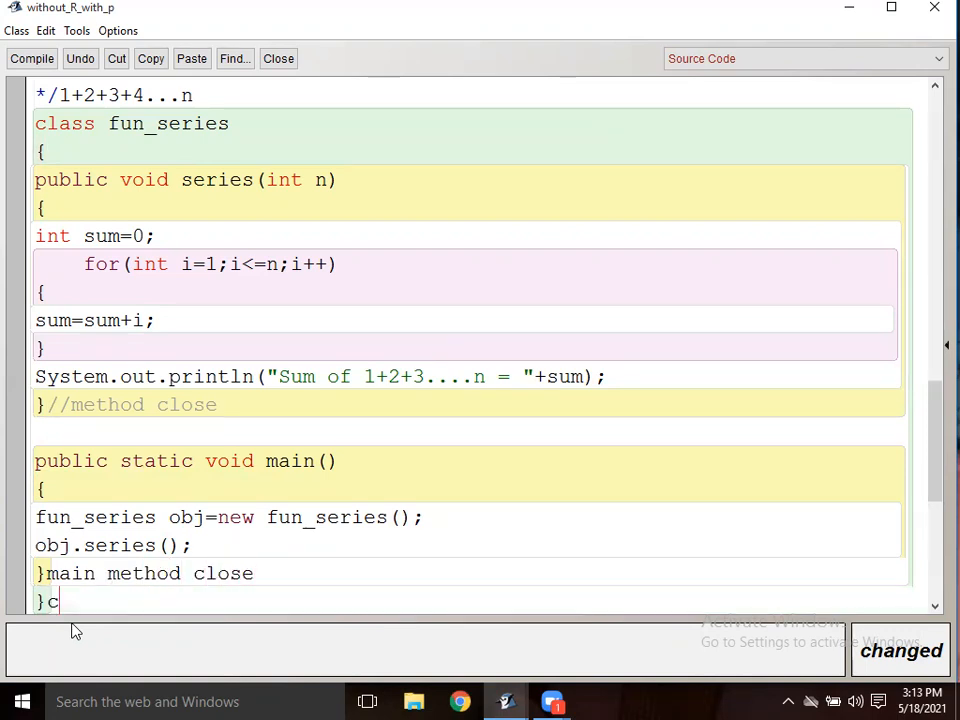
{"action": "type", "text": "lass clos"}
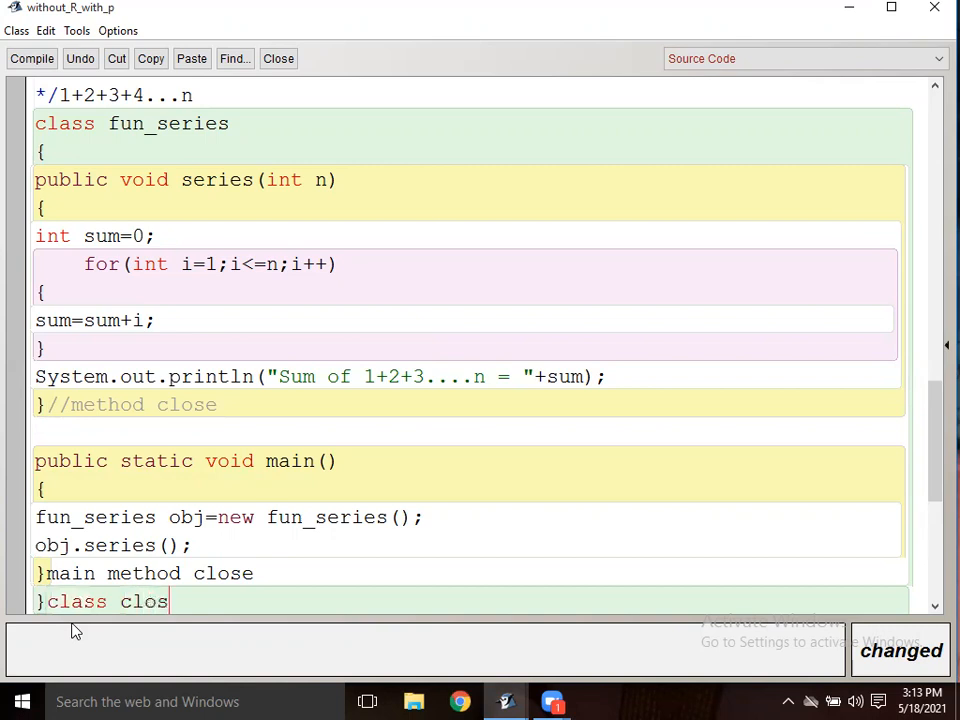
{"action": "type", "text": "e"}
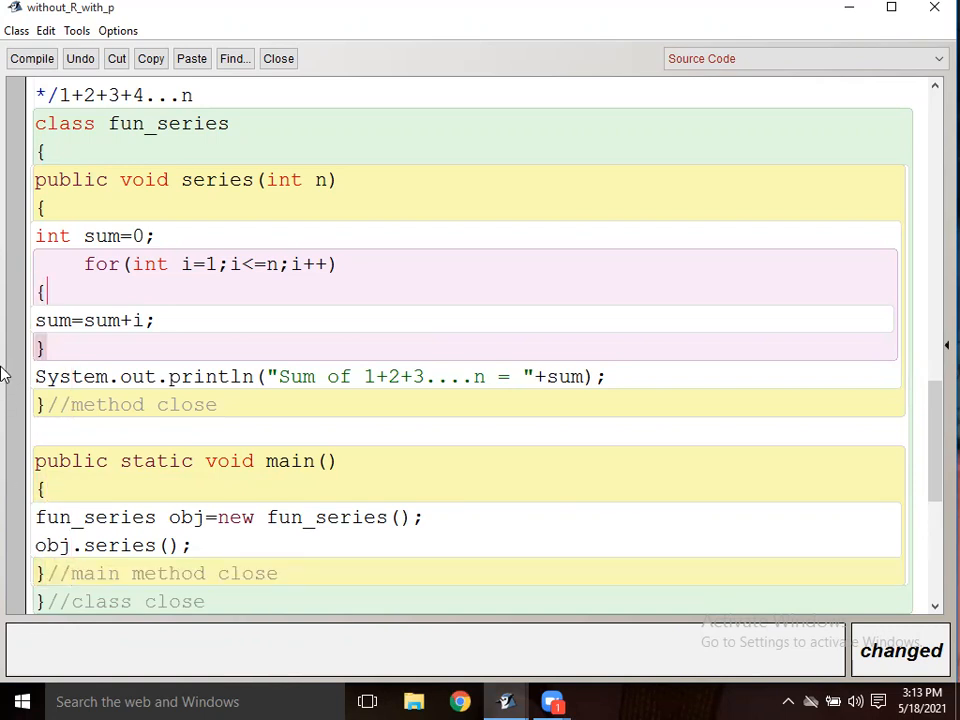
Step: Compile fun_series repeatedly until the argument-less series call is flagged as an error
{"action": "left_click", "coordinate": [32, 58]}
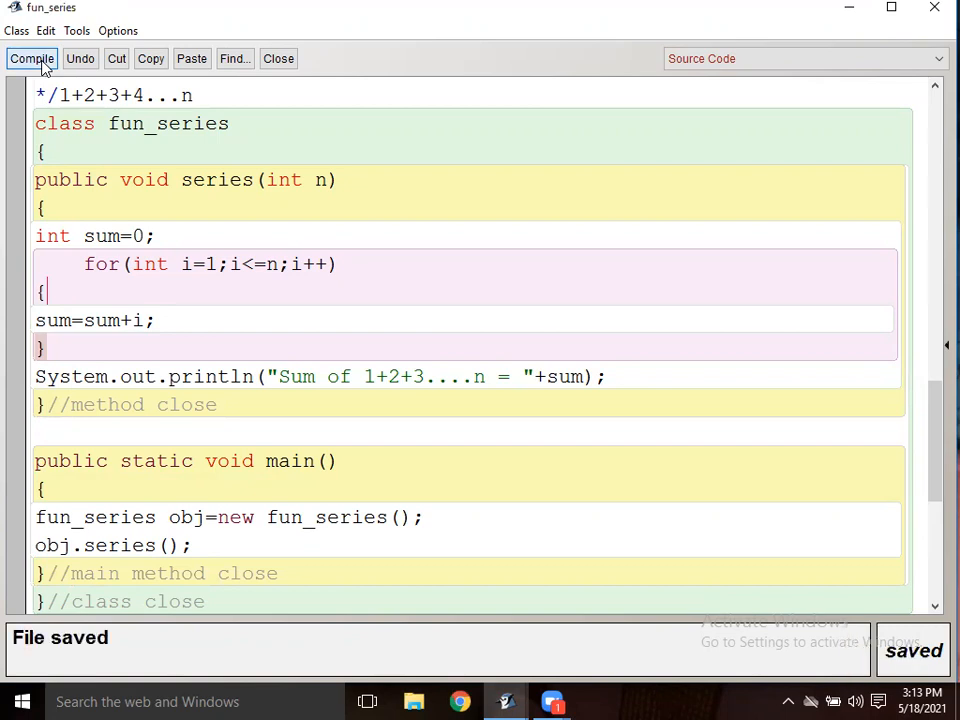
{"action": "left_click", "coordinate": [32, 58]}
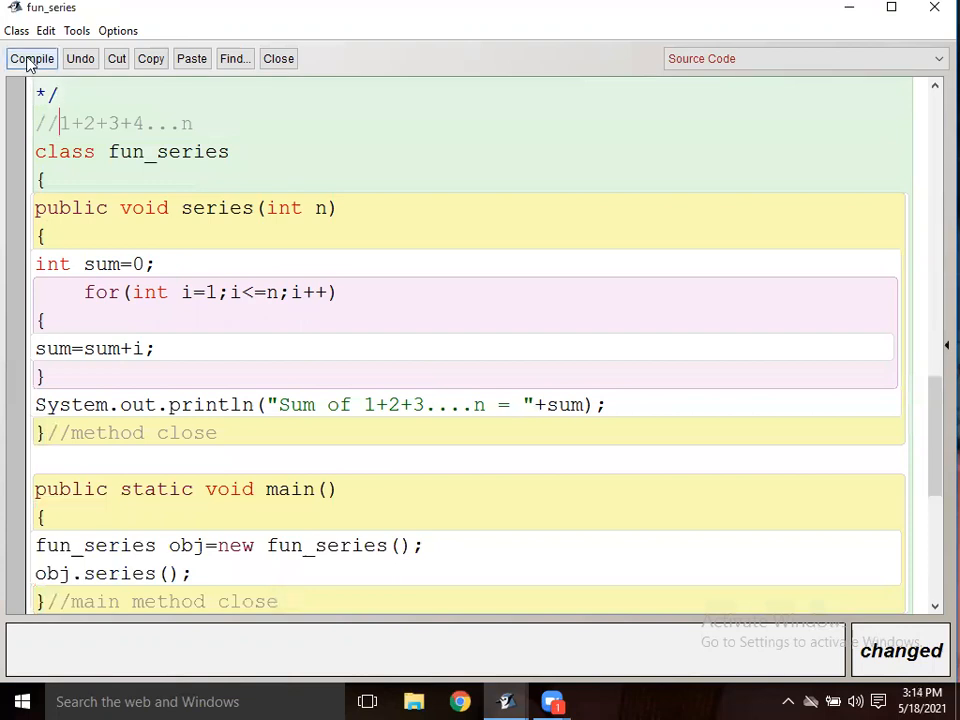
{"action": "left_click", "coordinate": [32, 58]}
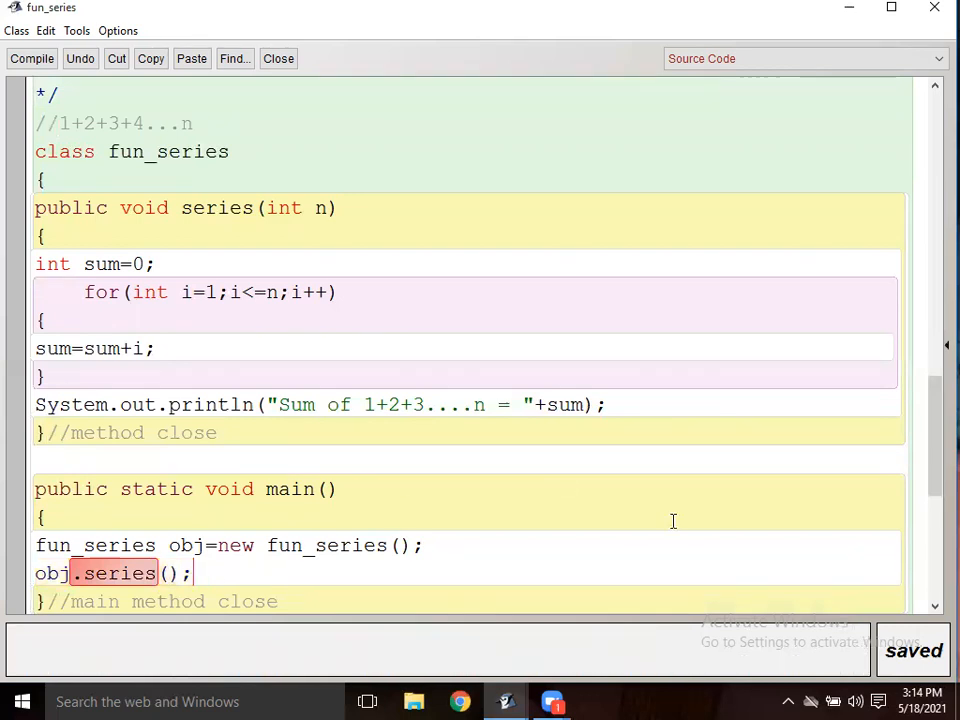
{"action": "scroll", "scroll_direction": "down", "scroll_amount": 3}
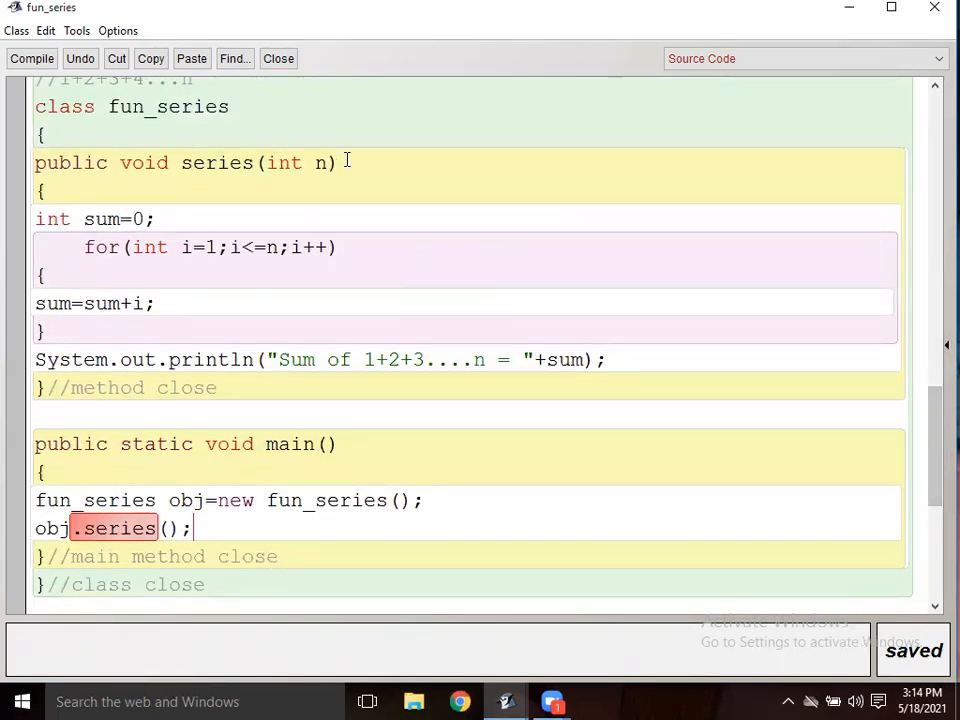
Step: Change the call to obj.series(3); so it passes 3 as the argument
{"action": "double_click", "coordinate": [148, 162]}
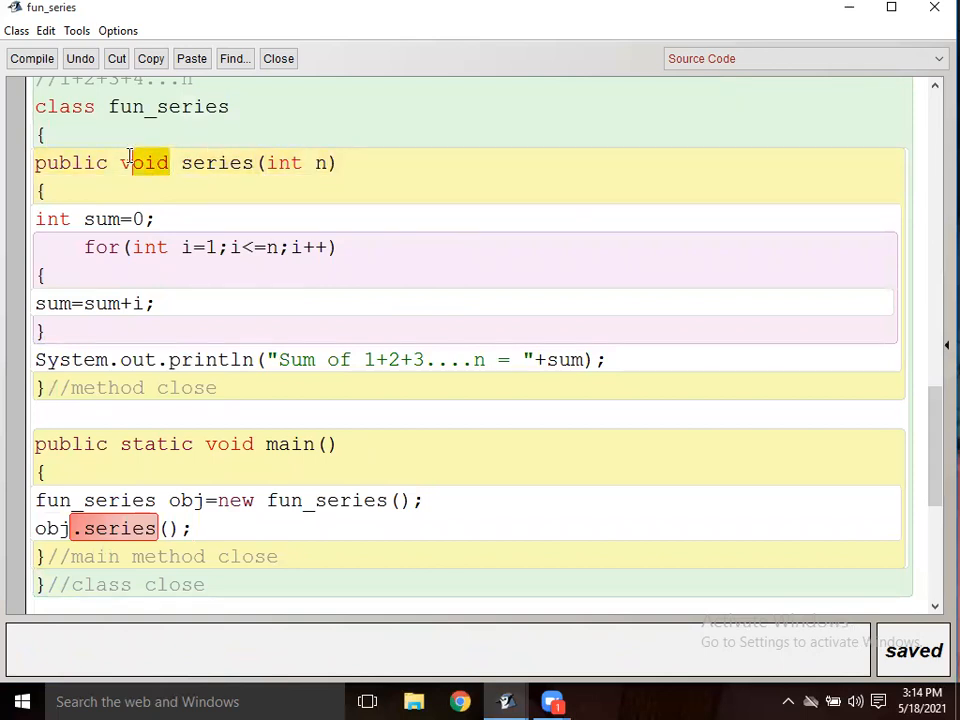
{"action": "left_click", "coordinate": [314, 164]}
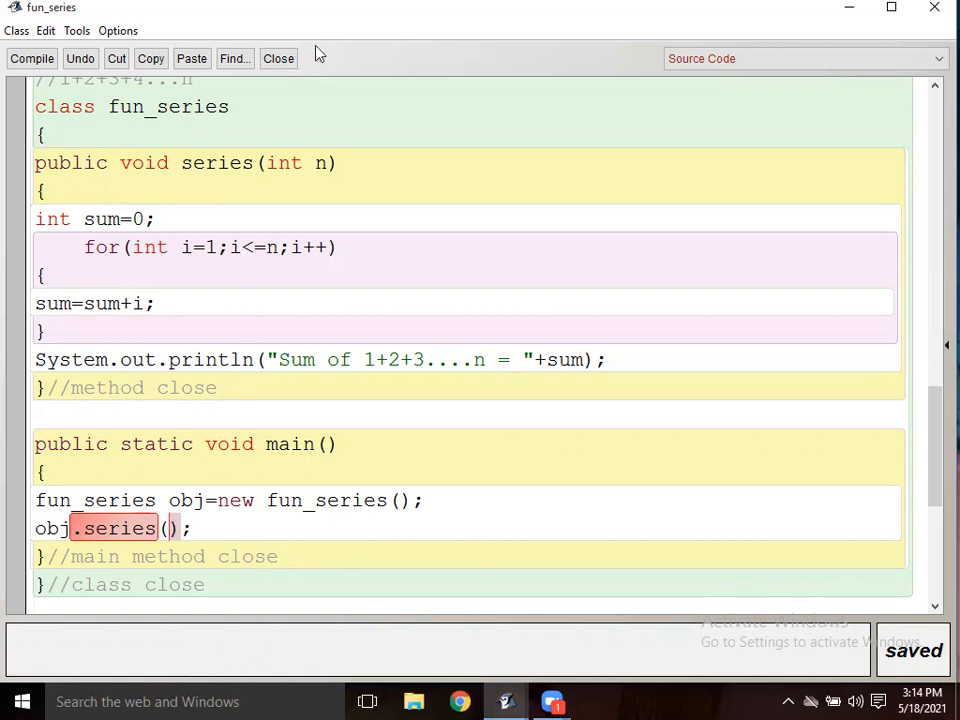
{"action": "left_click_drag", "start_coordinate": [248, 164], "coordinate": [338, 164]}
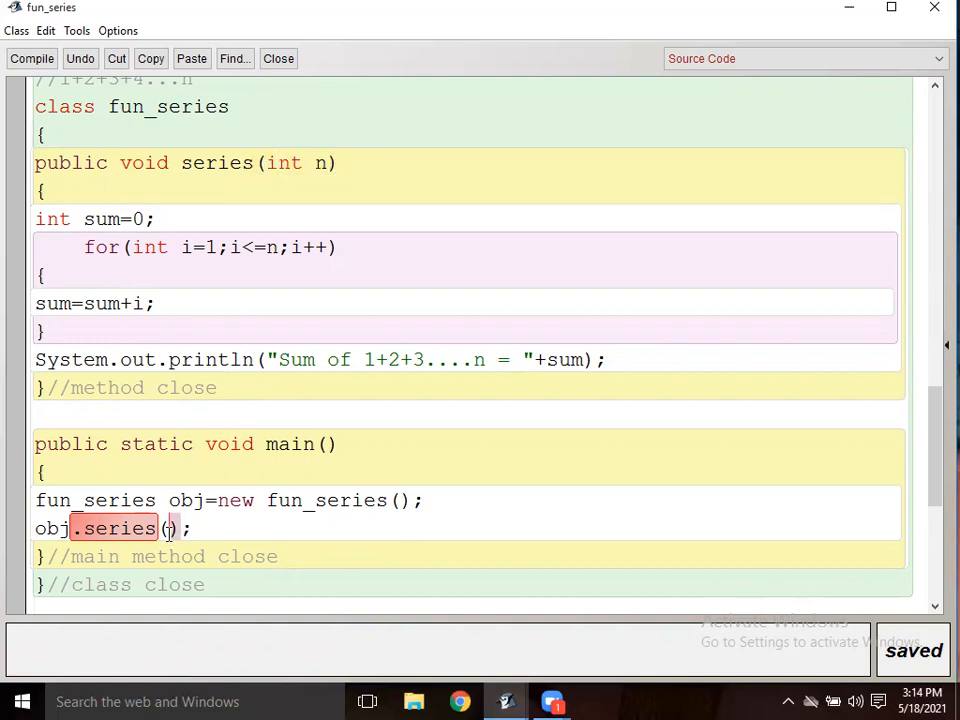
{"action": "type", "text": "3"}
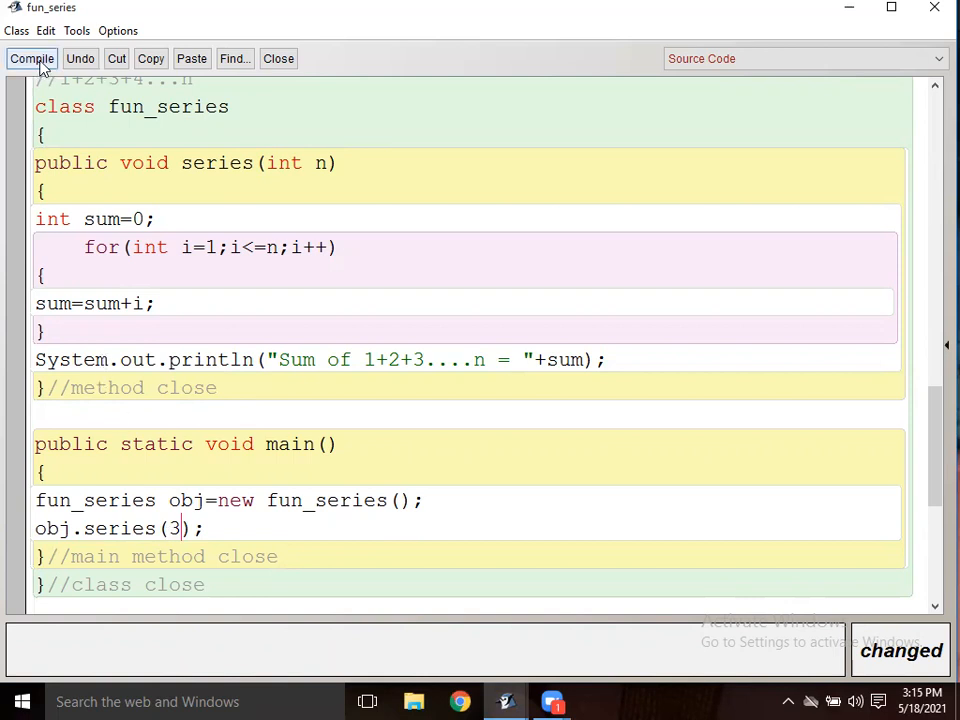
Step: Compile, run main so the terminal prints Sum of 1+2+3....n = 6, and close the terminal
{"action": "left_click", "coordinate": [32, 58]}
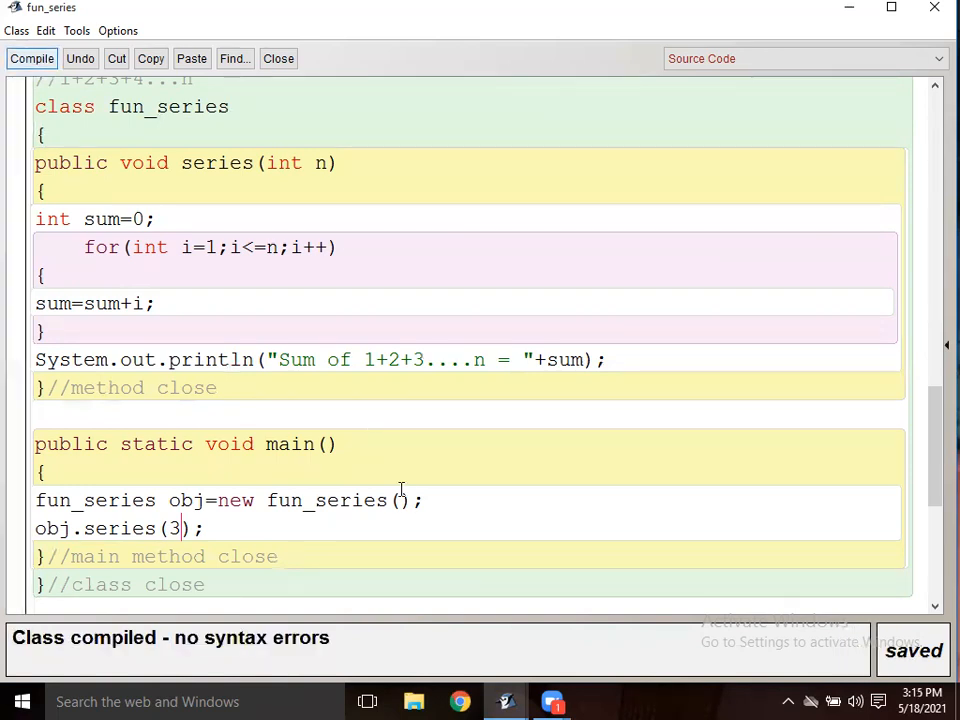
{"action": "mouse_move", "coordinate": [544, 648]}
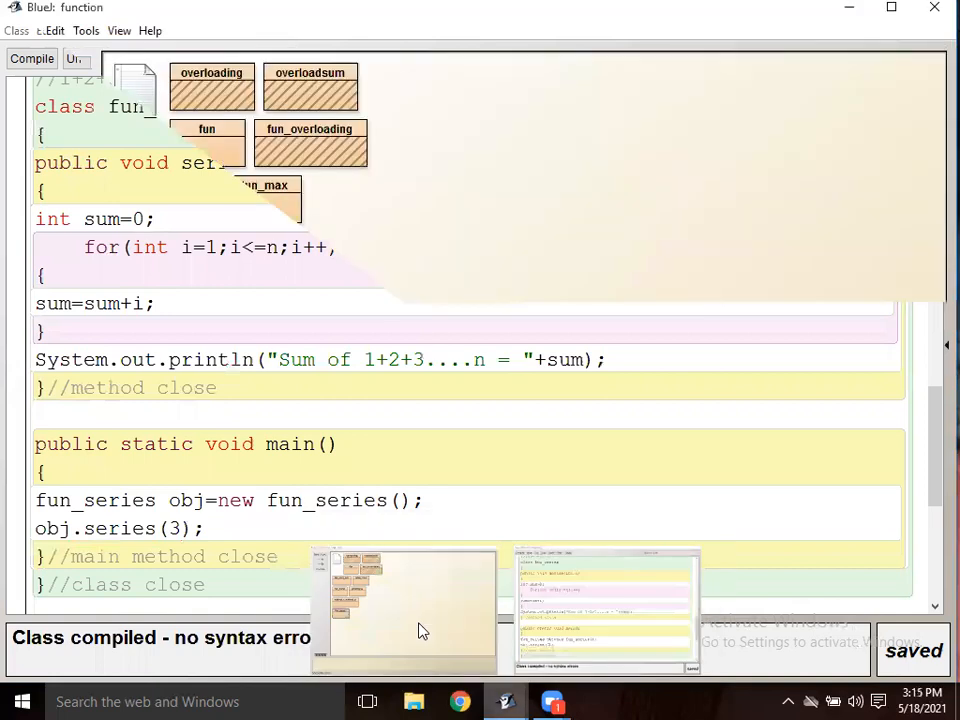
{"action": "right_click", "coordinate": [156, 368]}
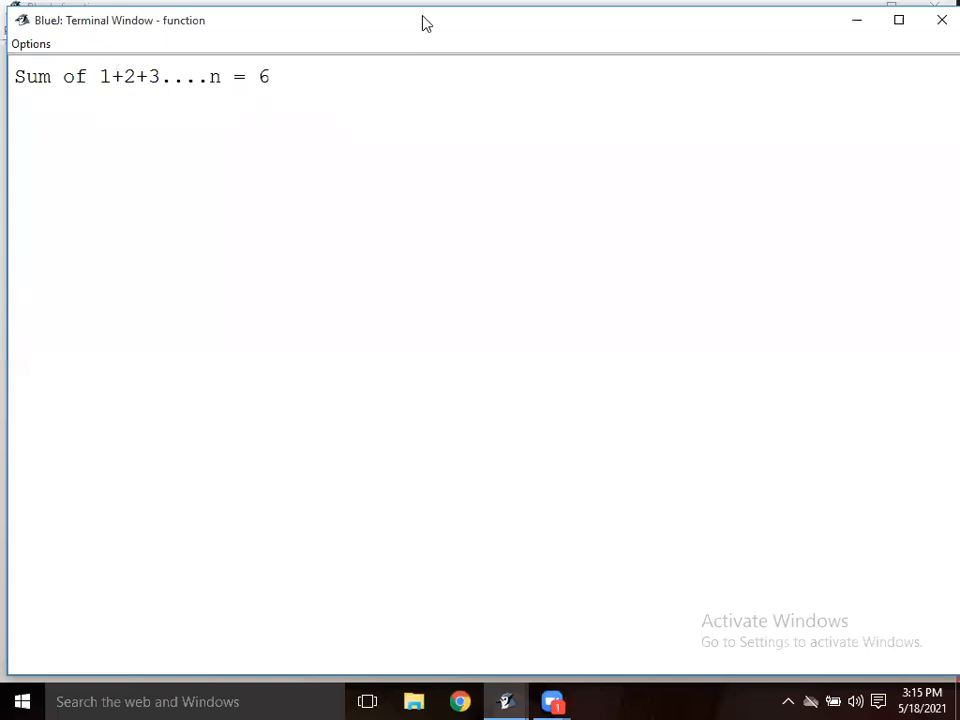
{"action": "mouse_move", "coordinate": [940, 20]}
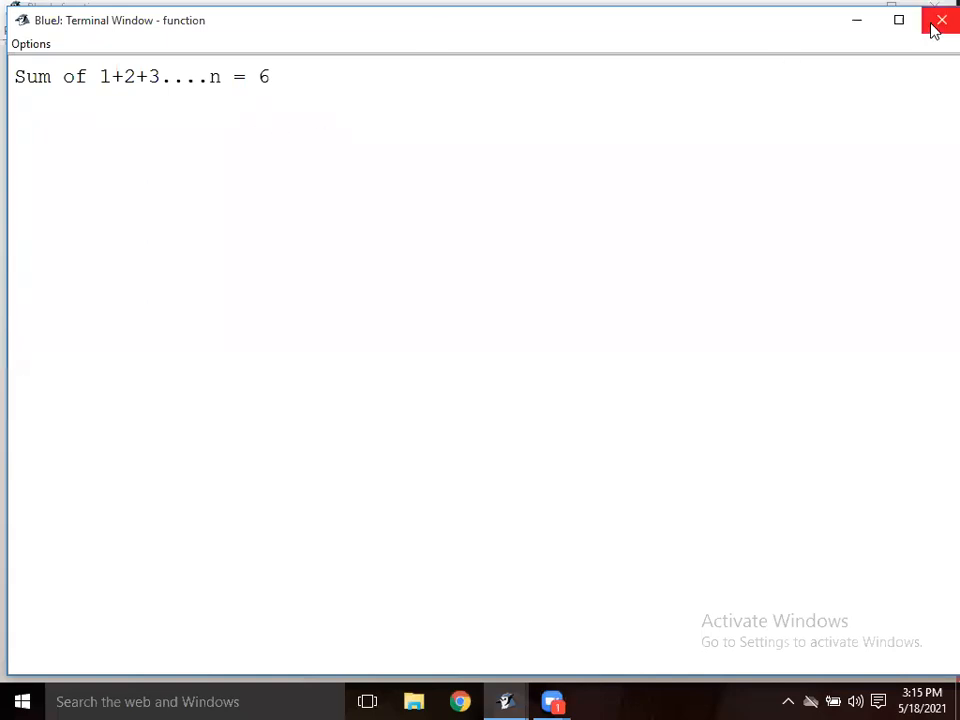
{"action": "left_click", "coordinate": [940, 20]}
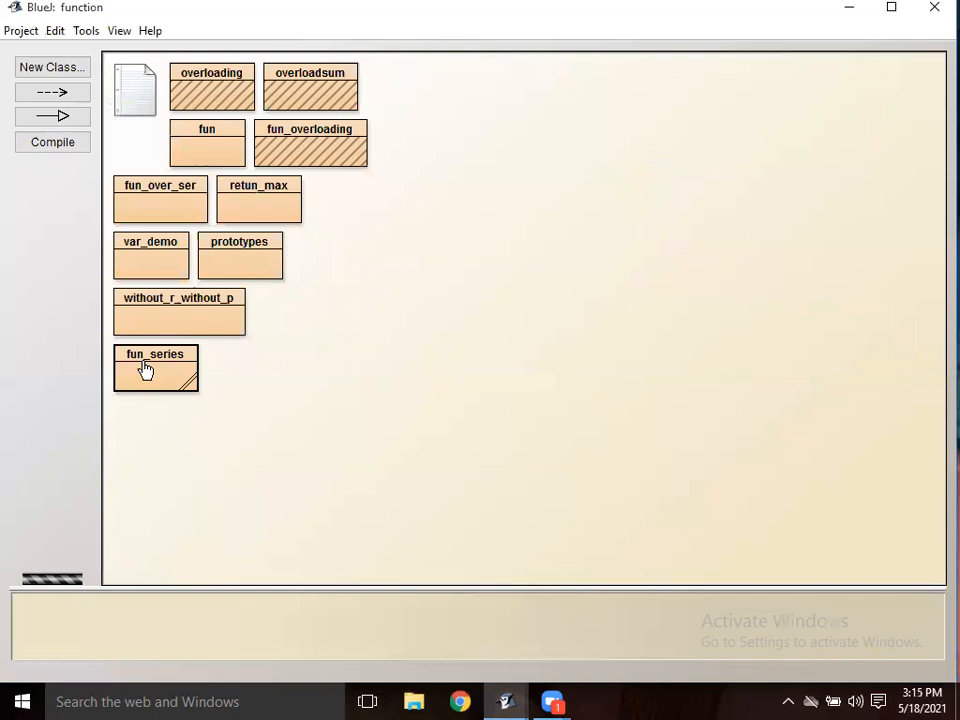
Step: Change int sum=0 to int sum=1 in fun_series and recompile the class
{"action": "double_click", "coordinate": [156, 368]}
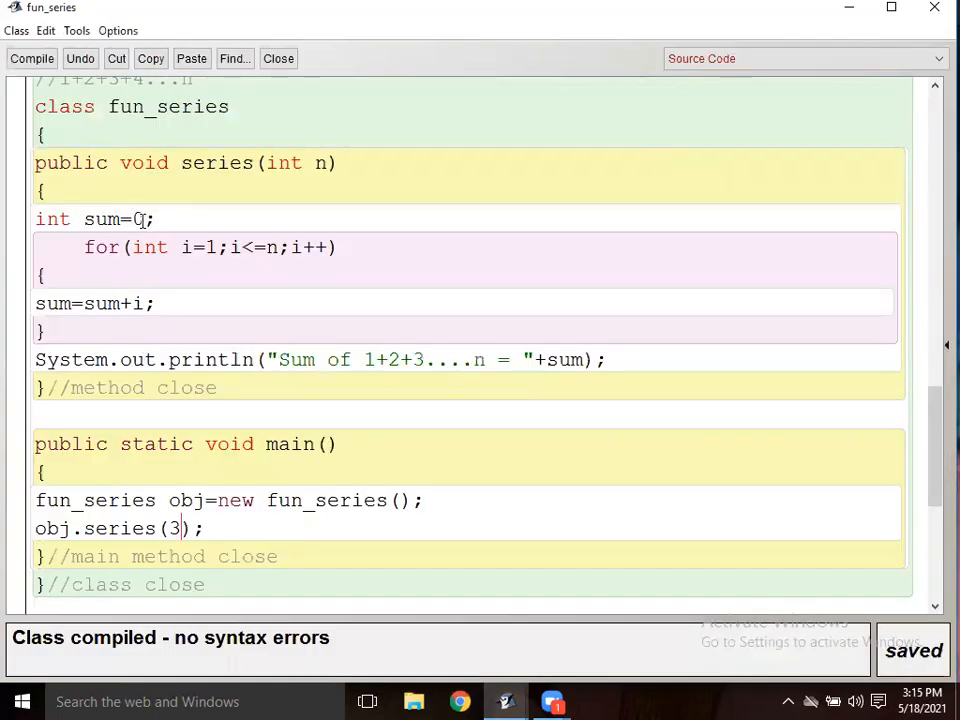
{"action": "key", "text": "Backspace"}
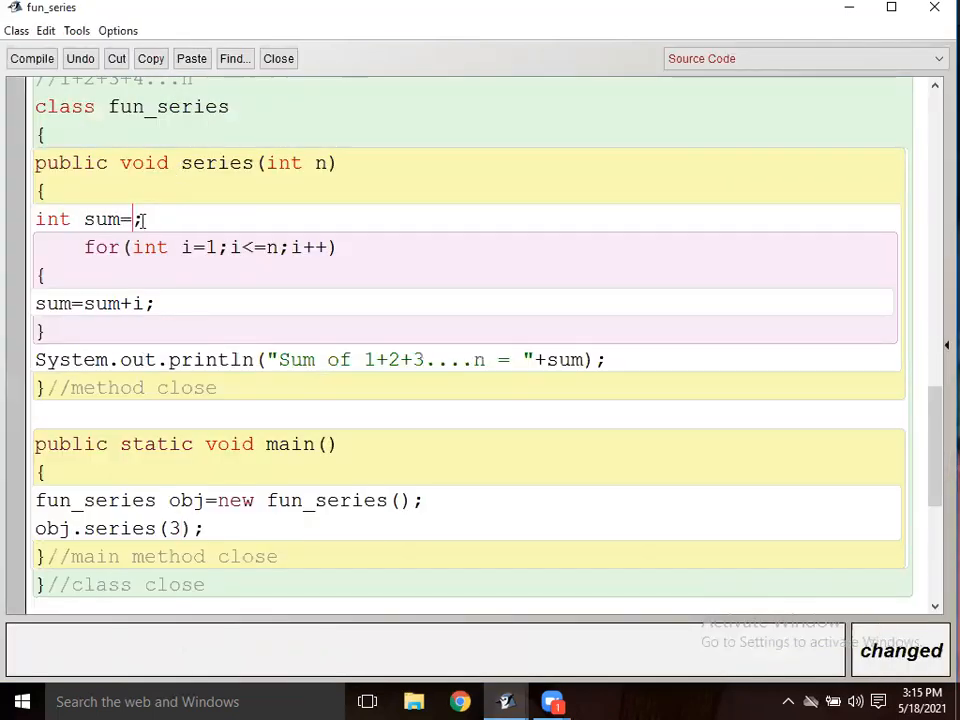
{"action": "type", "text": "1"}
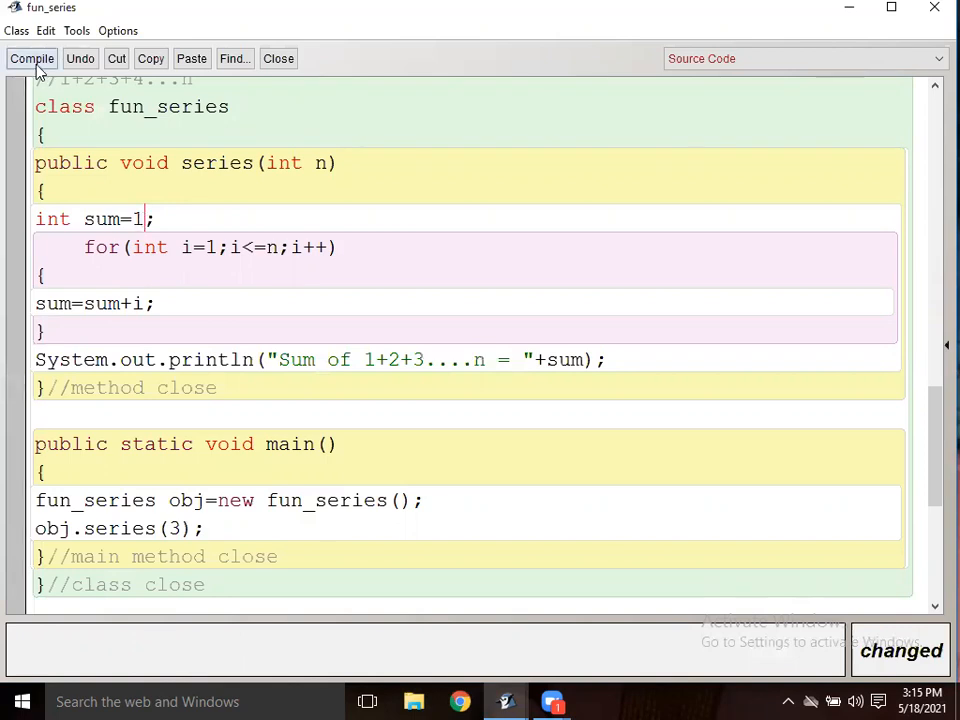
{"action": "left_click", "coordinate": [32, 58]}
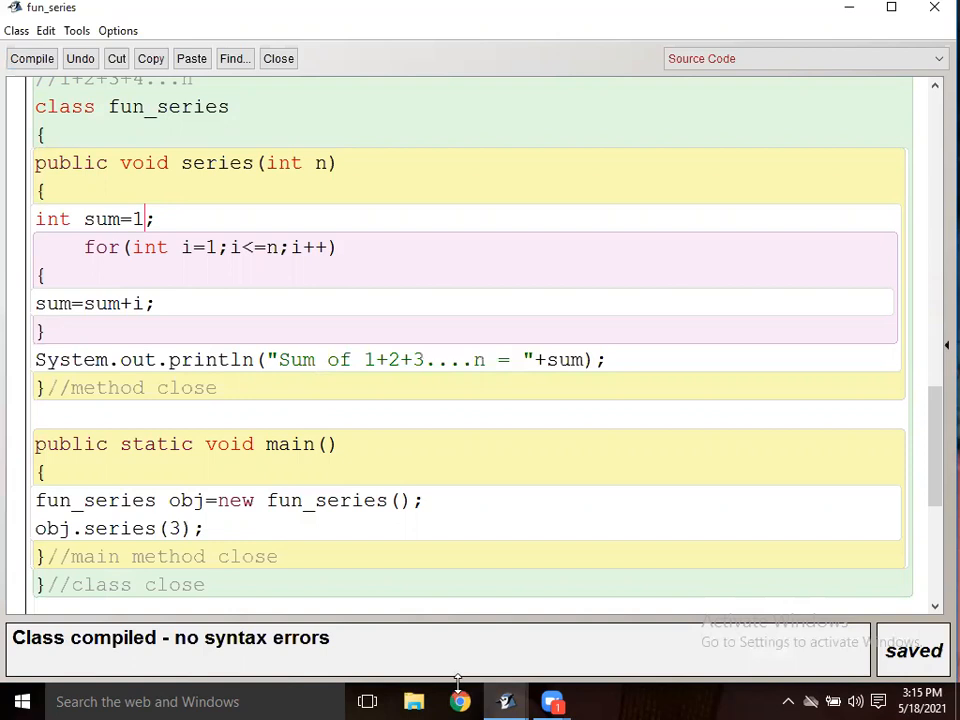
{"action": "mouse_move", "coordinate": [416, 628]}
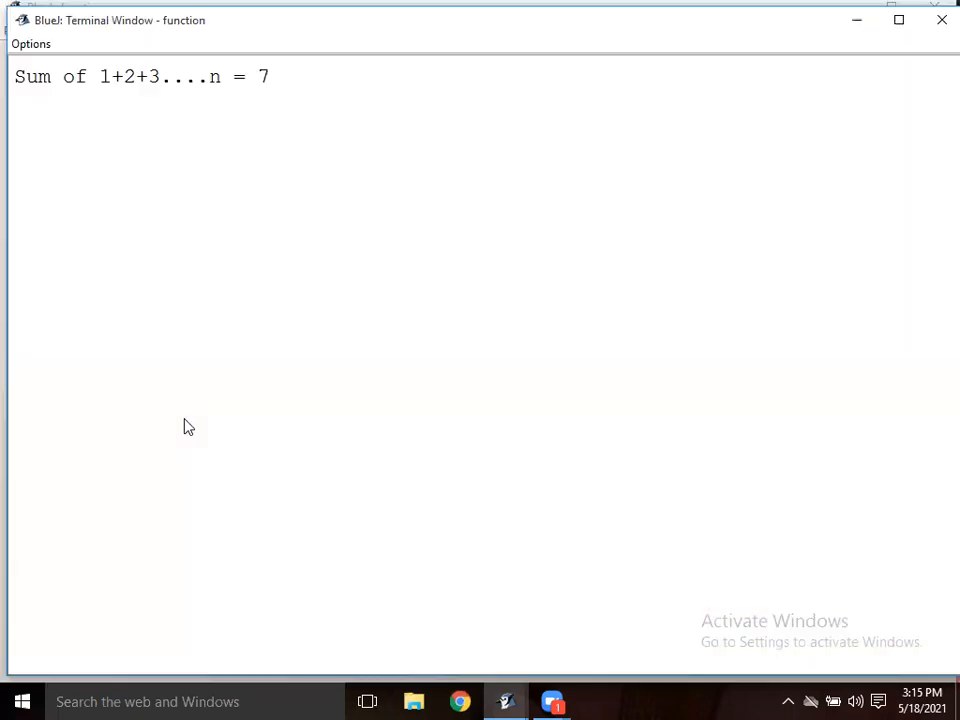
{"action": "mouse_move", "coordinate": [280, 102]}
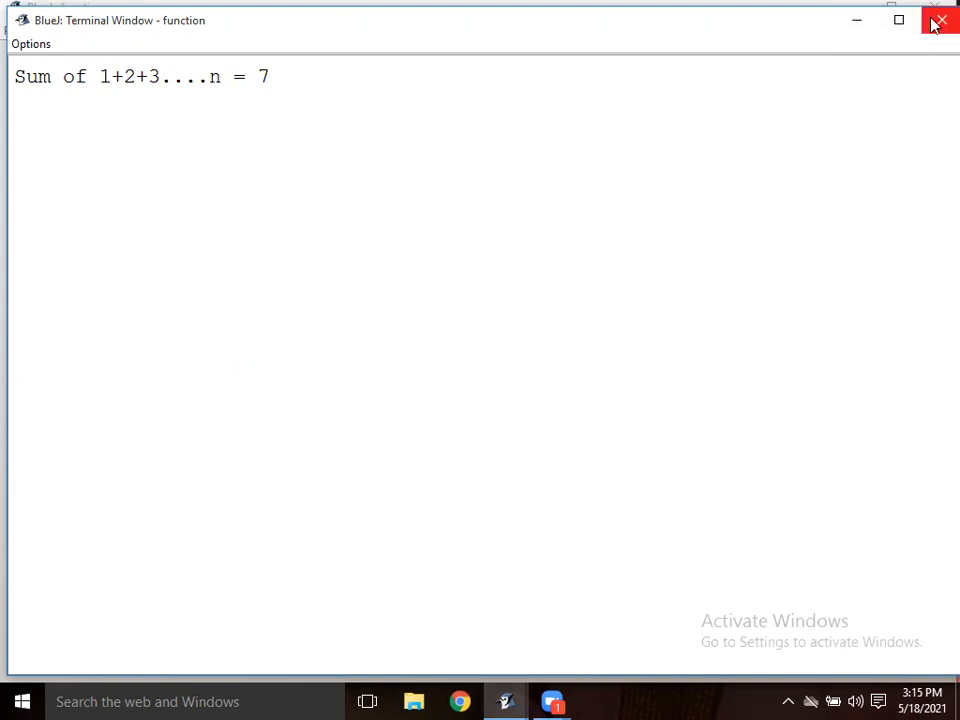
Step: Dismiss the terminal showing 7 and set sum's starting value back to 0
{"action": "left_click", "coordinate": [938, 20]}
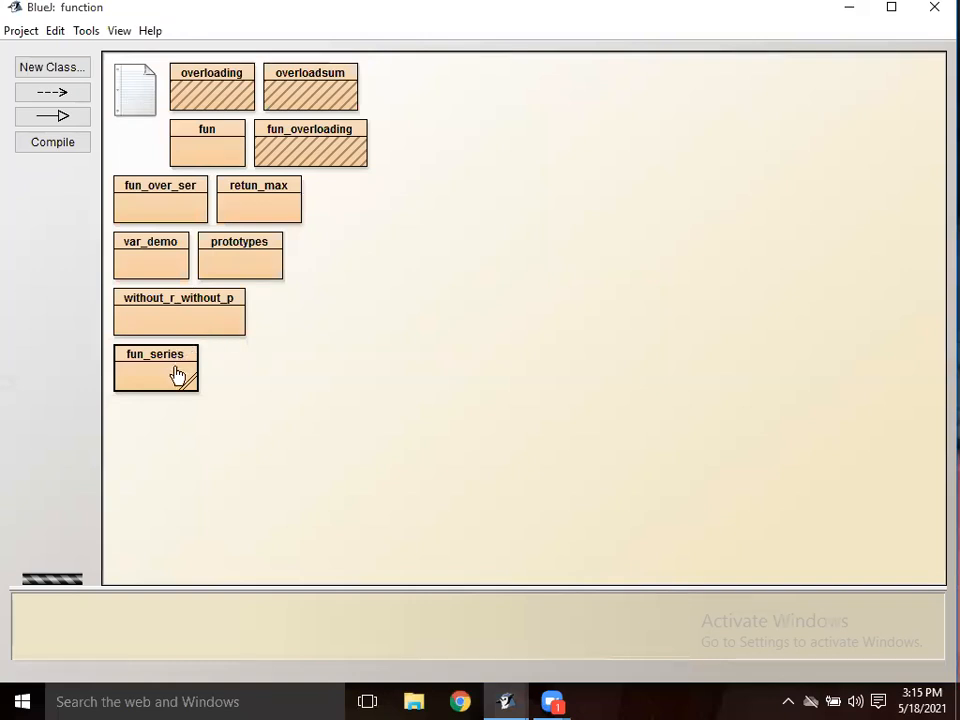
{"action": "double_click", "coordinate": [156, 368]}
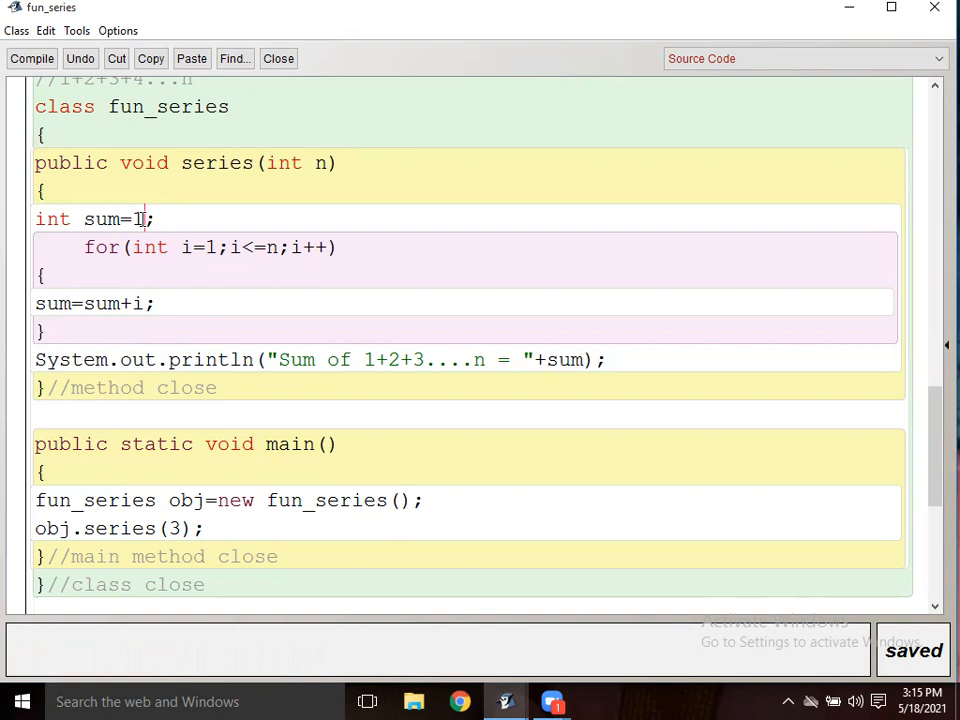
{"action": "key", "text": "Backspace"}
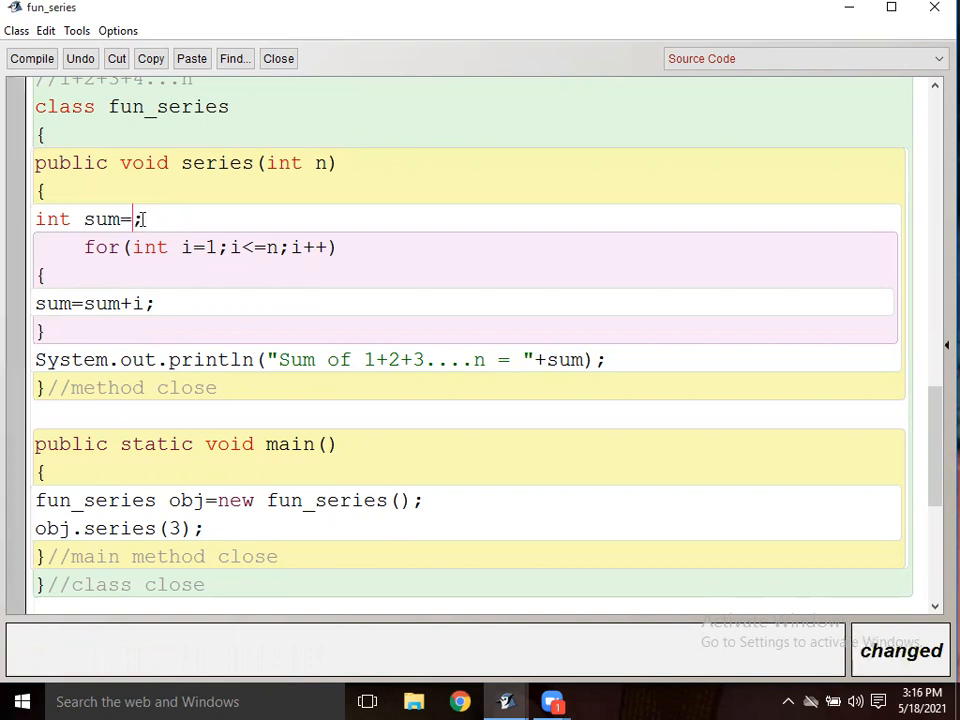
{"action": "type", "text": "0"}
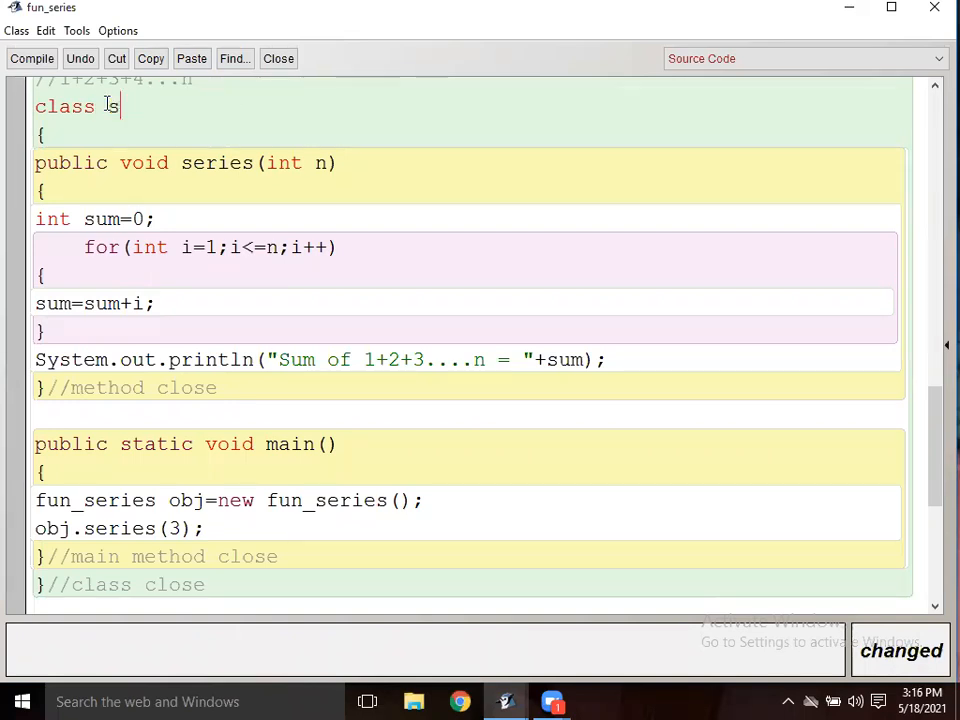
Step: Name the class s=1+2+3+4 and compile to see the invalid-name error
{"action": "type", "text": "=1"}
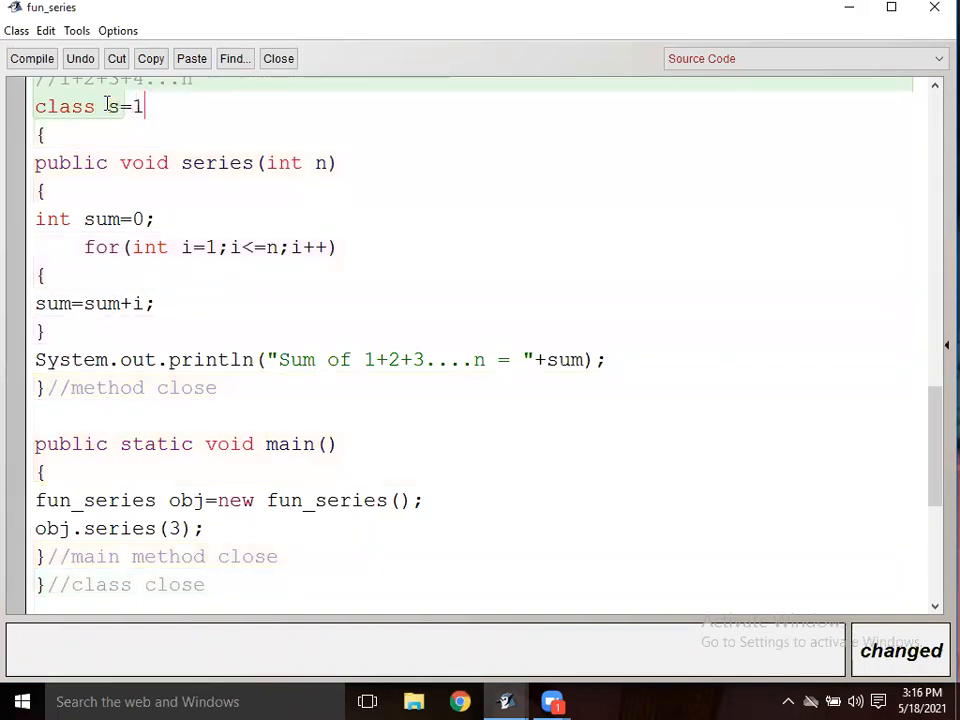
{"action": "type", "text": "+2+3"}
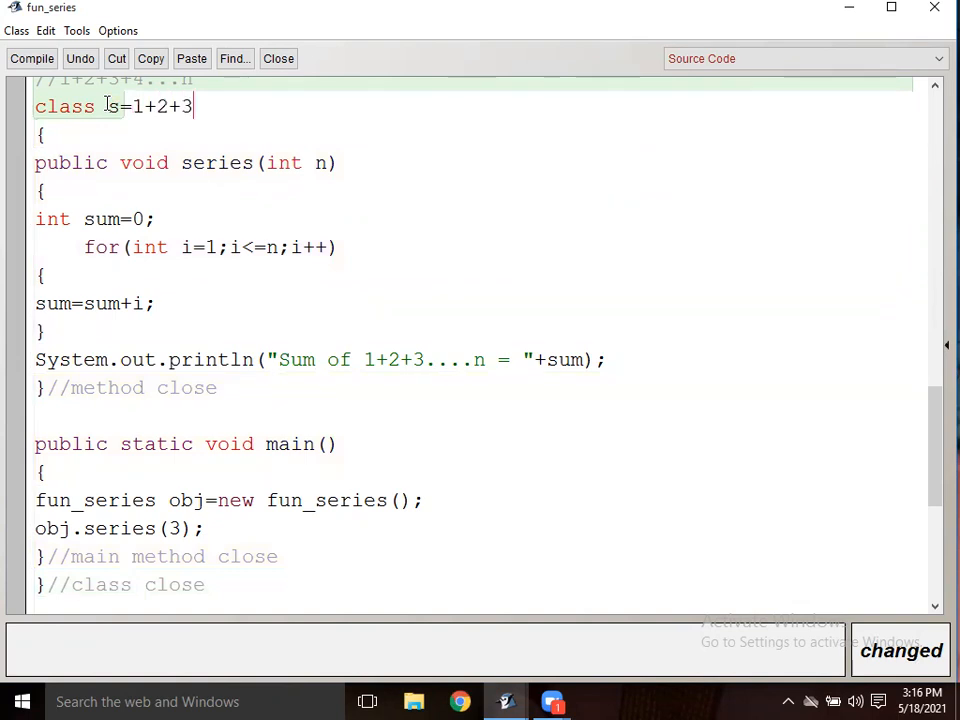
{"action": "type", "text": "+"}
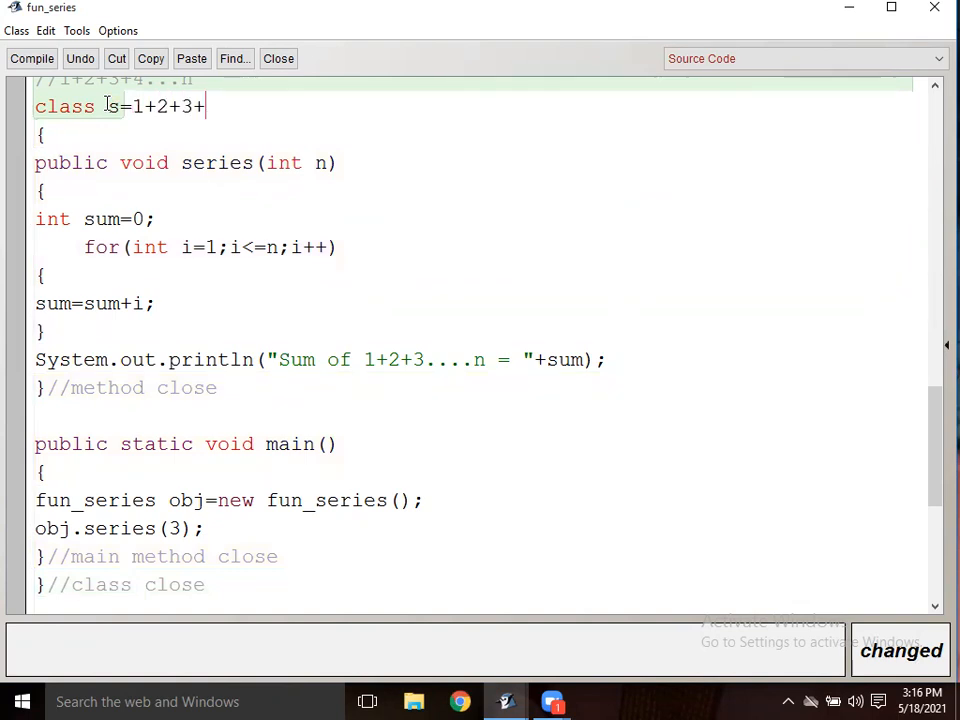
{"action": "type", "text": "4"}
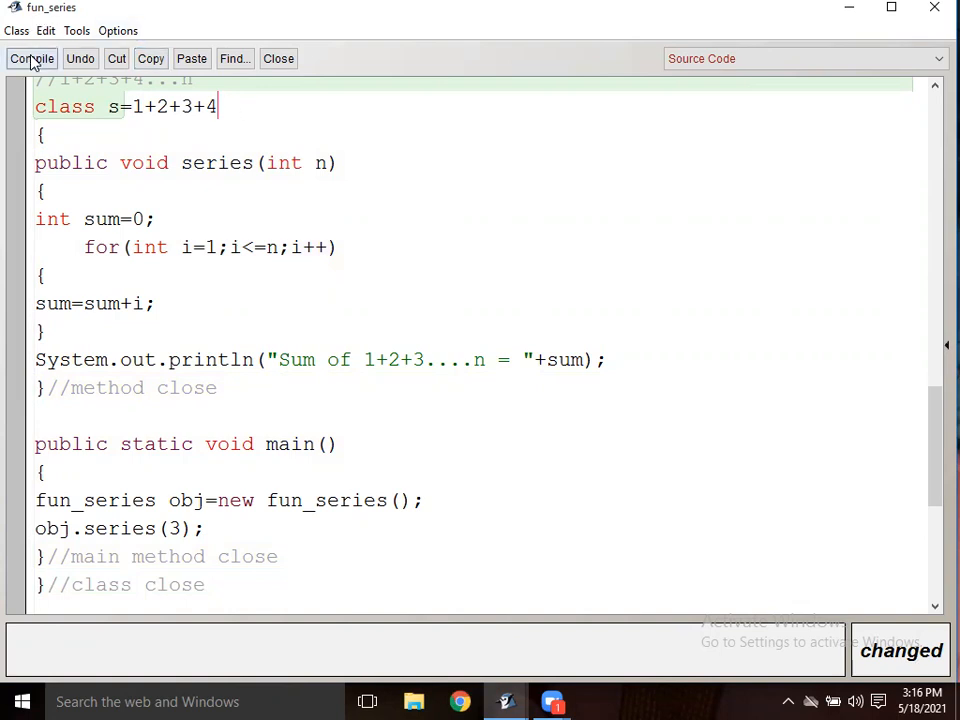
{"action": "left_click", "coordinate": [32, 58]}
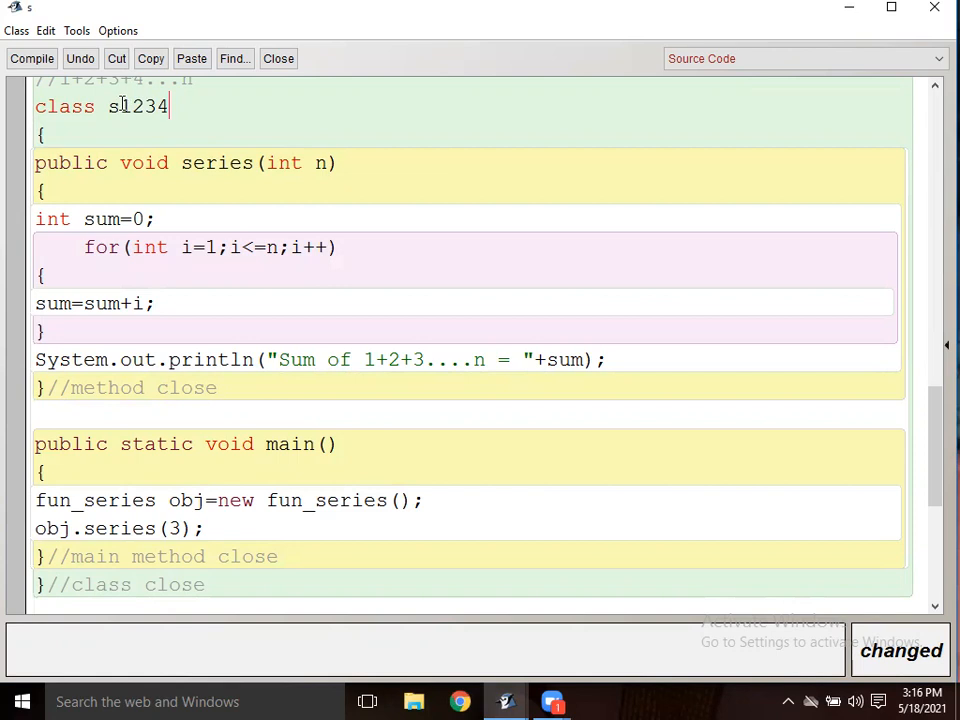
Step: Compile s1234 to get the cannot find symbol error, then select the class name
{"action": "left_click", "coordinate": [32, 58]}
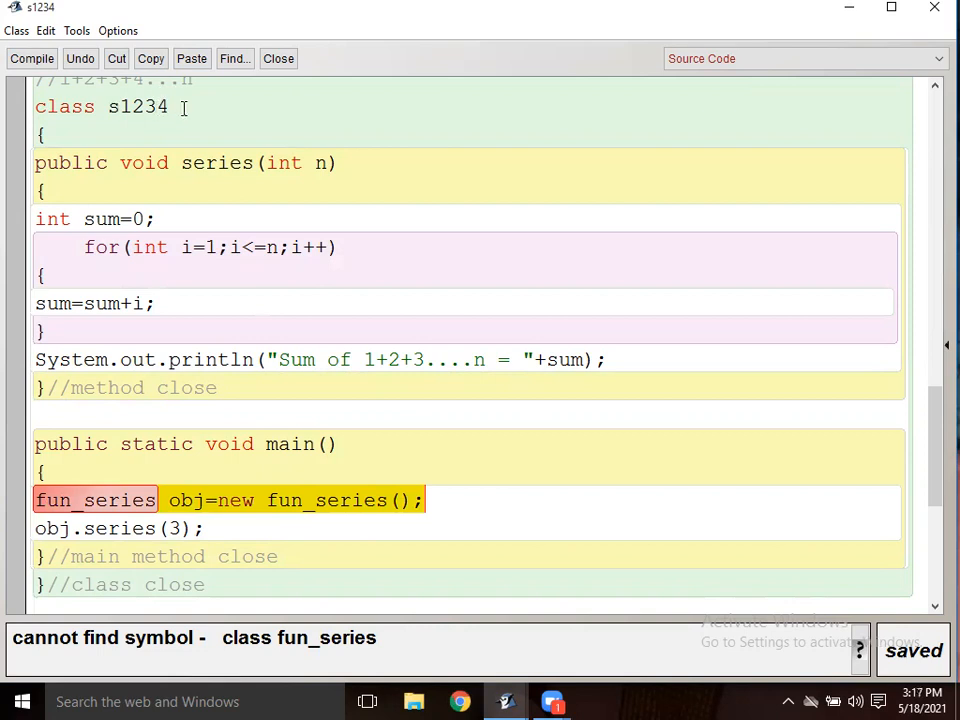
{"action": "double_click", "coordinate": [150, 106]}
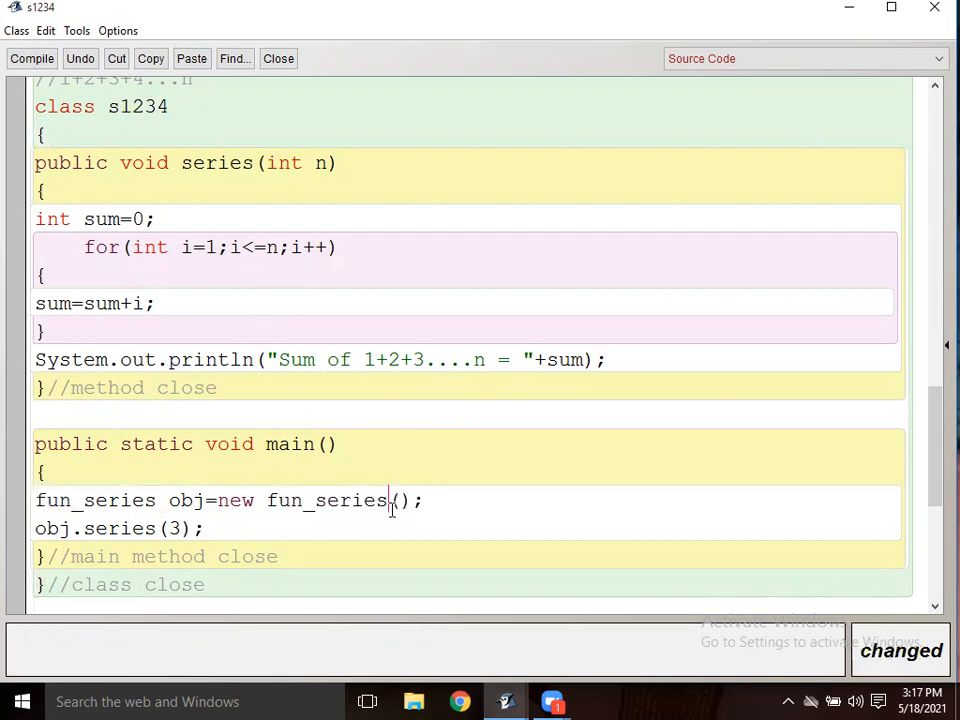
{"action": "double_click", "coordinate": [372, 500]}
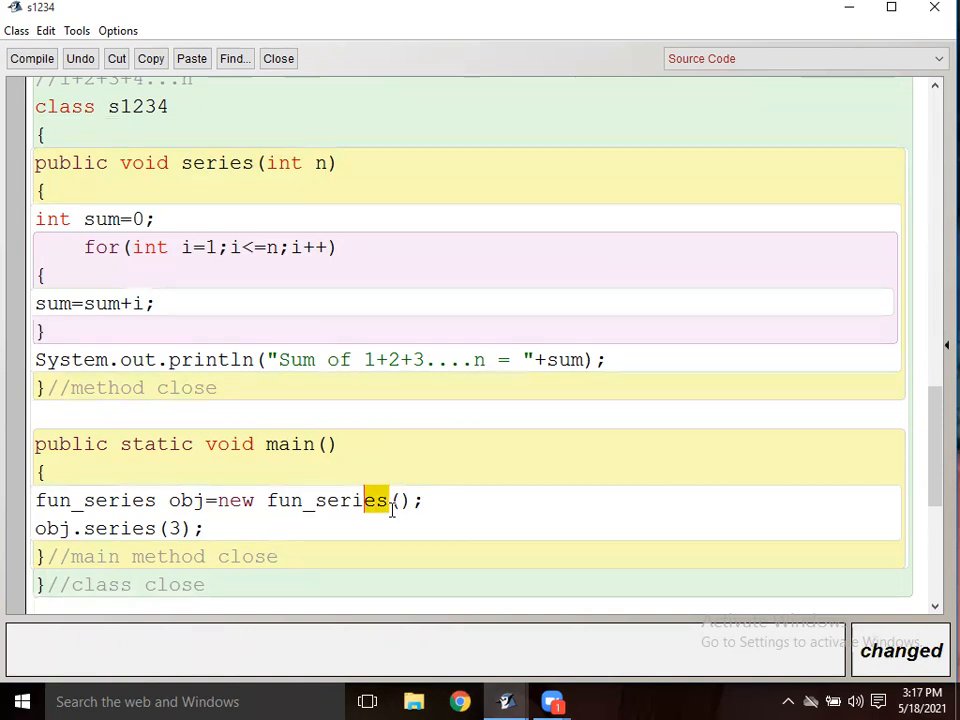
{"action": "double_click", "coordinate": [324, 500]}
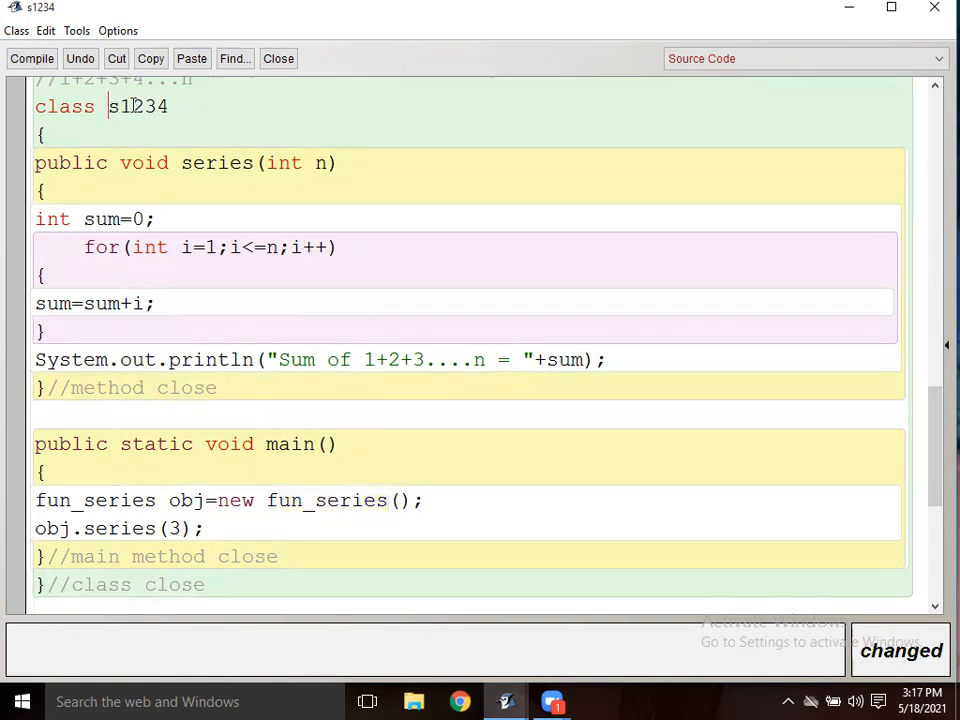
Step: Rename the class back to fun_series and compile with no syntax errors
{"action": "type", "text": "fun_series"}
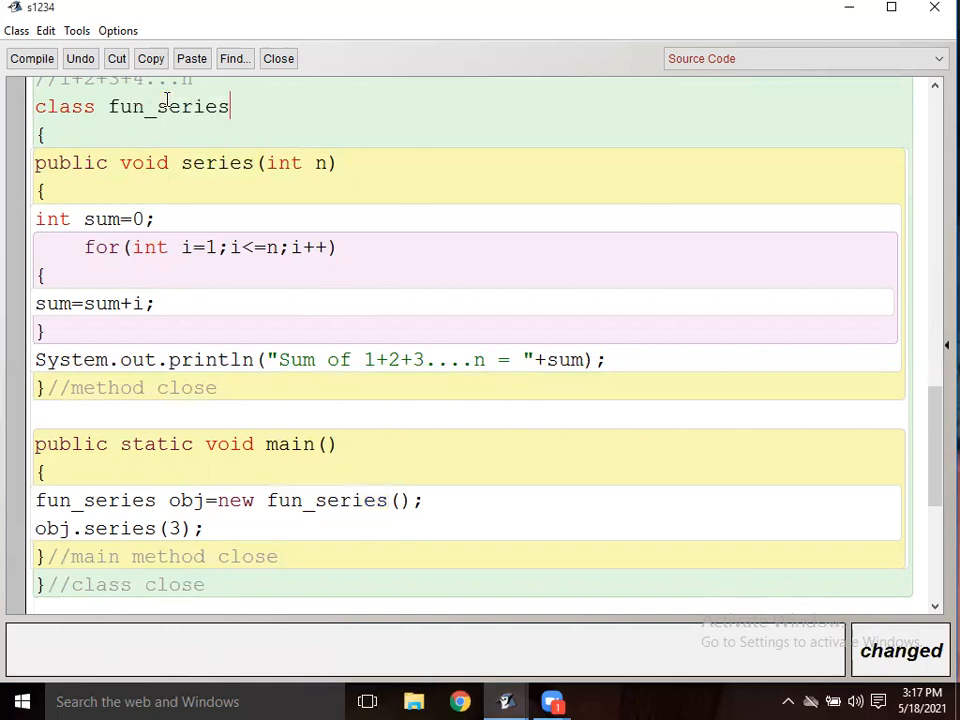
{"action": "left_click", "coordinate": [32, 58]}
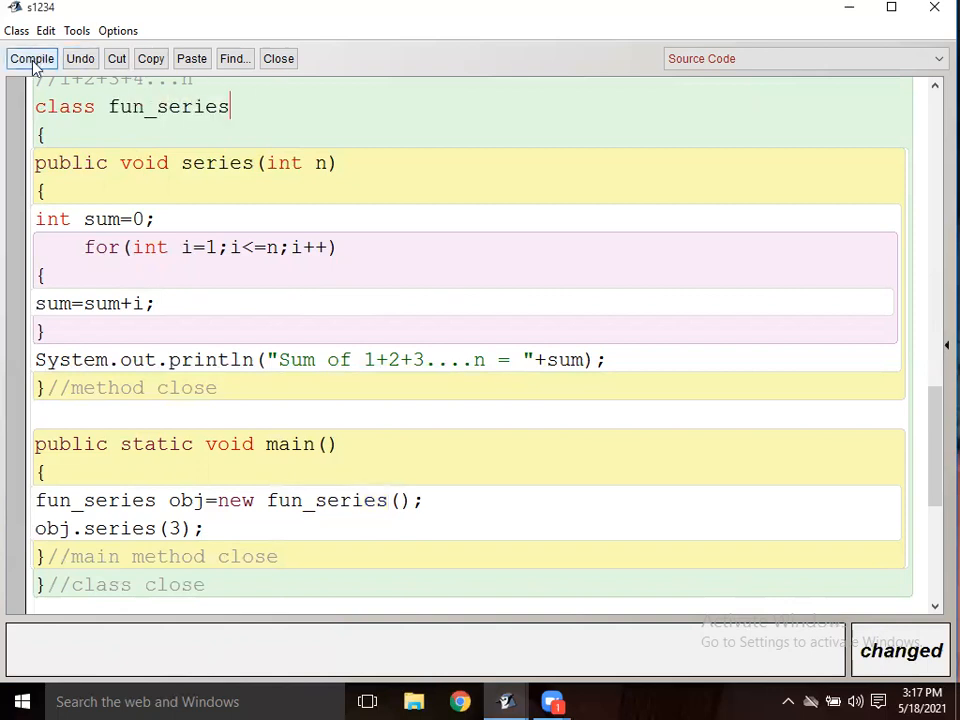
{"action": "left_click", "coordinate": [32, 58]}
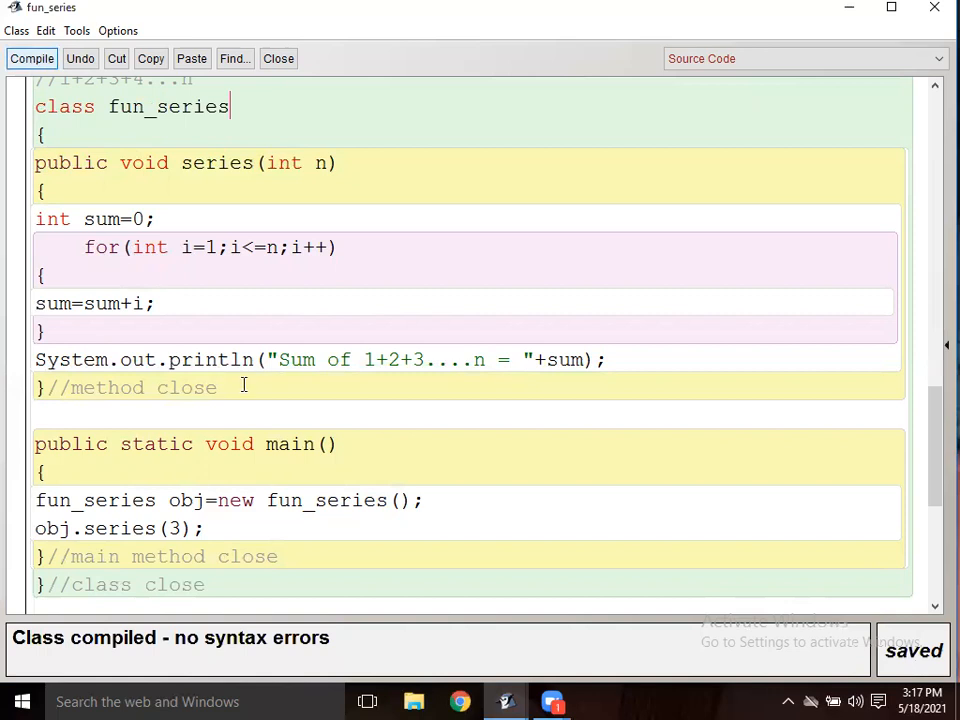